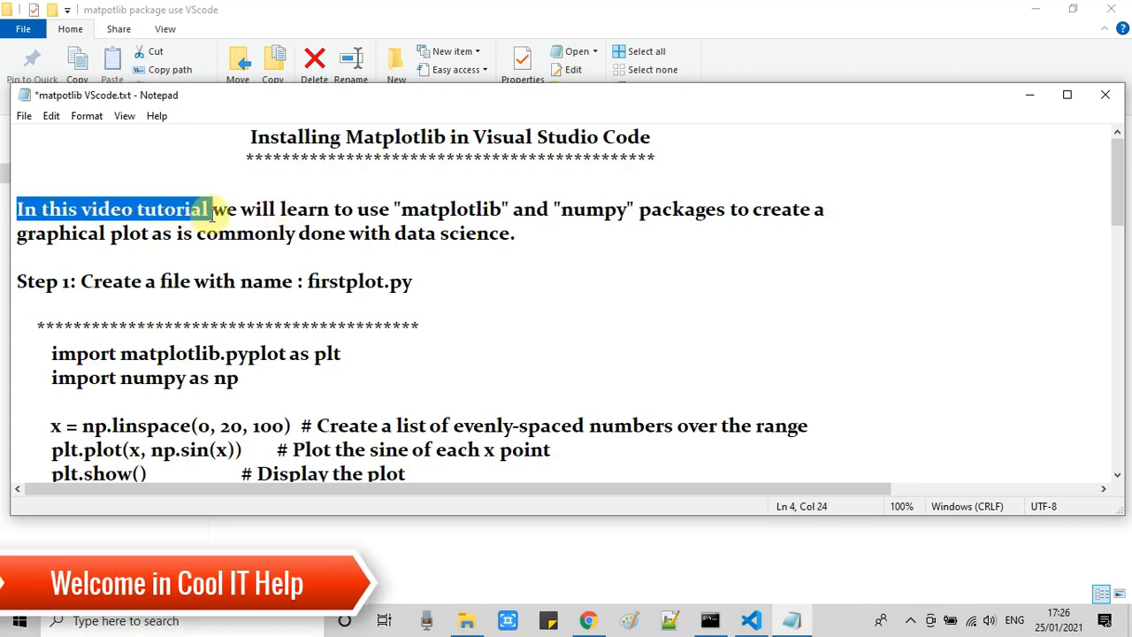
# Review the Notepad intro on matplotlib graphical plots and the Step 1 file name firstplot.py.
pyautogui.doubleClick(449, 209)
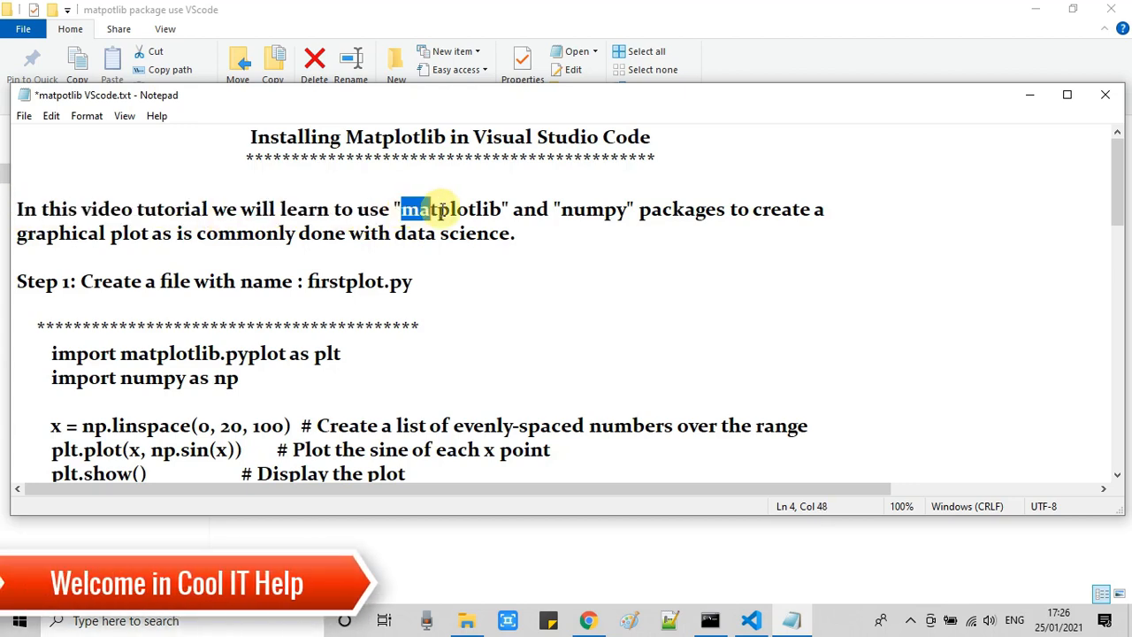
pyautogui.moveTo(403, 208); pyautogui.dragTo(828, 209)
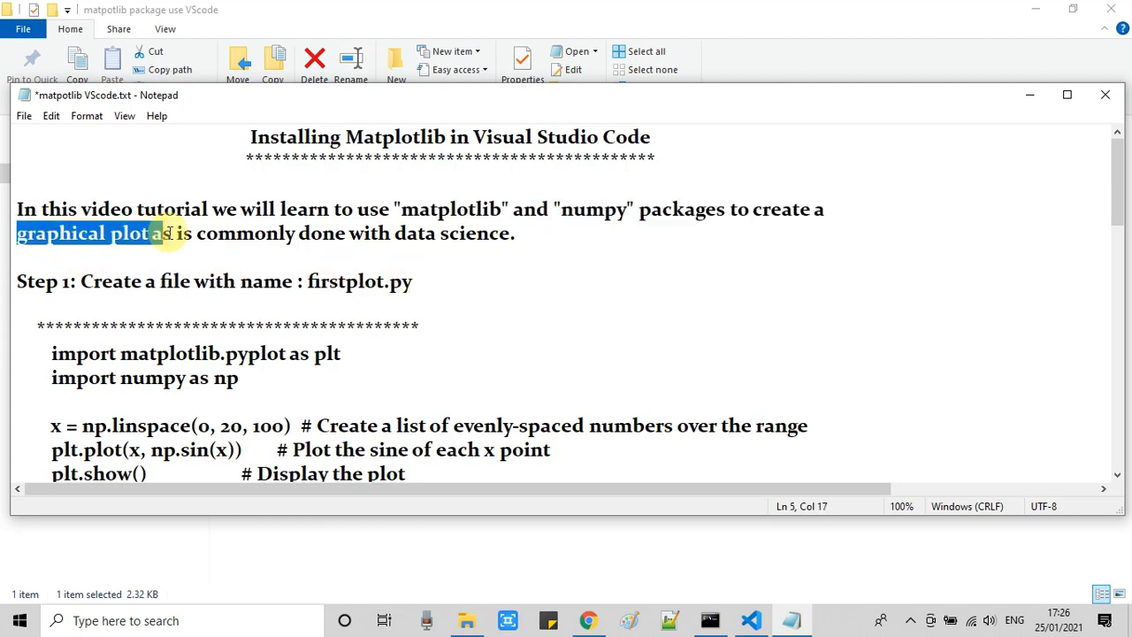
pyautogui.moveTo(162, 234); pyautogui.dragTo(521, 234)
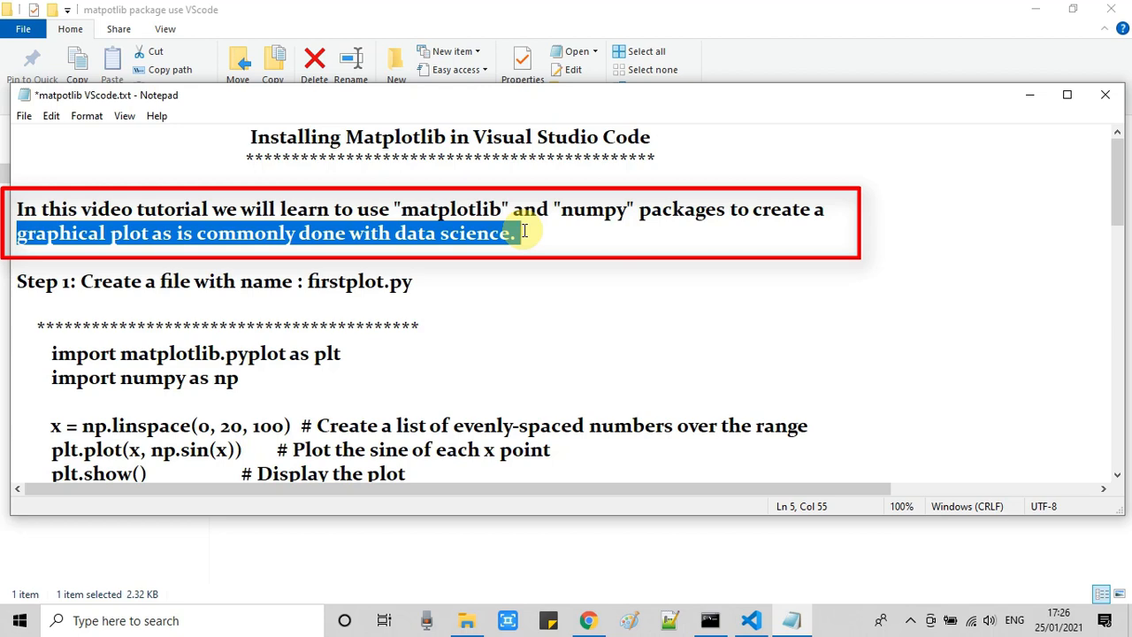
pyautogui.click(423, 138)
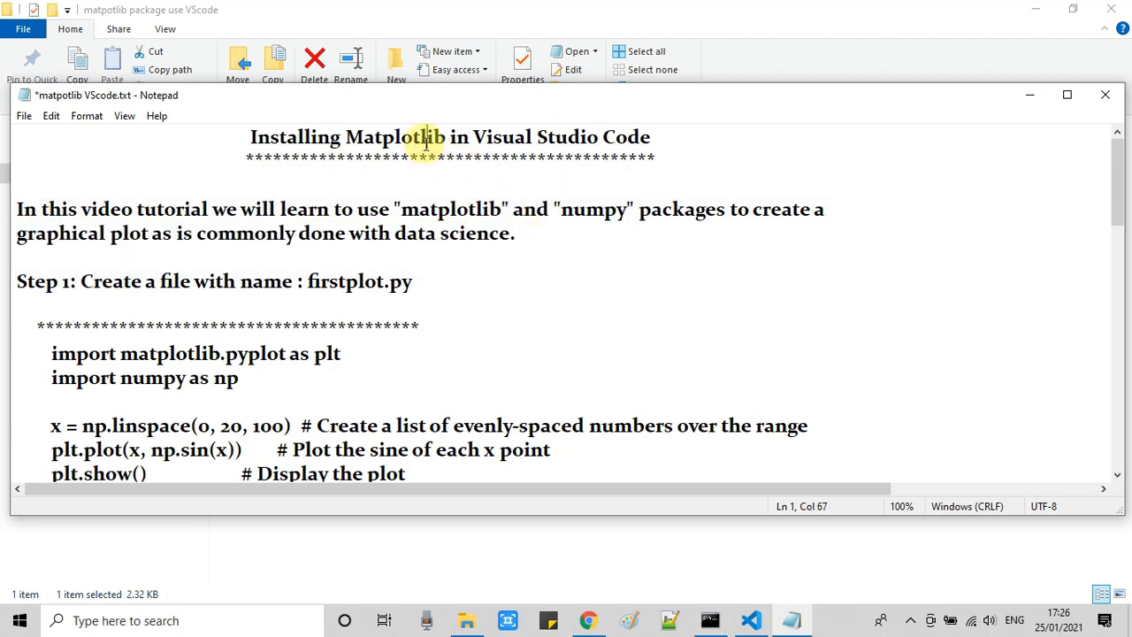
pyautogui.doubleClick(396, 137)
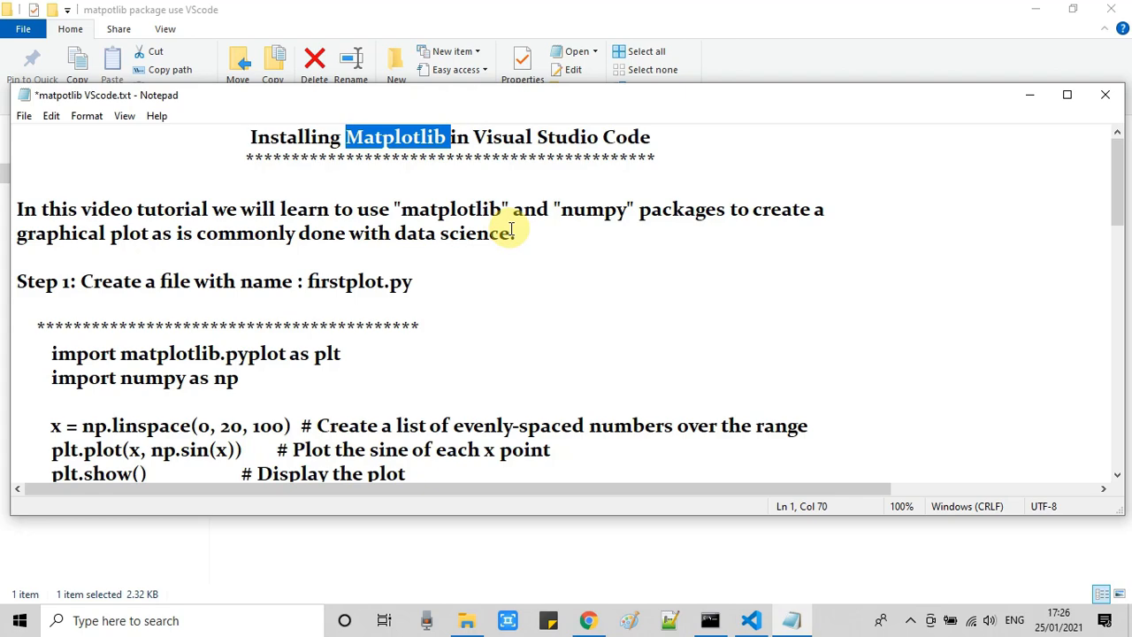
pyautogui.doubleClick(43, 282)
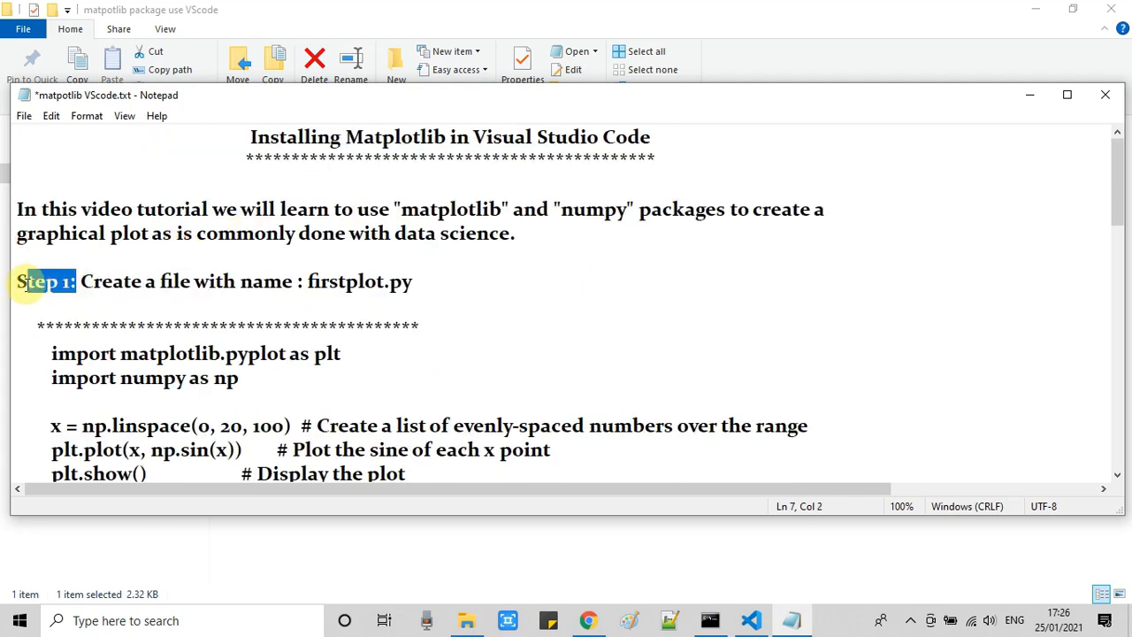
pyautogui.moveTo(80, 281); pyautogui.dragTo(344, 281)
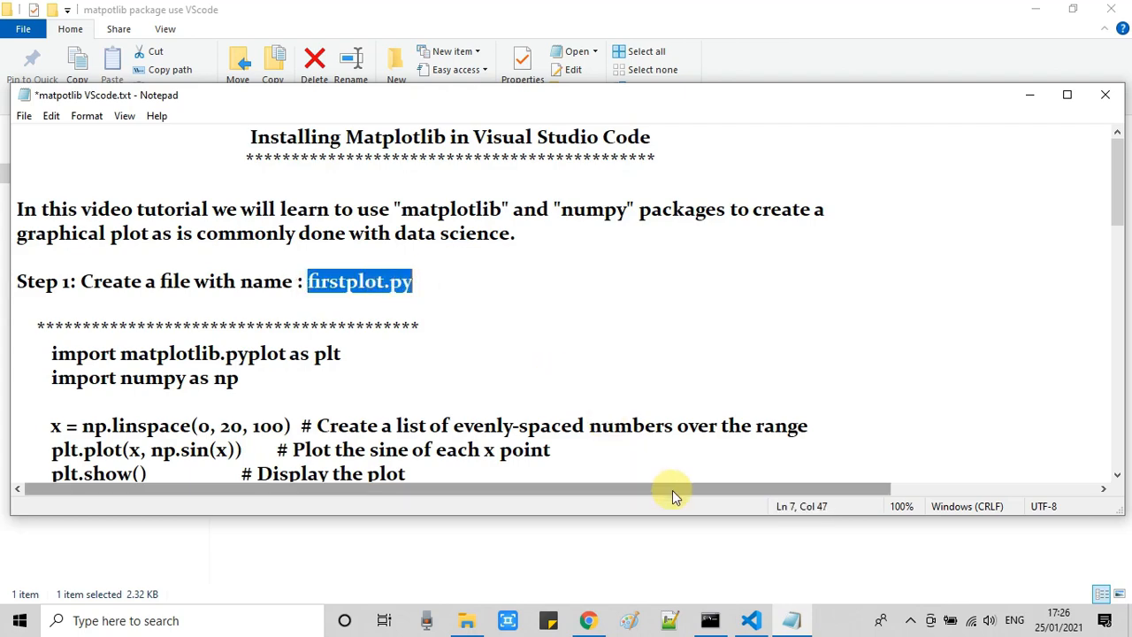
# Create a new file named firstplot.py in the PythonWorkSpace folder.
pyautogui.click(750, 619)
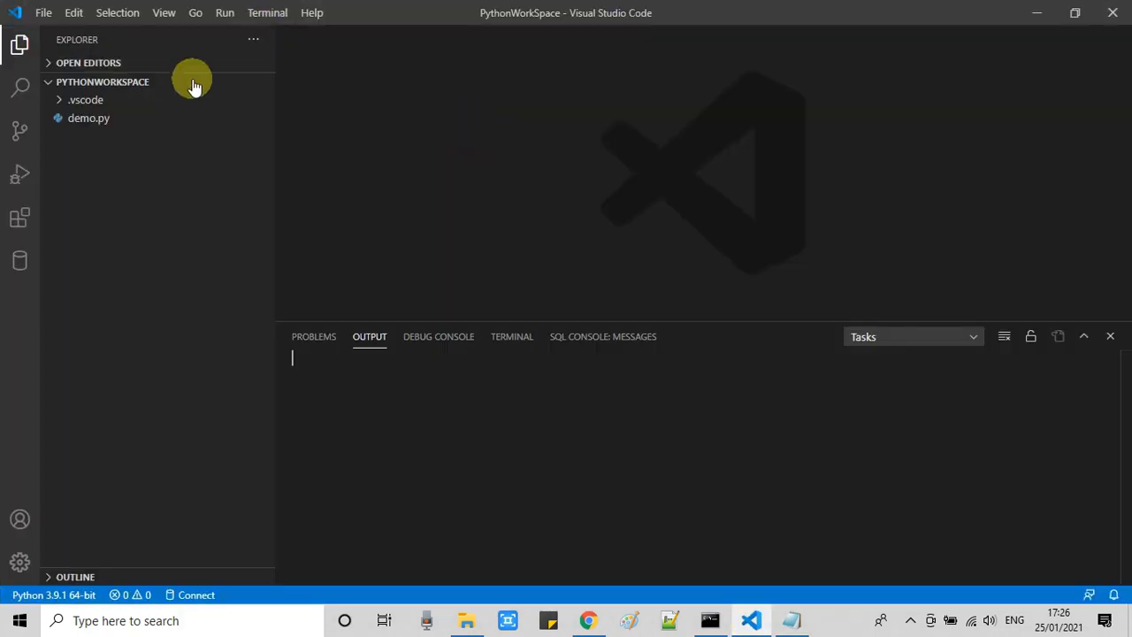
pyautogui.moveTo(85, 88)
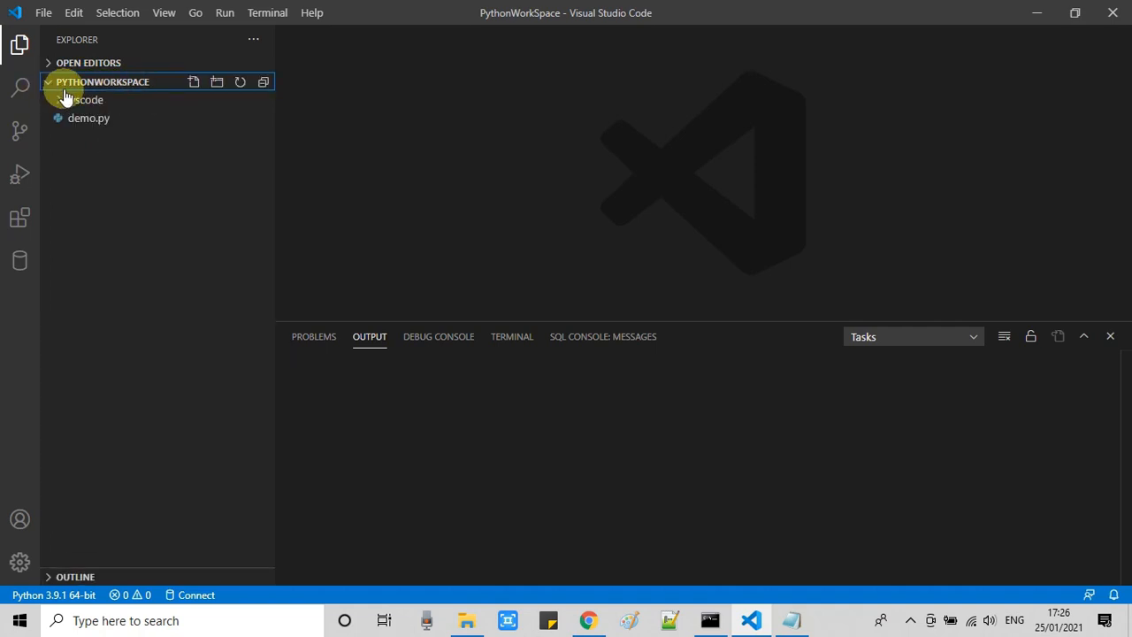
pyautogui.click(193, 81)
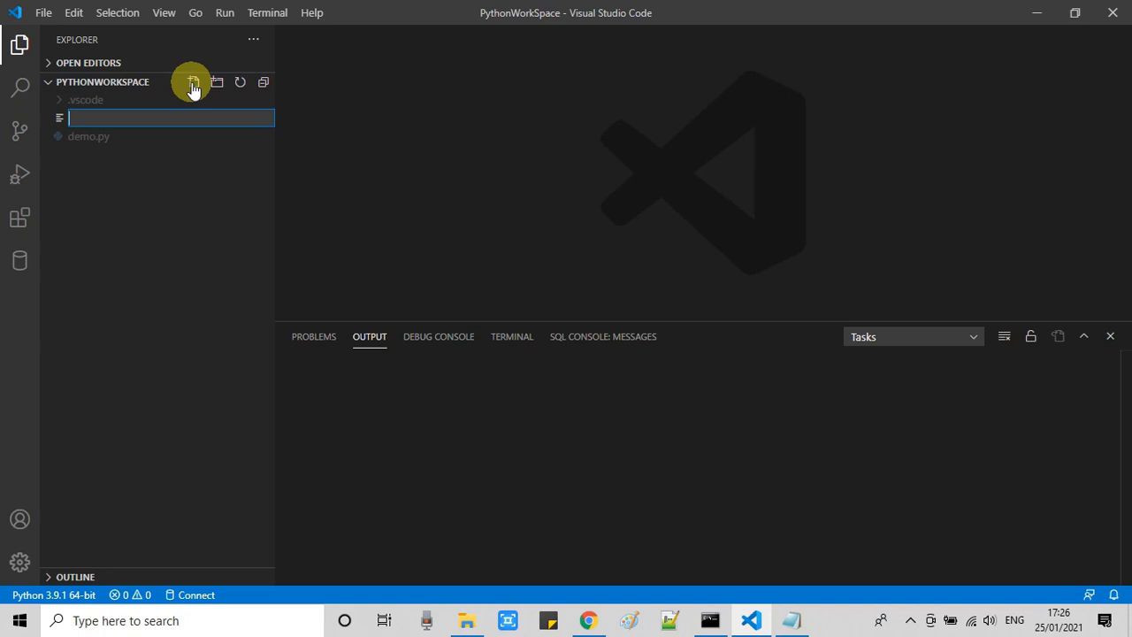
pyautogui.write('firstplot')
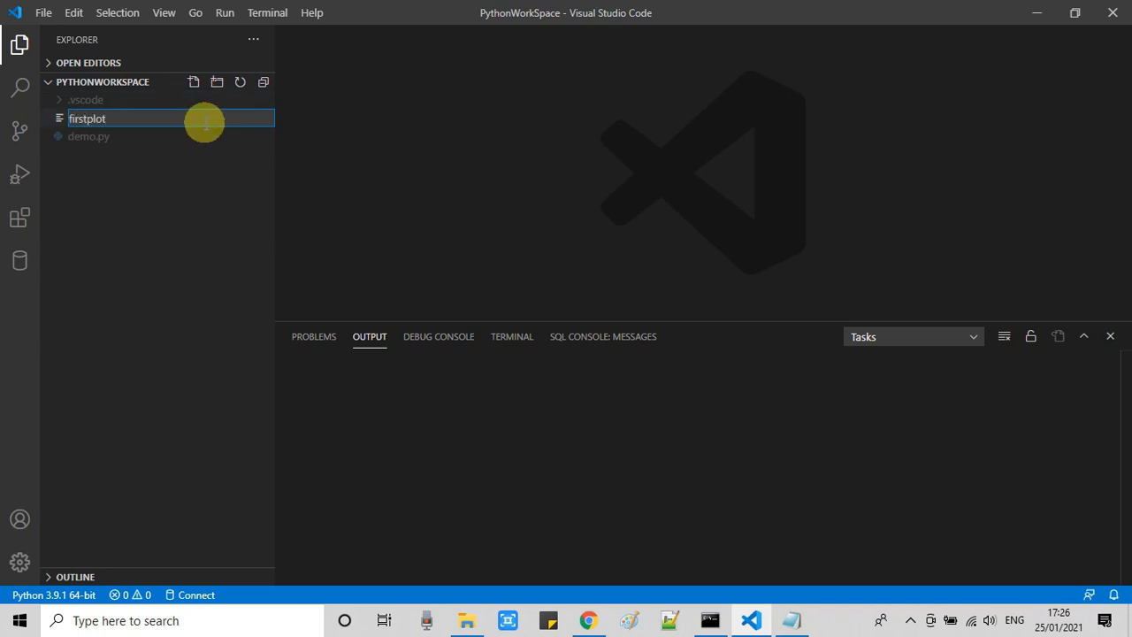
pyautogui.press('Return')
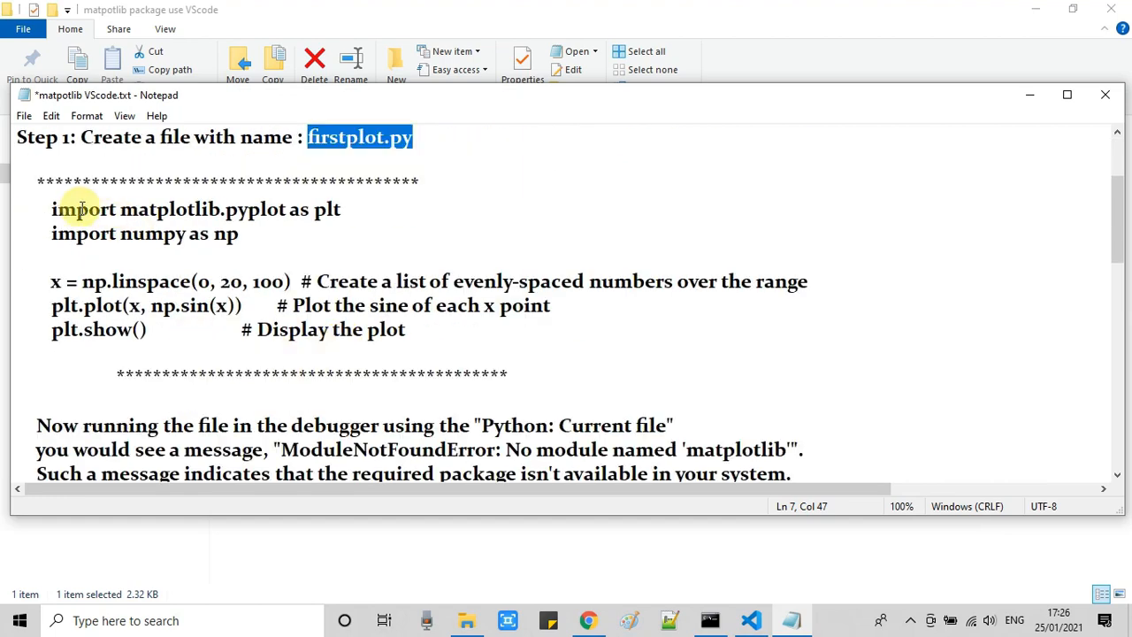
# Copy the five-line sine-plot script from the notes, save the notes, and return to the editor.
pyautogui.moveTo(51, 209); pyautogui.dragTo(407, 329)
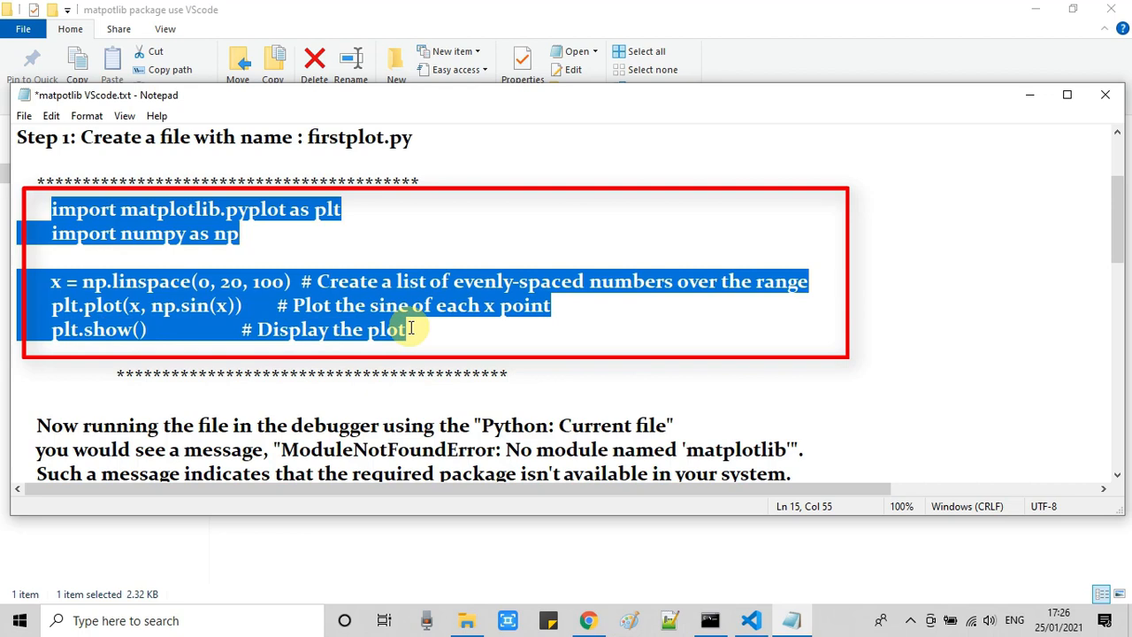
pyautogui.moveTo(139, 378)
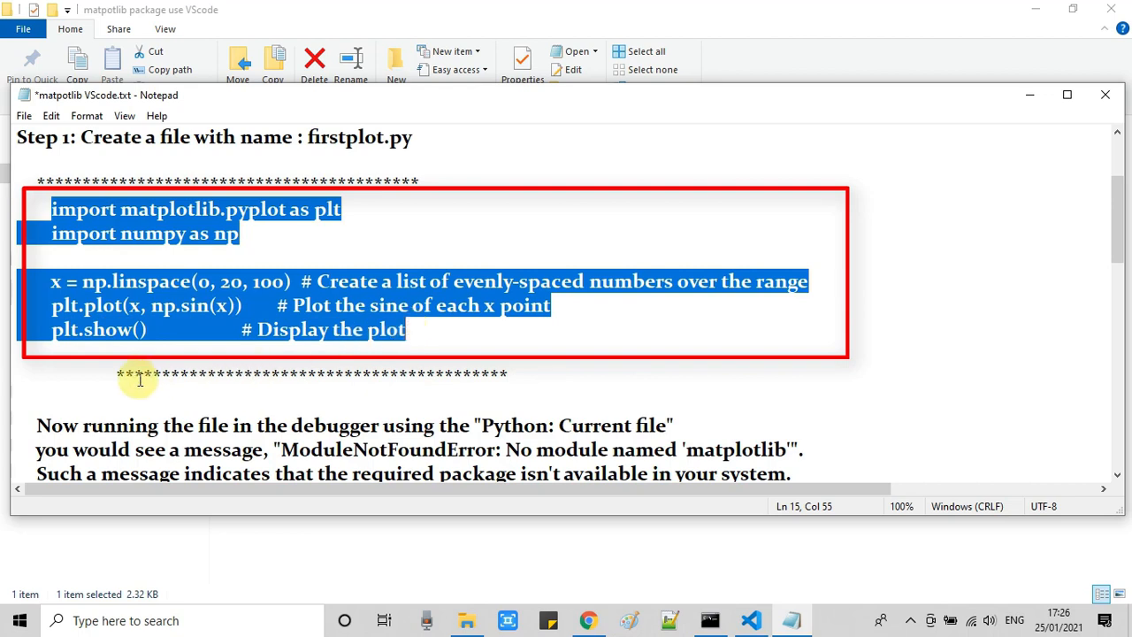
pyautogui.click(133, 378)
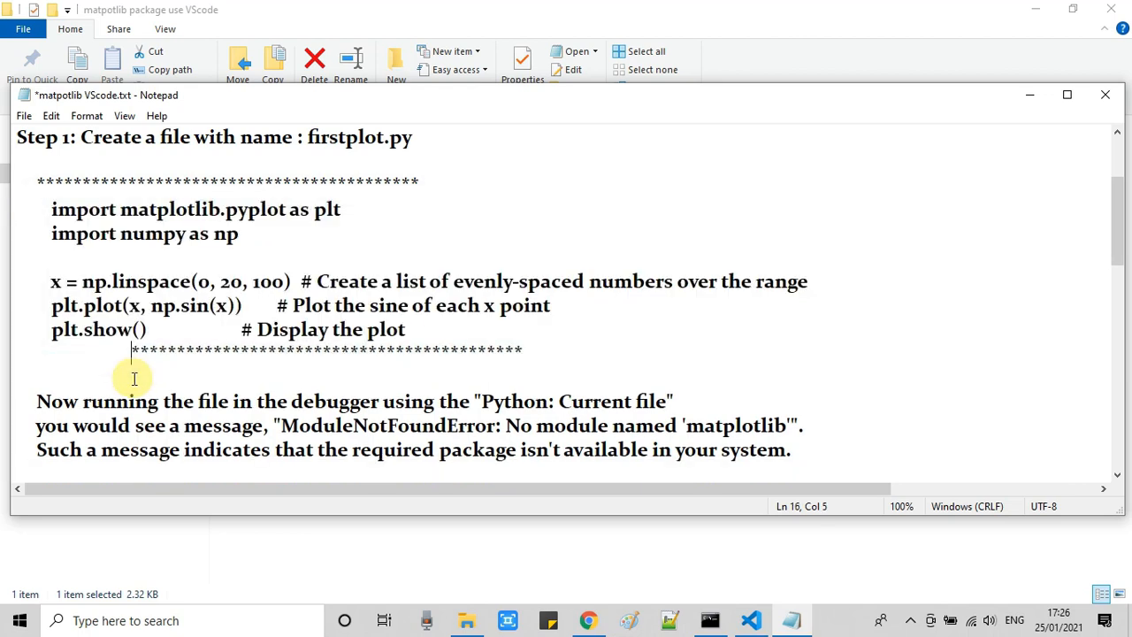
pyautogui.press('Enter')
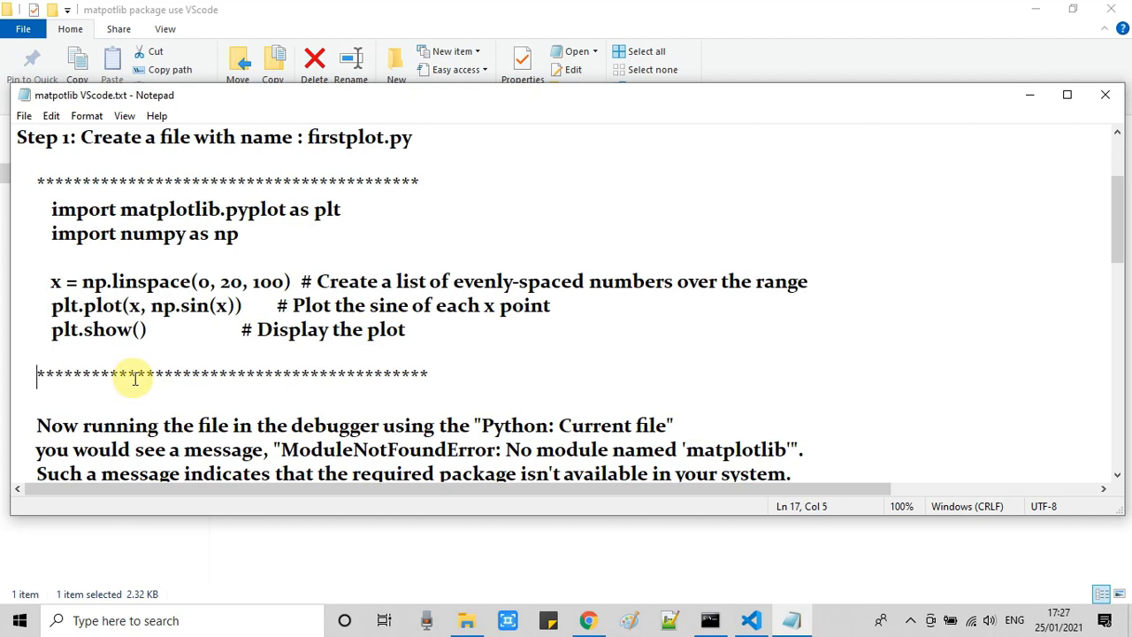
pyautogui.scroll(3)
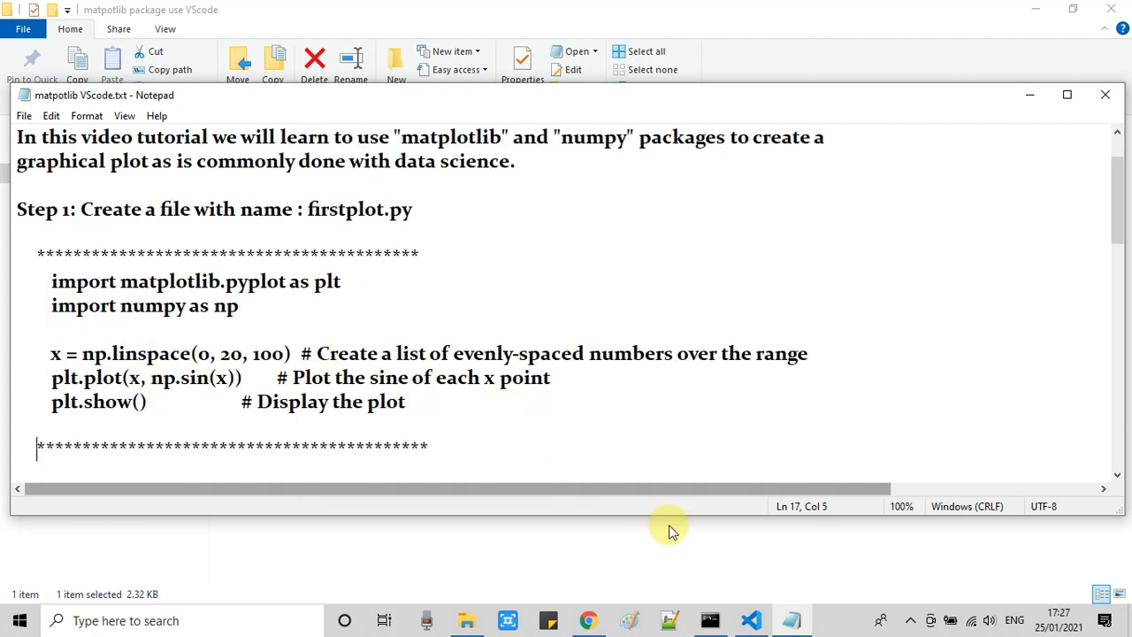
pyautogui.click(750, 619)
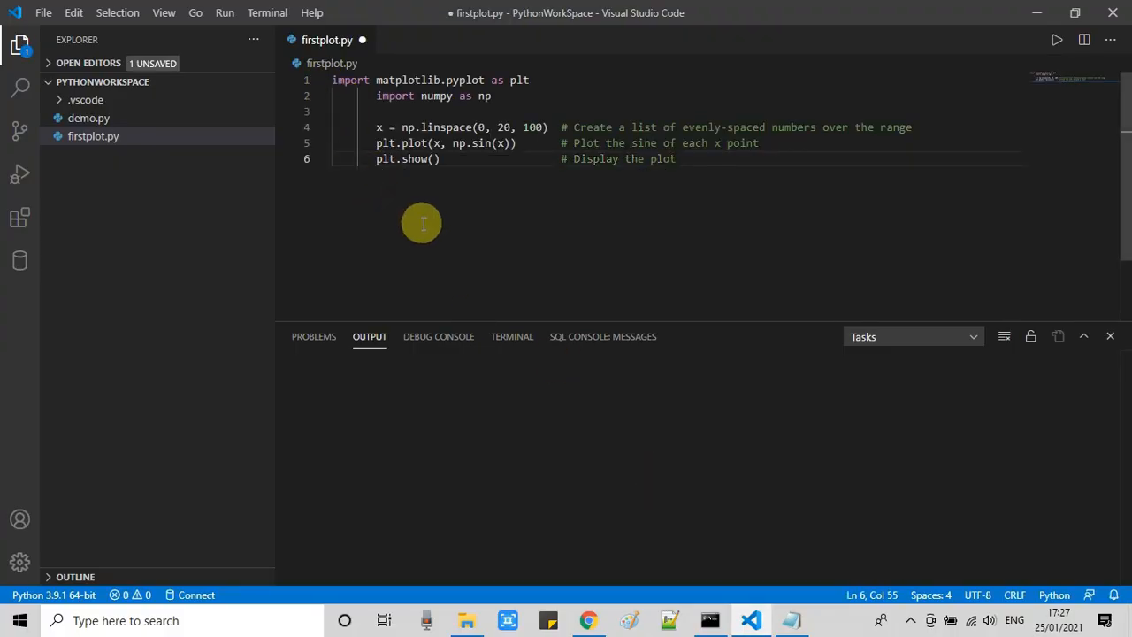
# Strip the stray indentation from the pasted lines so plt.show() and the rest sit at the left margin.
pyautogui.click(395, 95)
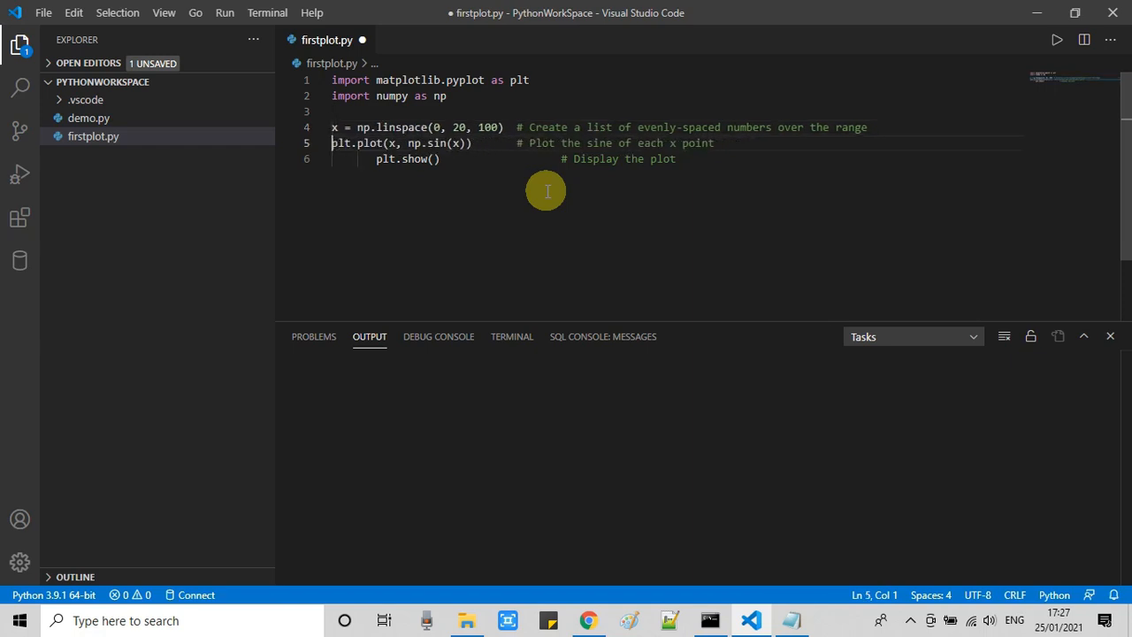
pyautogui.press('Down')
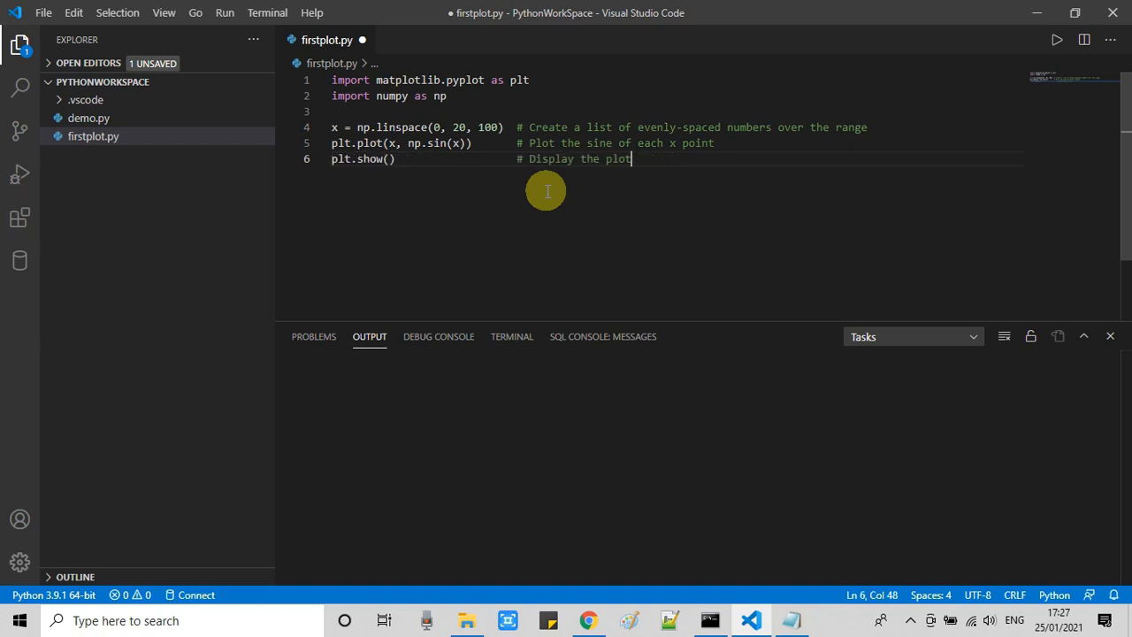
pyautogui.press('ctrl+s')
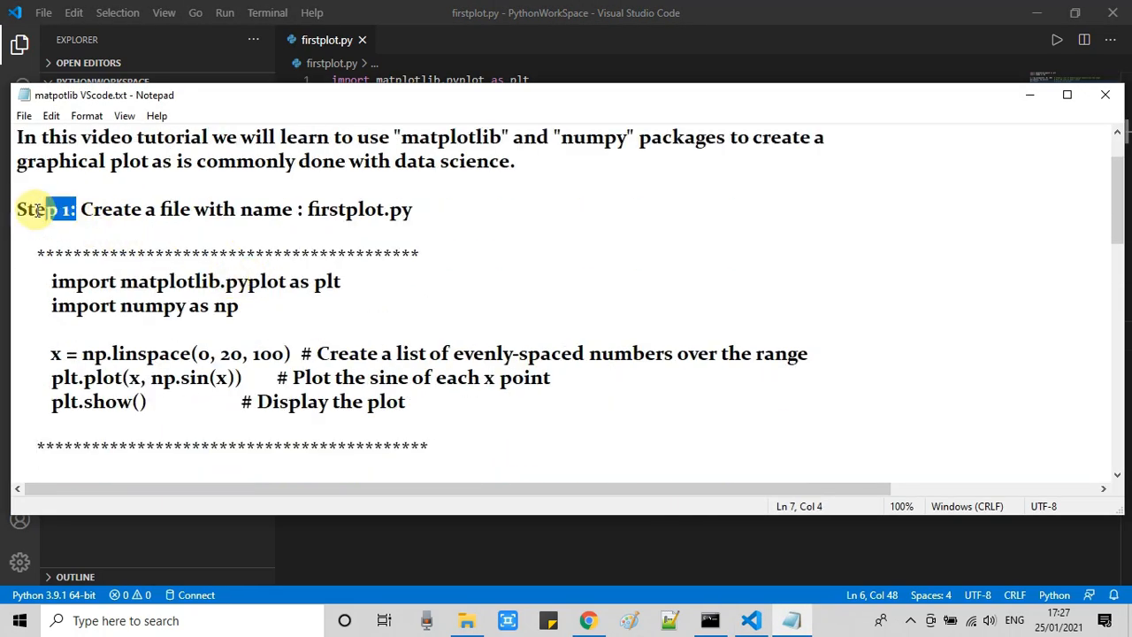
pyautogui.scroll(-3)
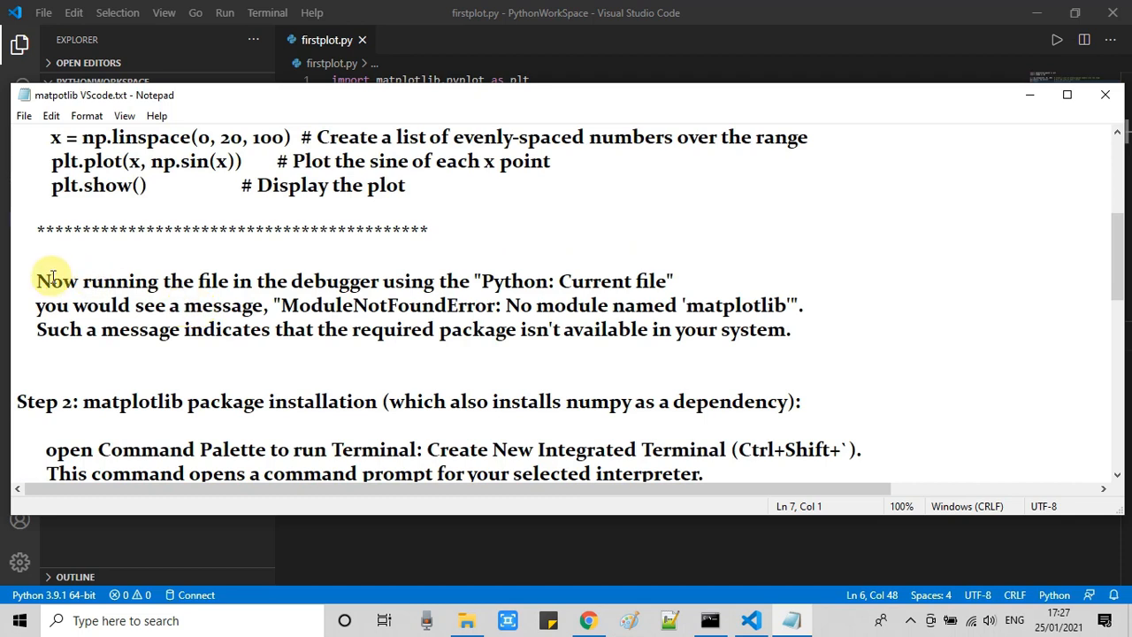
pyautogui.moveTo(37, 281); pyautogui.dragTo(474, 281)
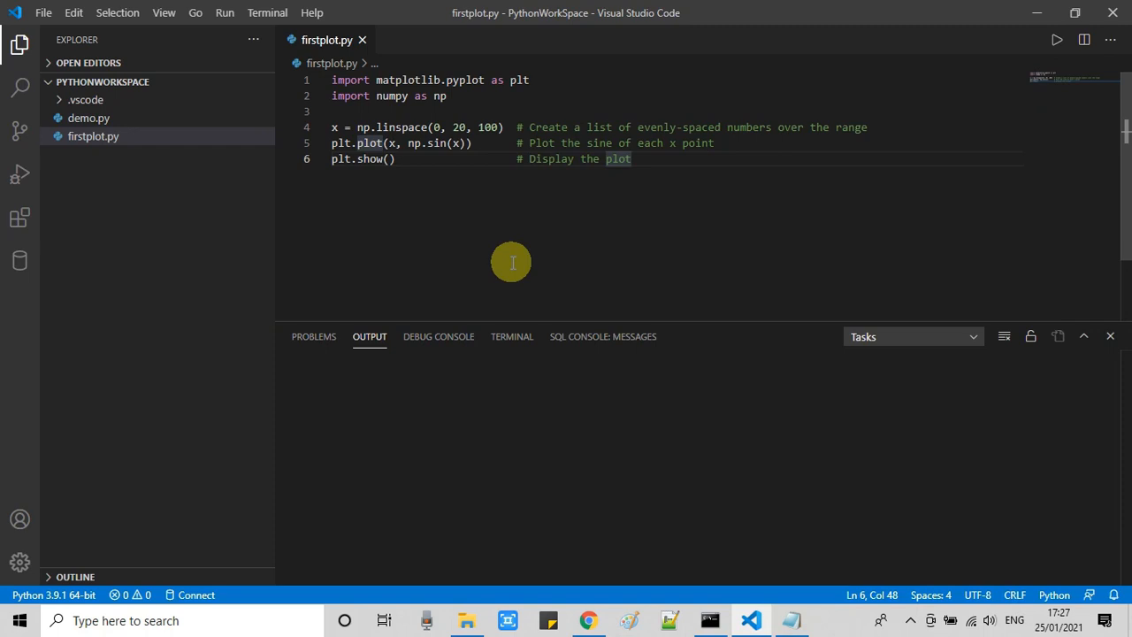
pyautogui.moveTo(445, 193)
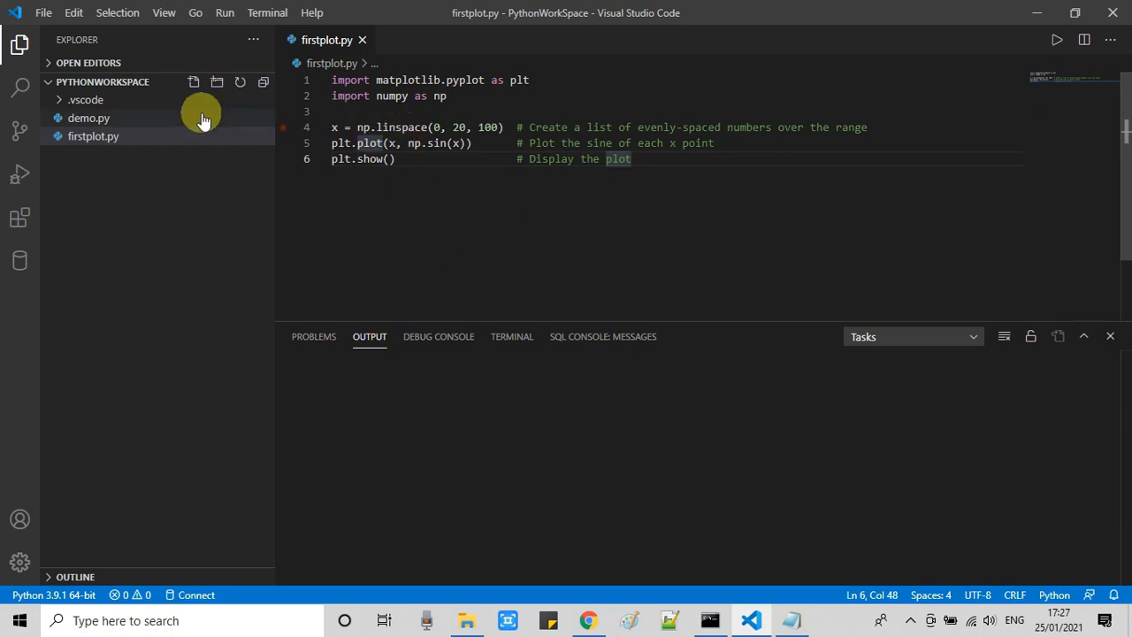
# Bring up the interpreter list to pick Python 3.9.1 from Programs\Python\Python39.
pyautogui.click(194, 13)
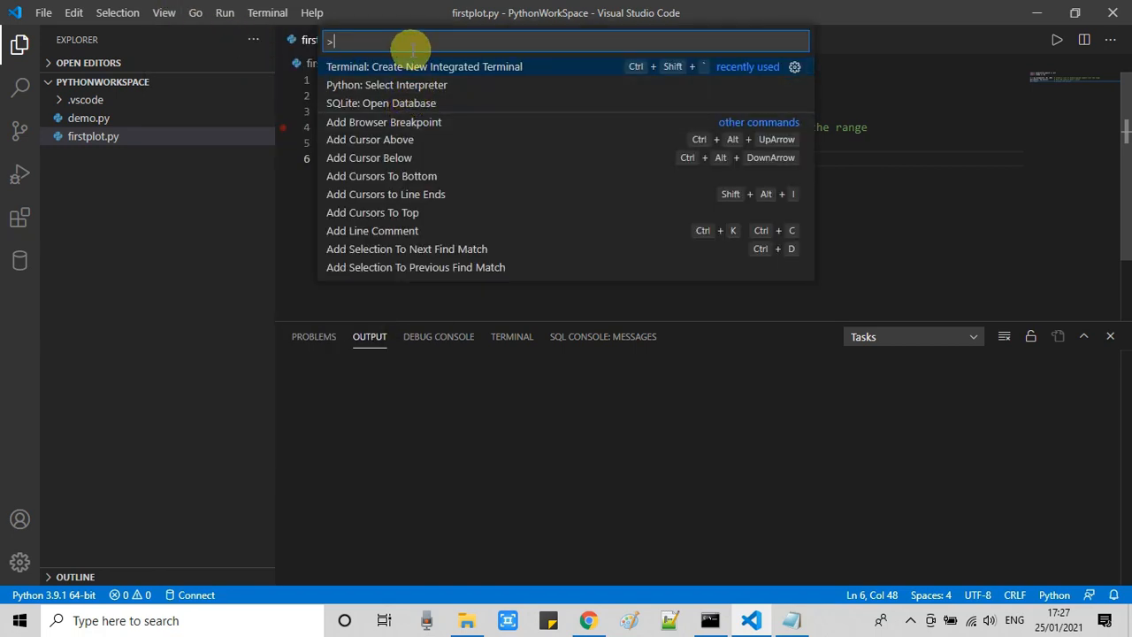
pyautogui.write('p')
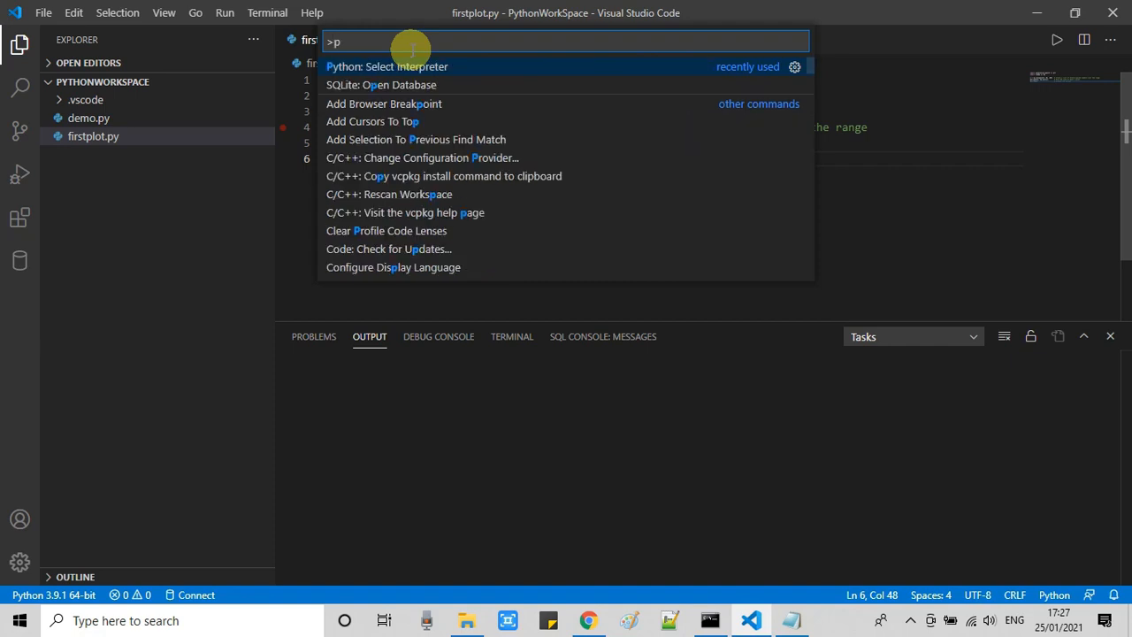
pyautogui.moveTo(417, 72)
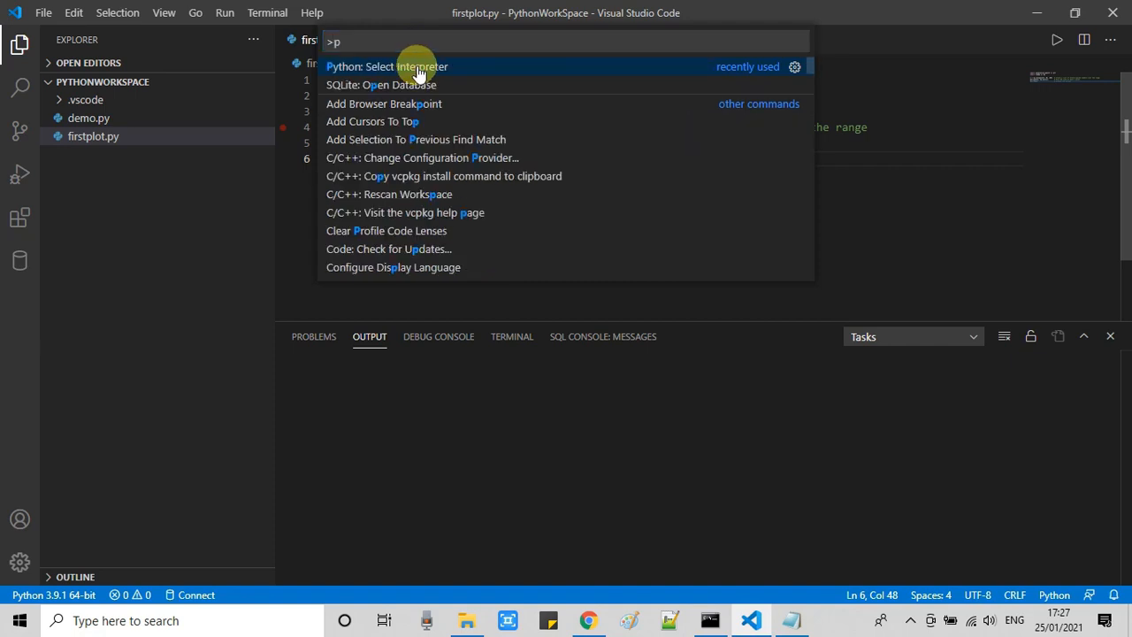
pyautogui.click(385, 67)
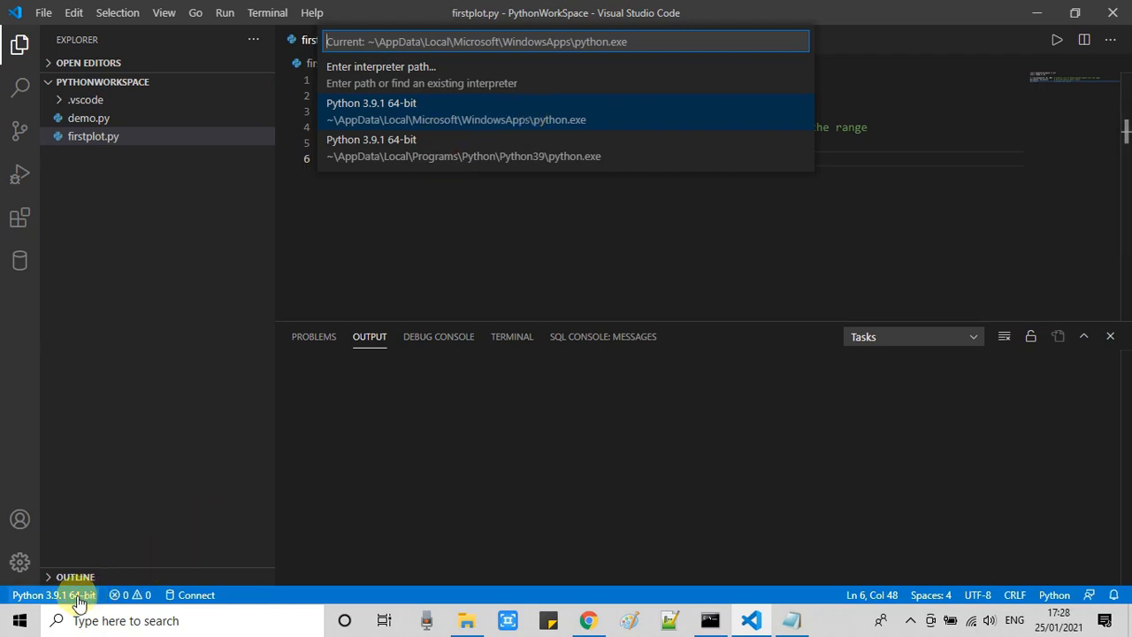
pyautogui.moveTo(55, 594)
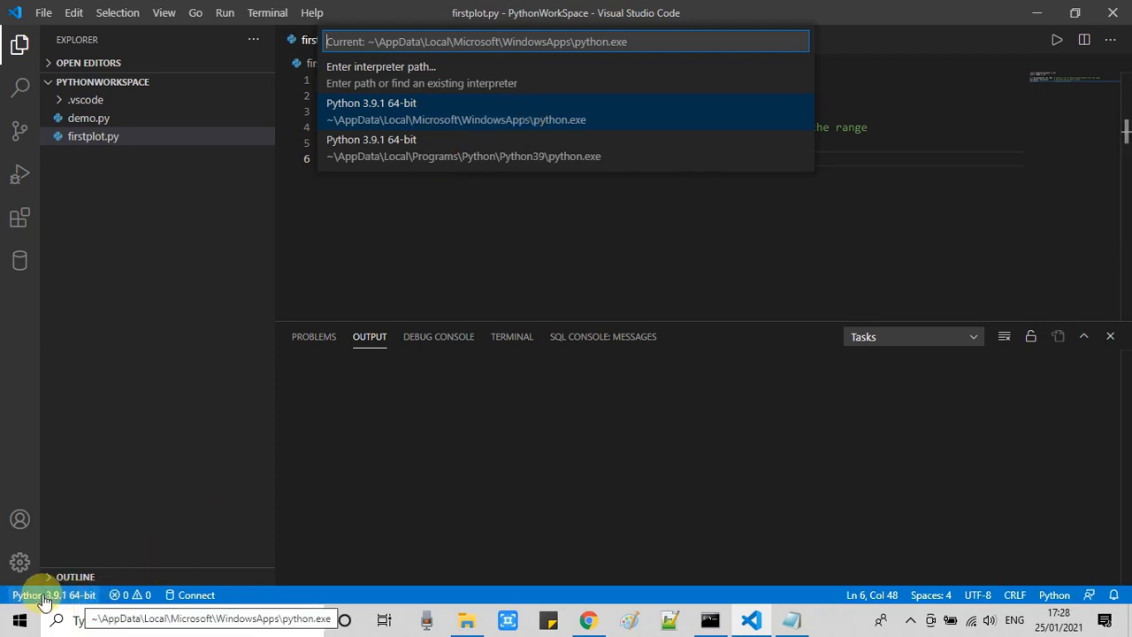
pyautogui.moveTo(285, 444)
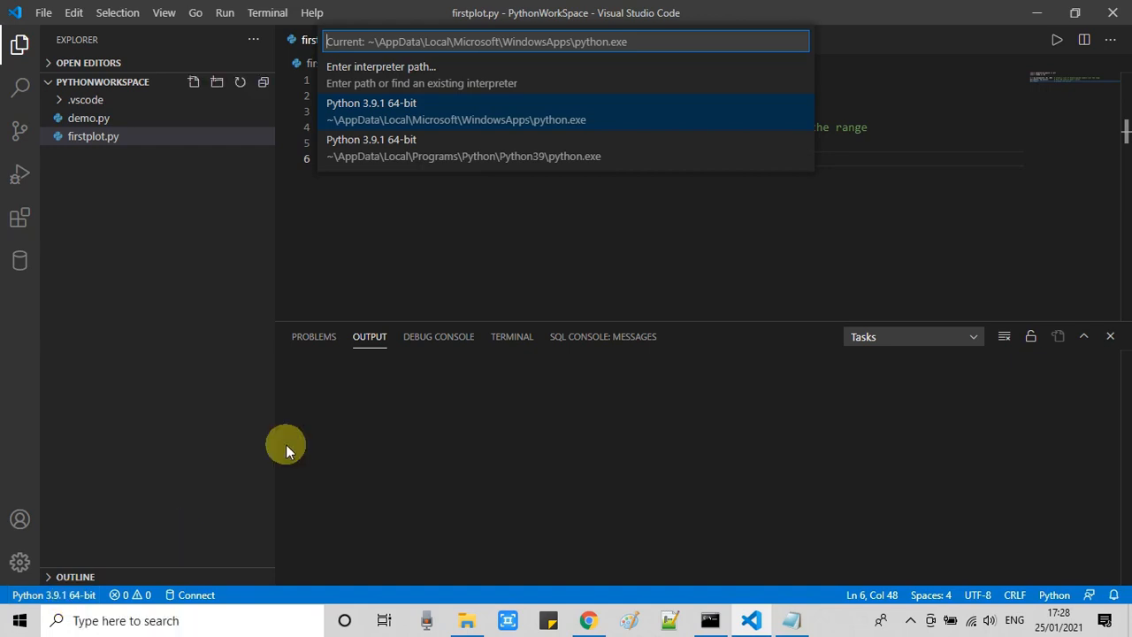
pyautogui.moveTo(404, 148)
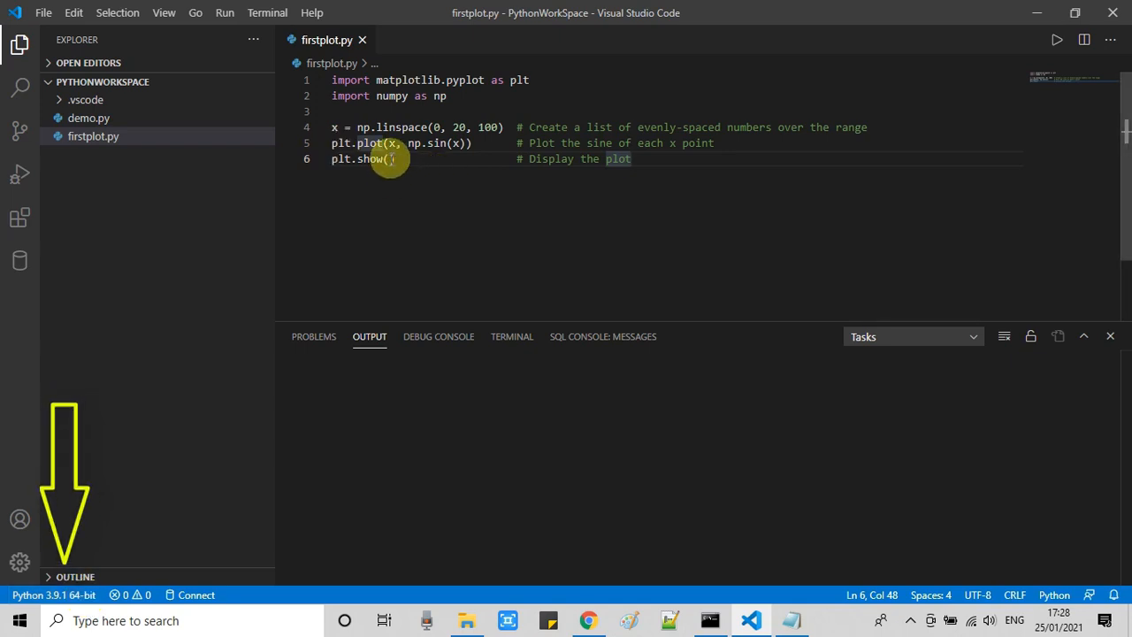
# Run firstplot.py in the terminal, which fails with ModuleNotFoundError: No module named 'matplotlib'.
pyautogui.press('ctrl+a')
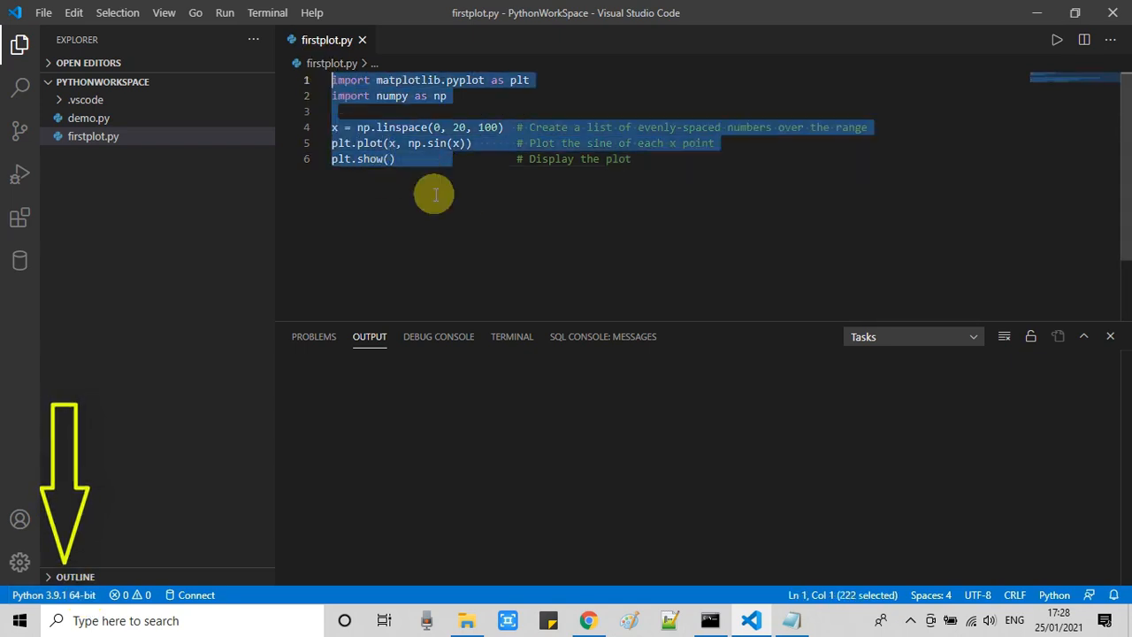
pyautogui.click(511, 336)
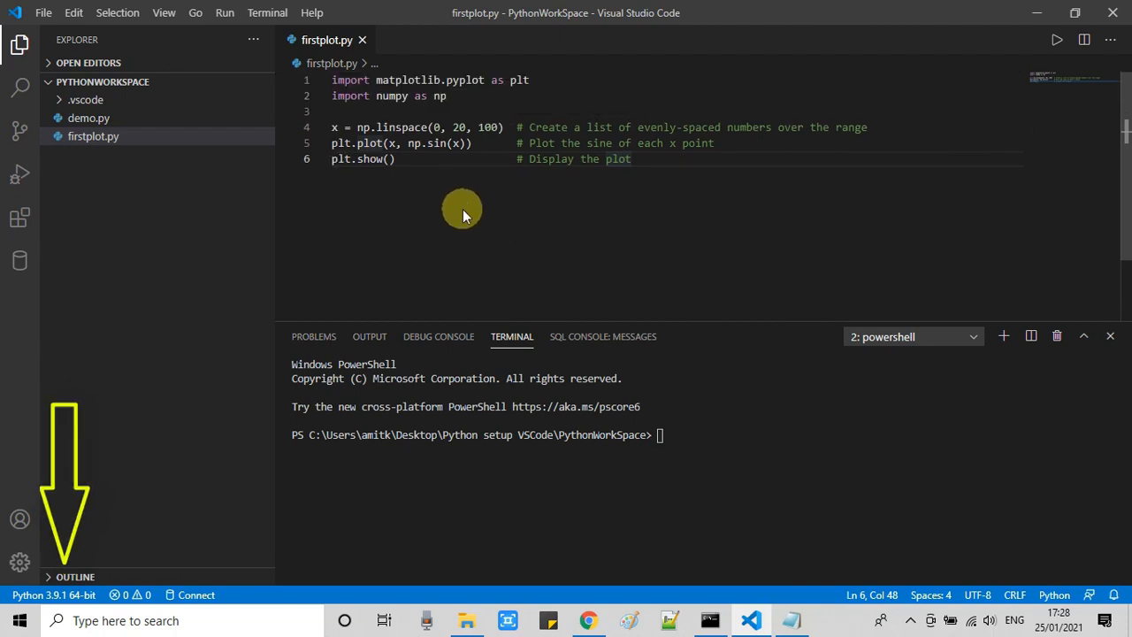
pyautogui.rightClick(462, 213)
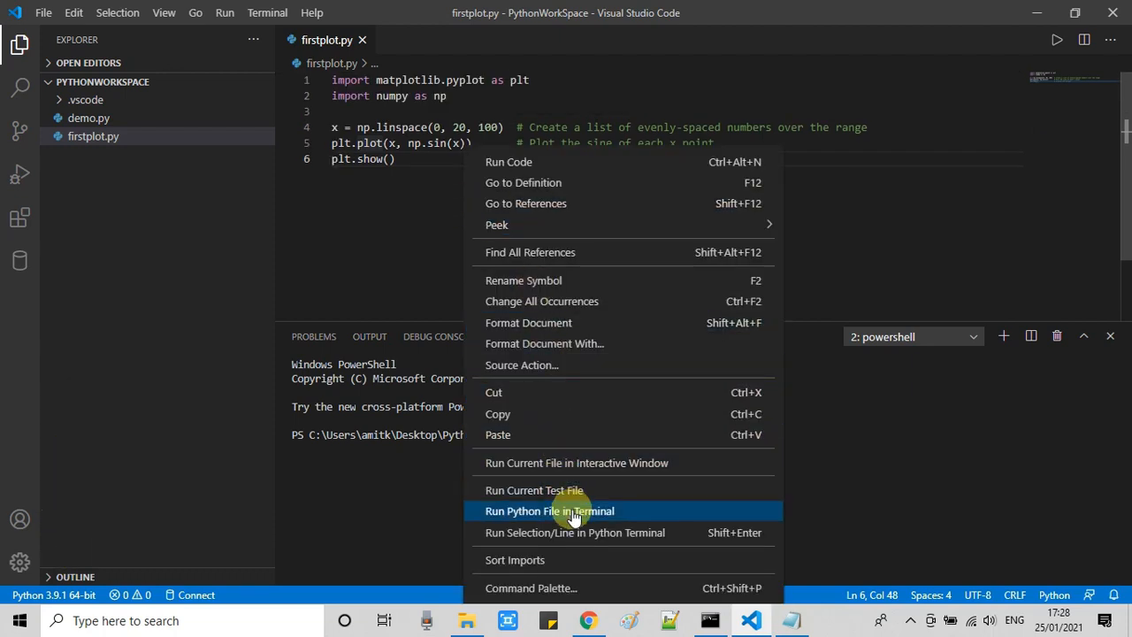
pyautogui.click(548, 509)
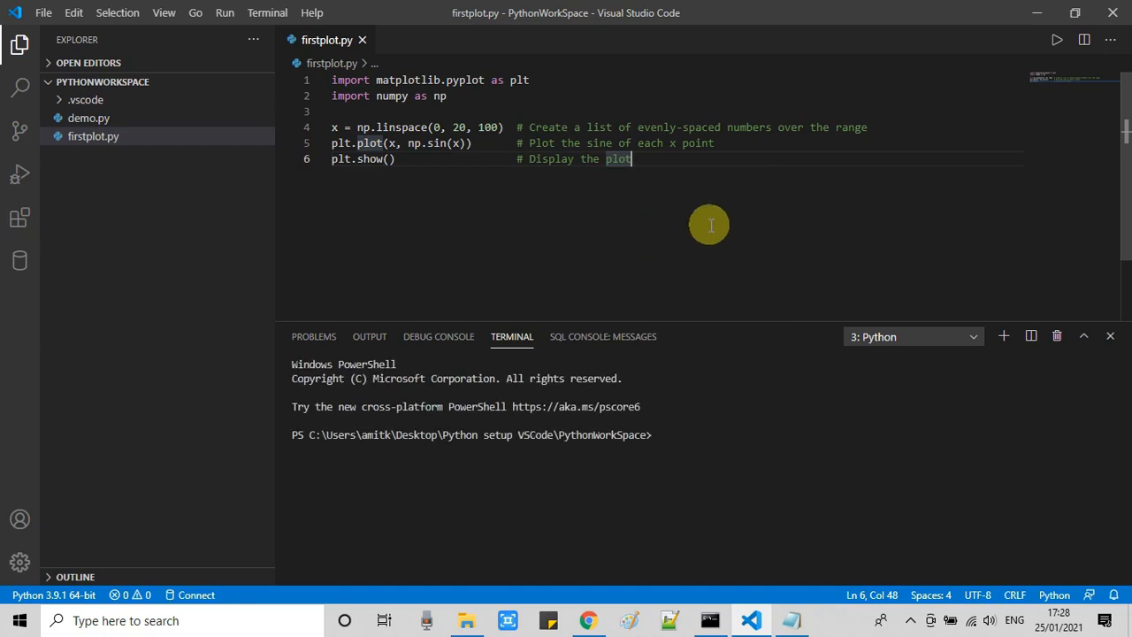
pyautogui.click(1055, 39)
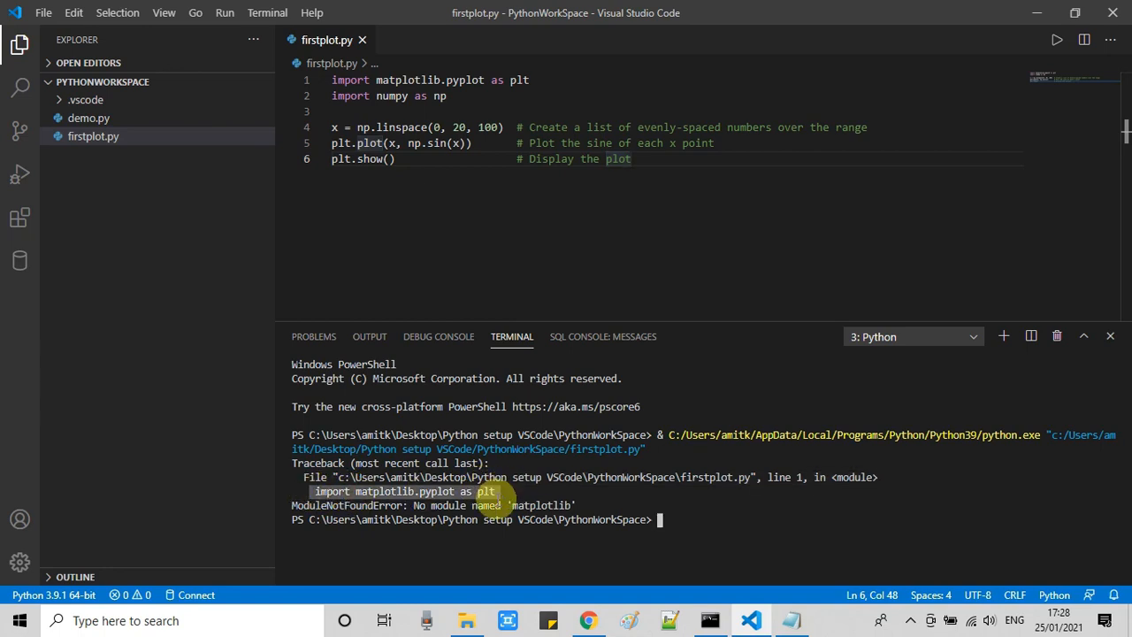
pyautogui.moveTo(605, 504)
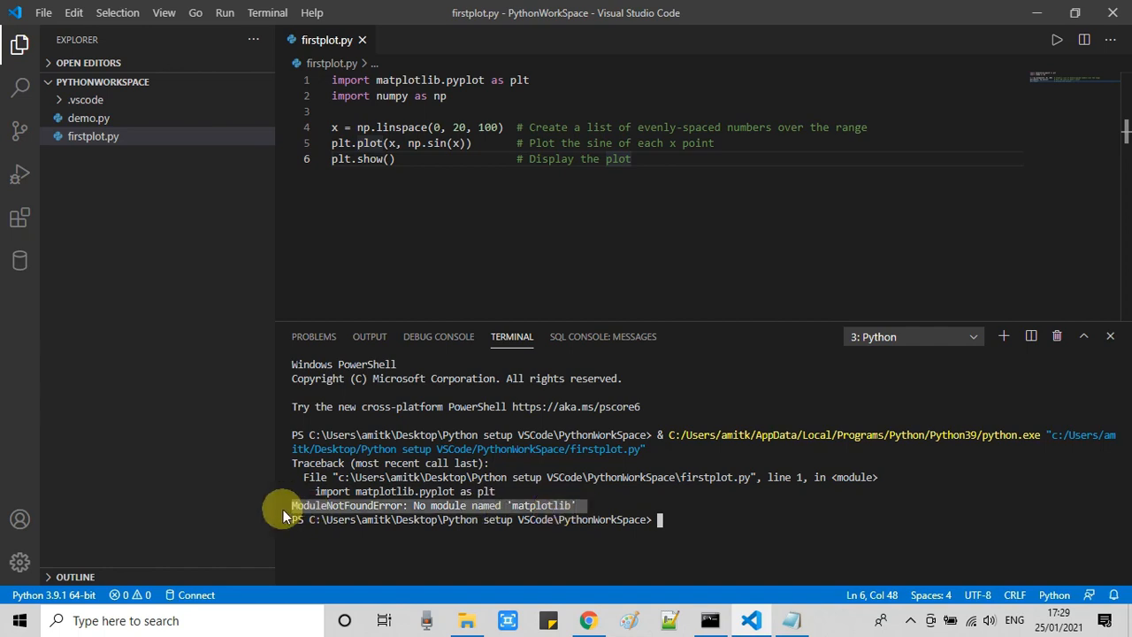
pyautogui.moveTo(340, 545)
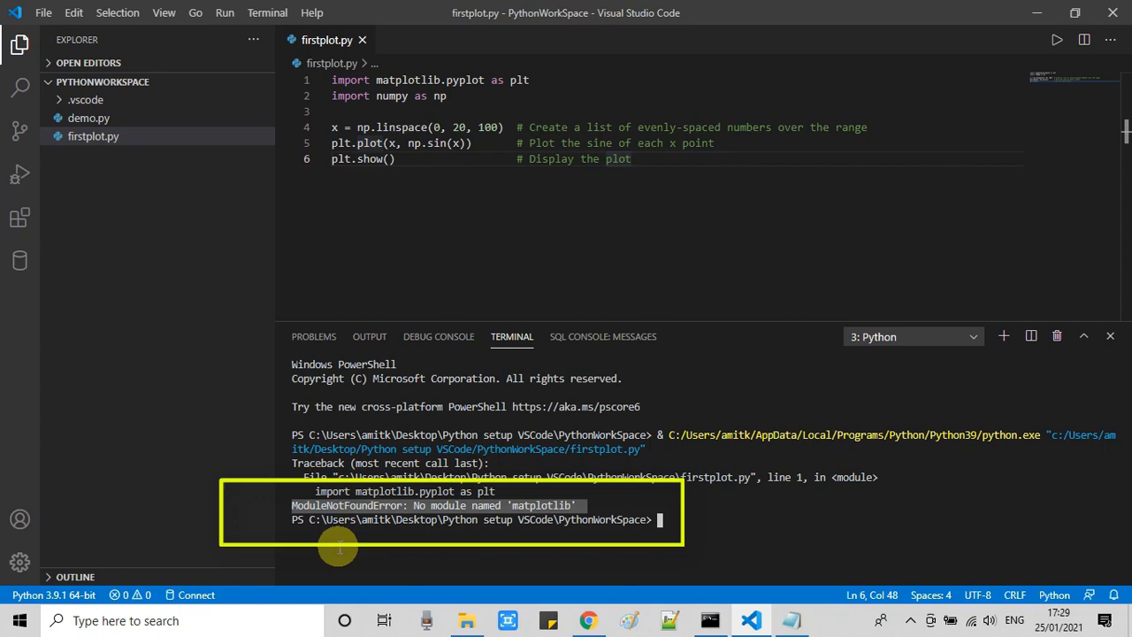
pyautogui.moveTo(714, 599)
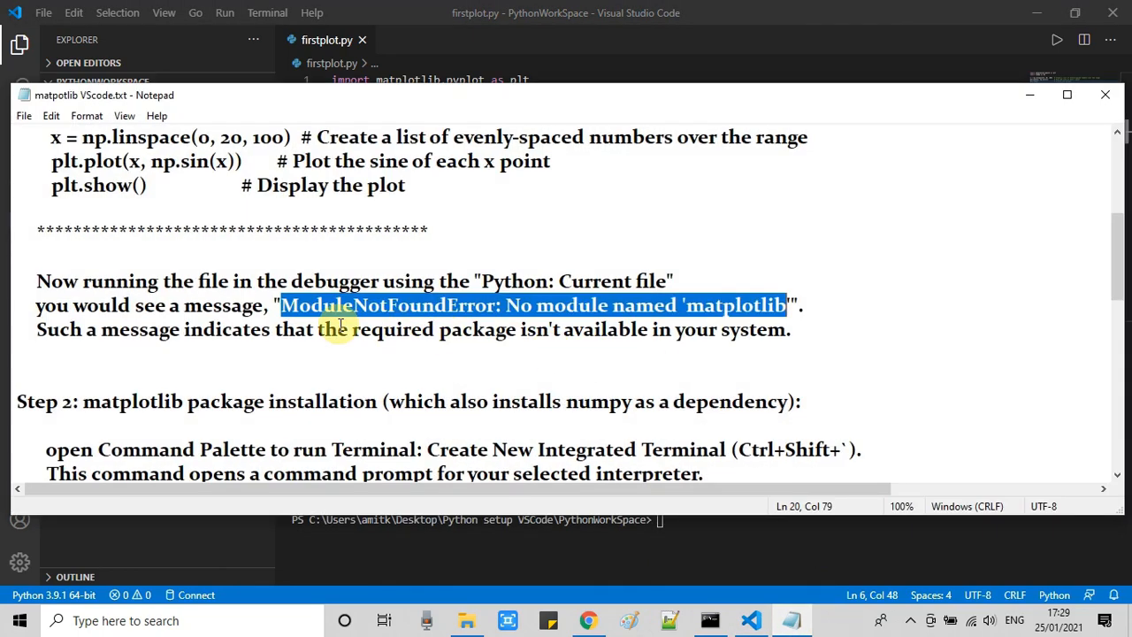
# Read the missing-package explanation and Step 2, noting that installing matplotlib also installs numpy.
pyautogui.click(42, 329)
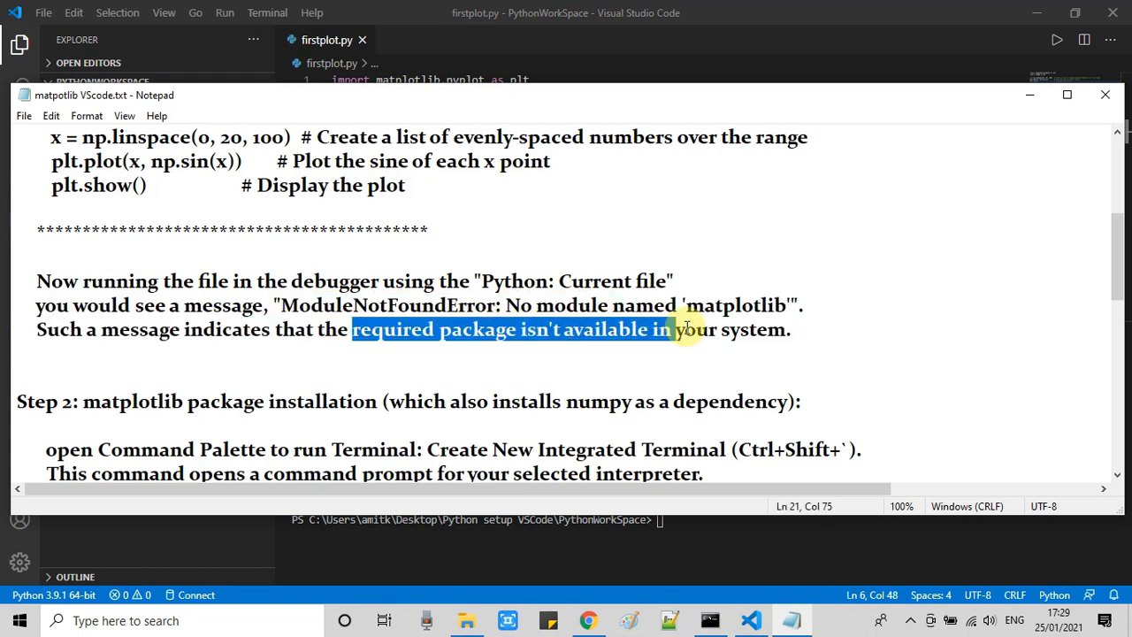
pyautogui.moveTo(672, 329); pyautogui.dragTo(787, 329)
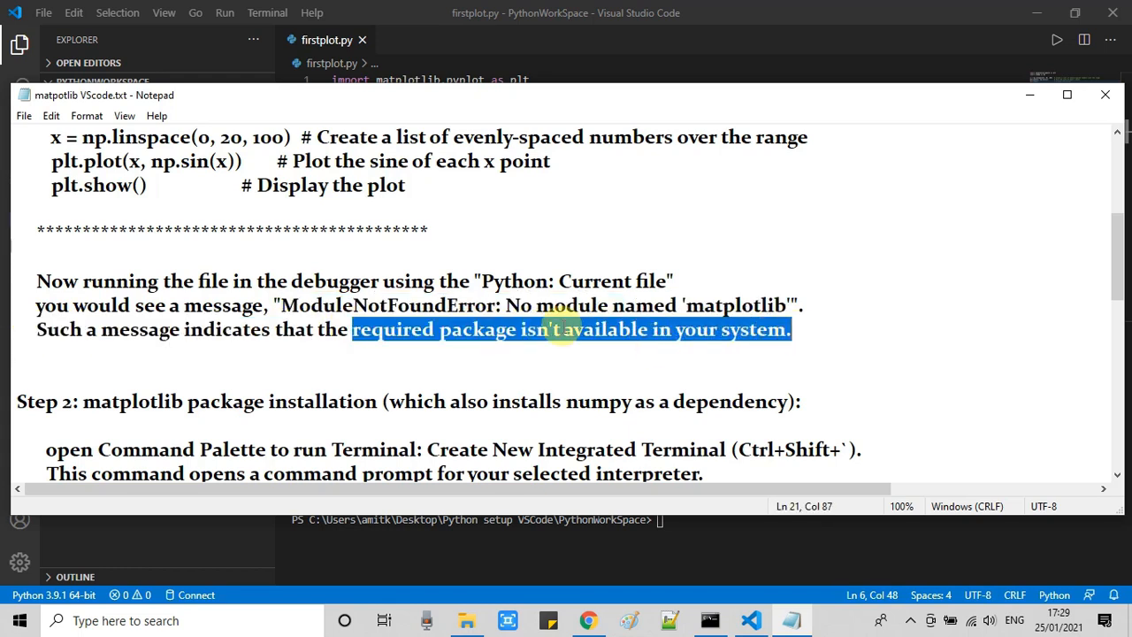
pyautogui.scroll(-3)
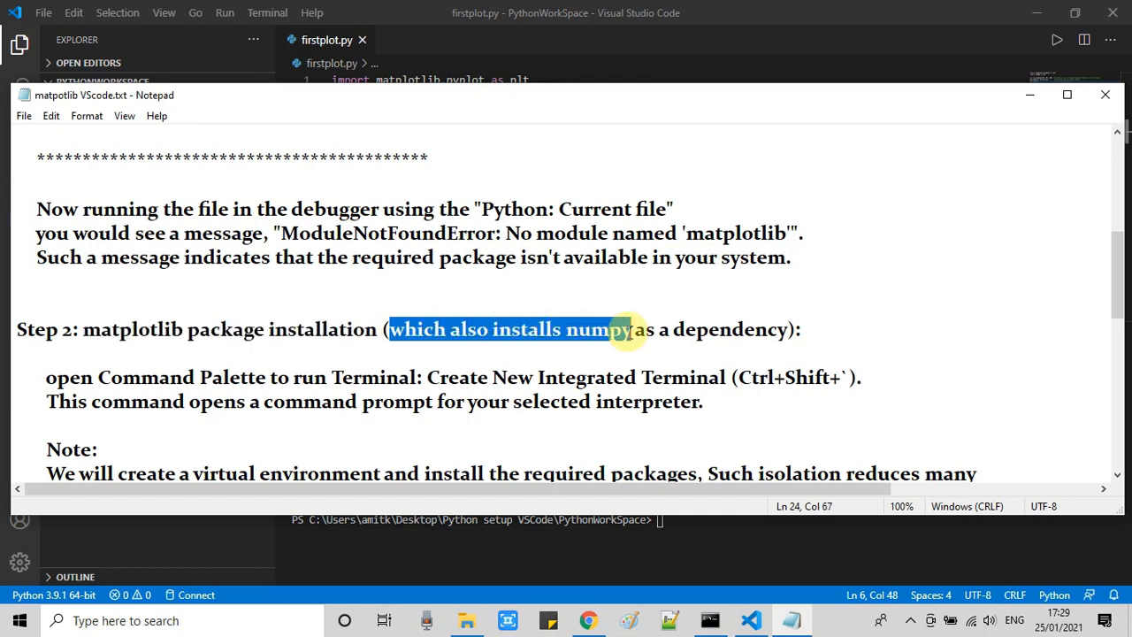
pyautogui.moveTo(619, 329); pyautogui.dragTo(793, 329)
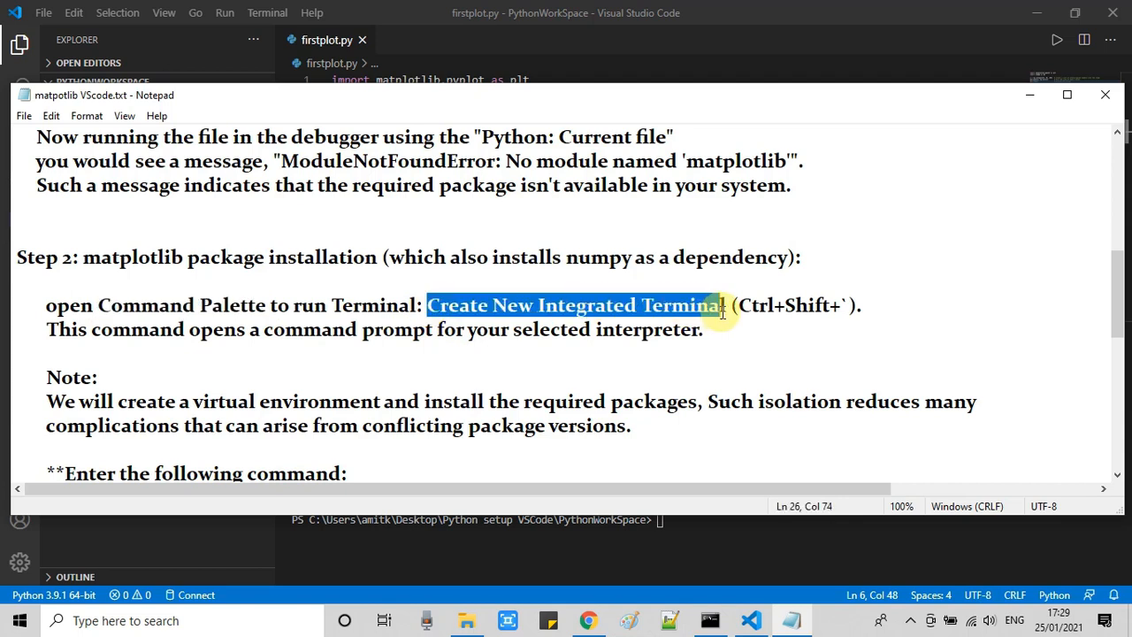
pyautogui.click(741, 304)
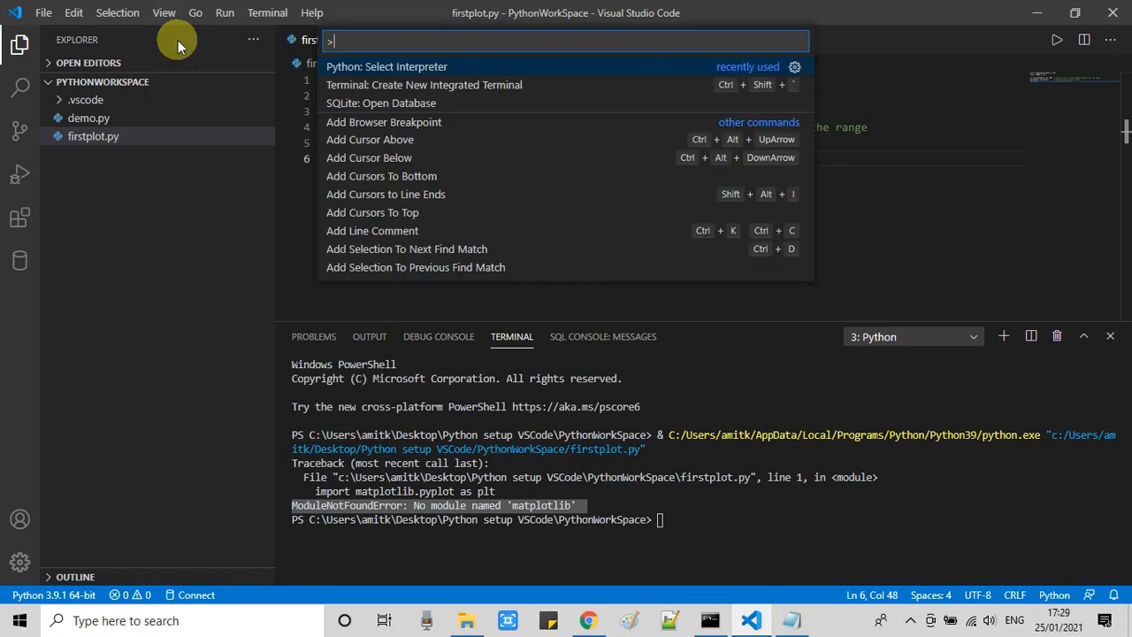
# Create a new PowerShell integrated terminal at PythonWorkSpace via the 'cre' command search, then return to the notes.
pyautogui.write('cre')
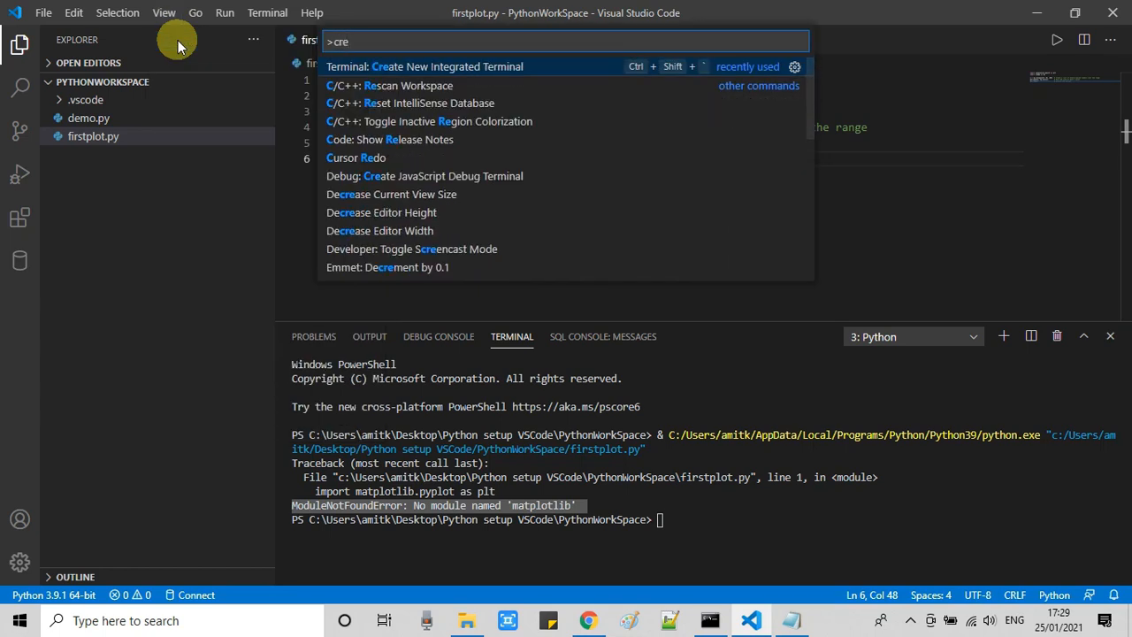
pyautogui.moveTo(490, 72)
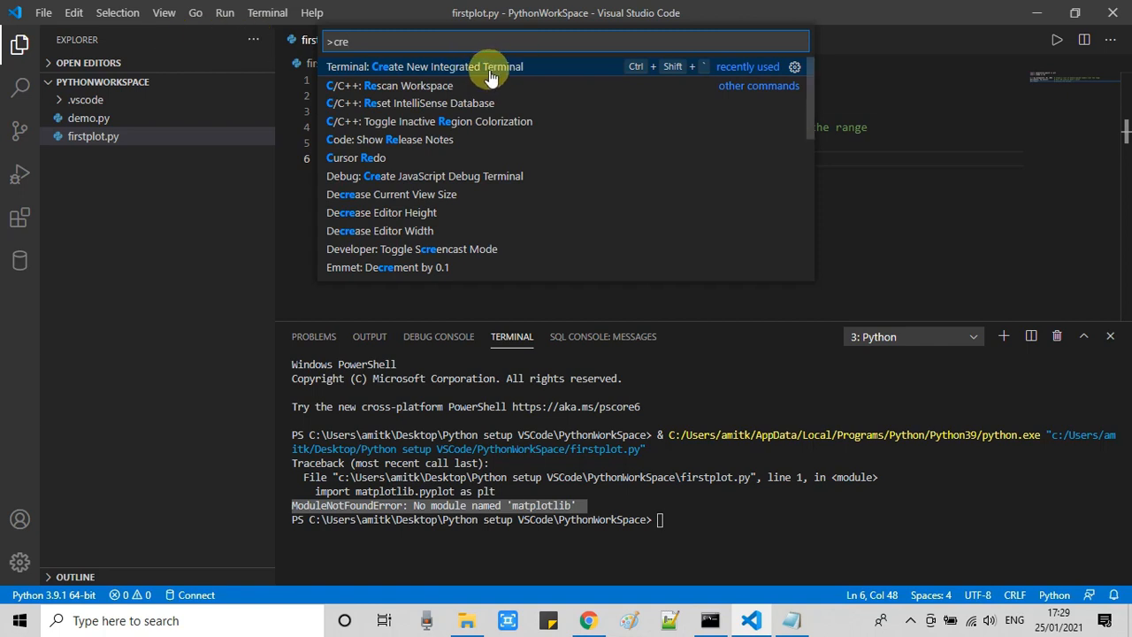
pyautogui.moveTo(510, 67)
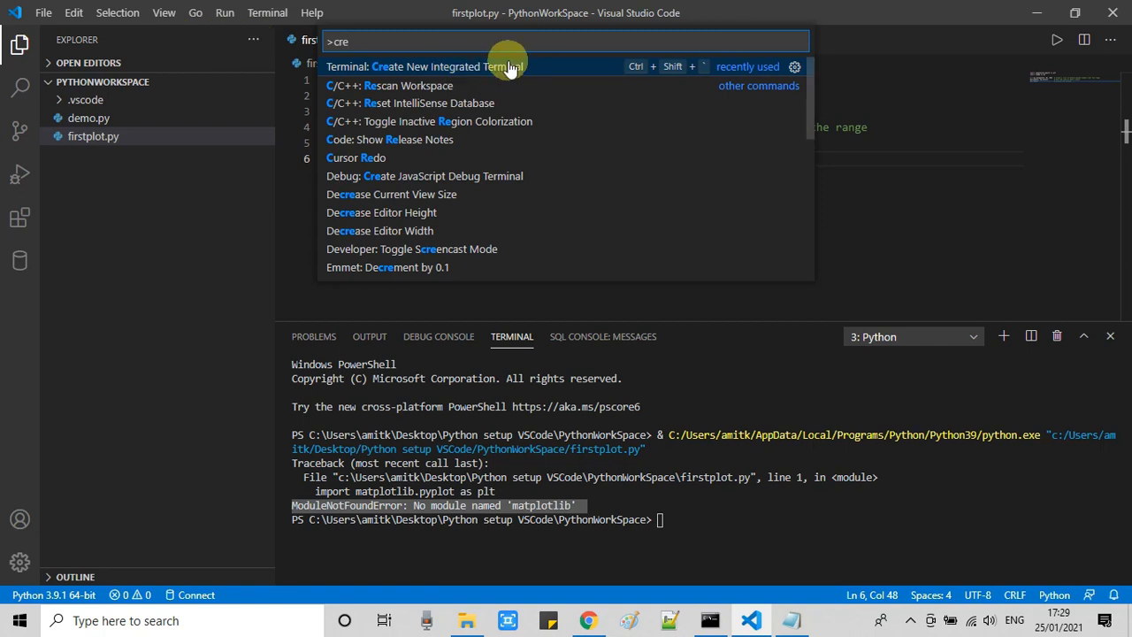
pyautogui.click(435, 67)
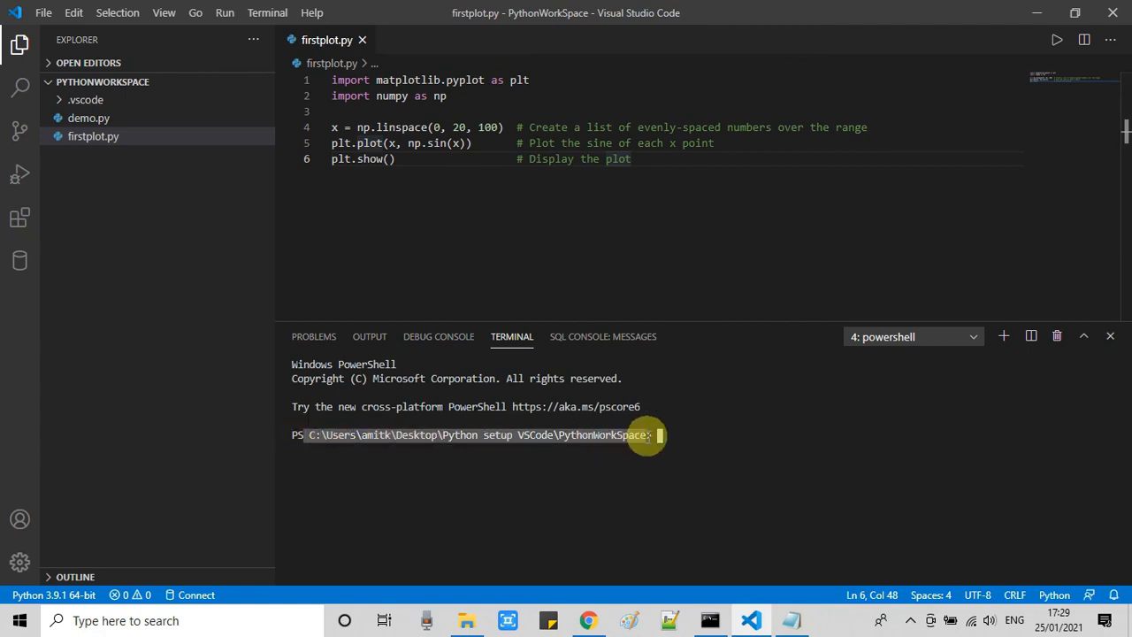
pyautogui.write('dfdfdf')
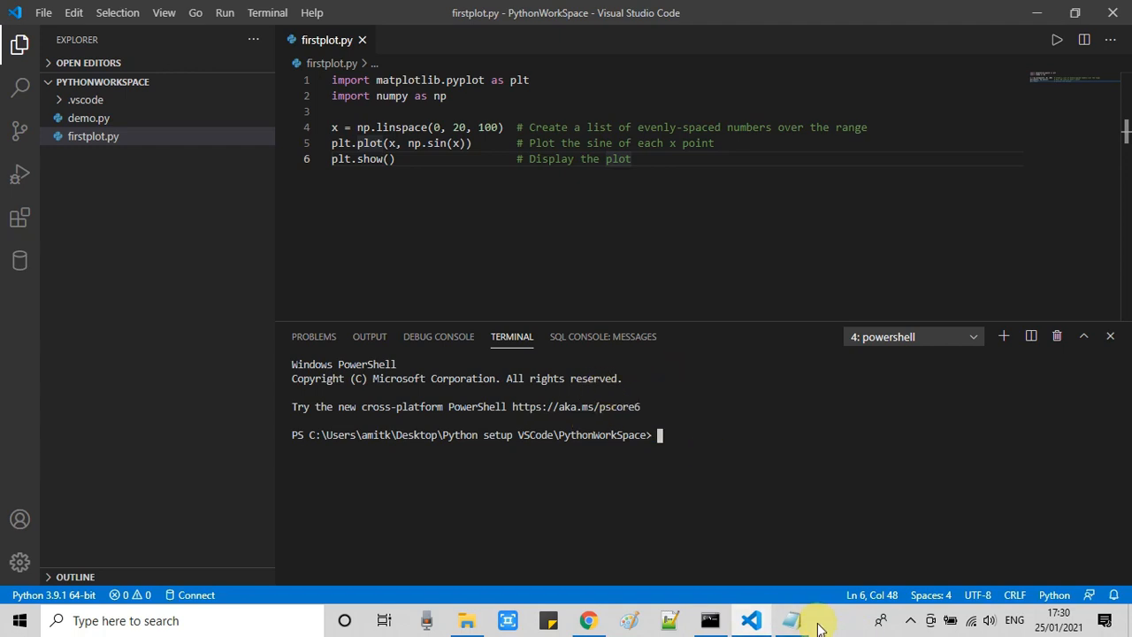
pyautogui.click(789, 619)
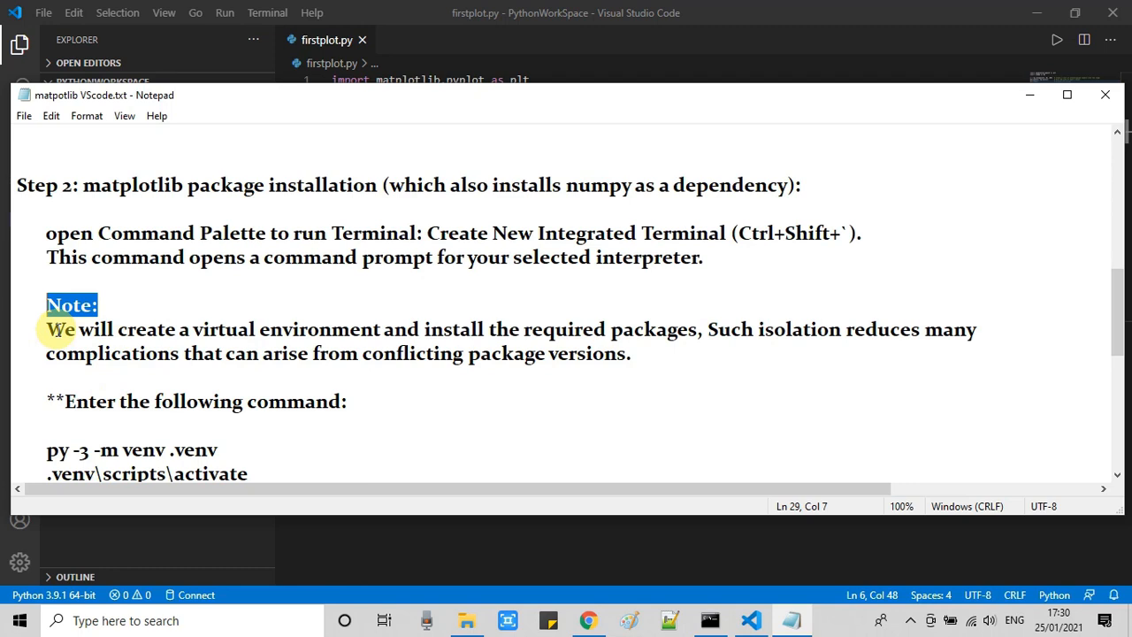
# Read the note on virtual environments avoiding conflicting package versions, down to the venv commands.
pyautogui.click(127, 329)
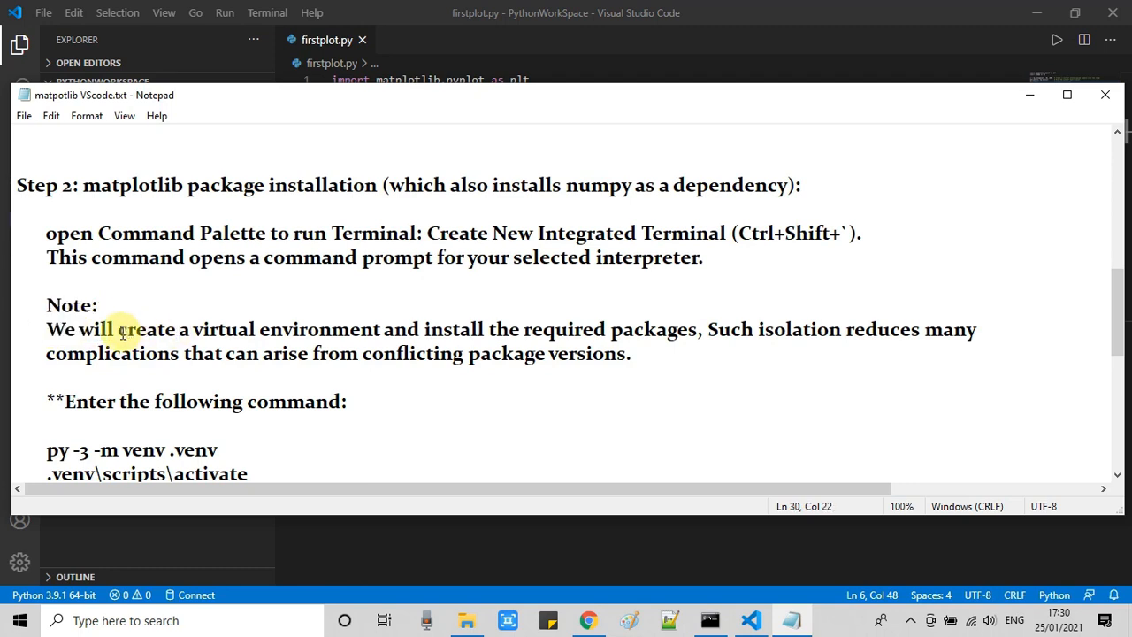
pyautogui.doubleClick(145, 329)
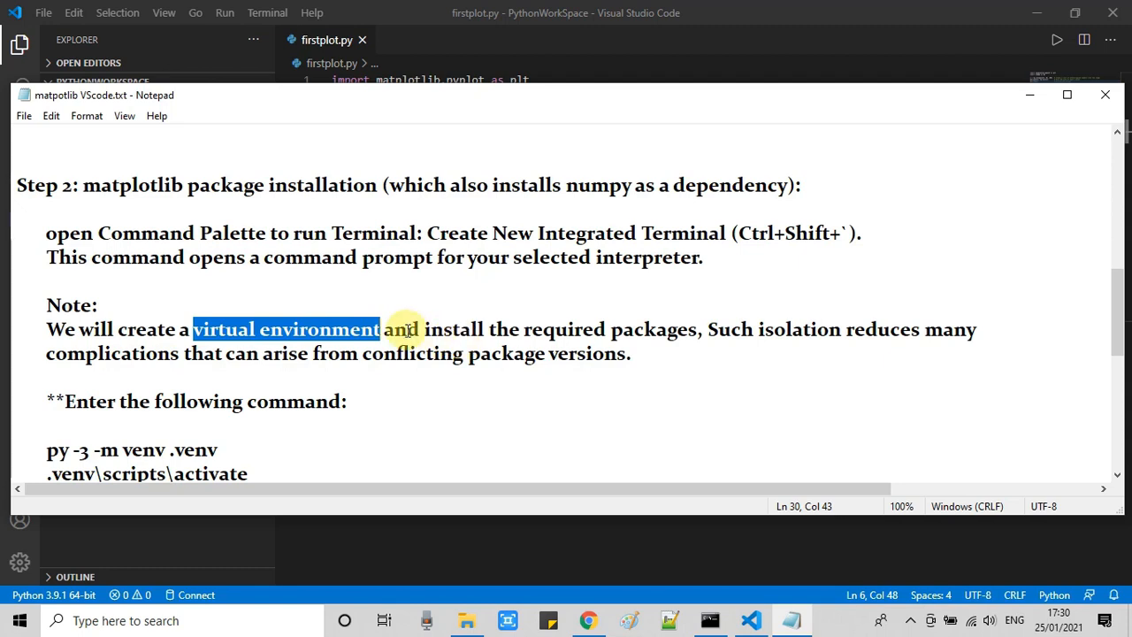
pyautogui.moveTo(407, 329); pyautogui.dragTo(698, 329)
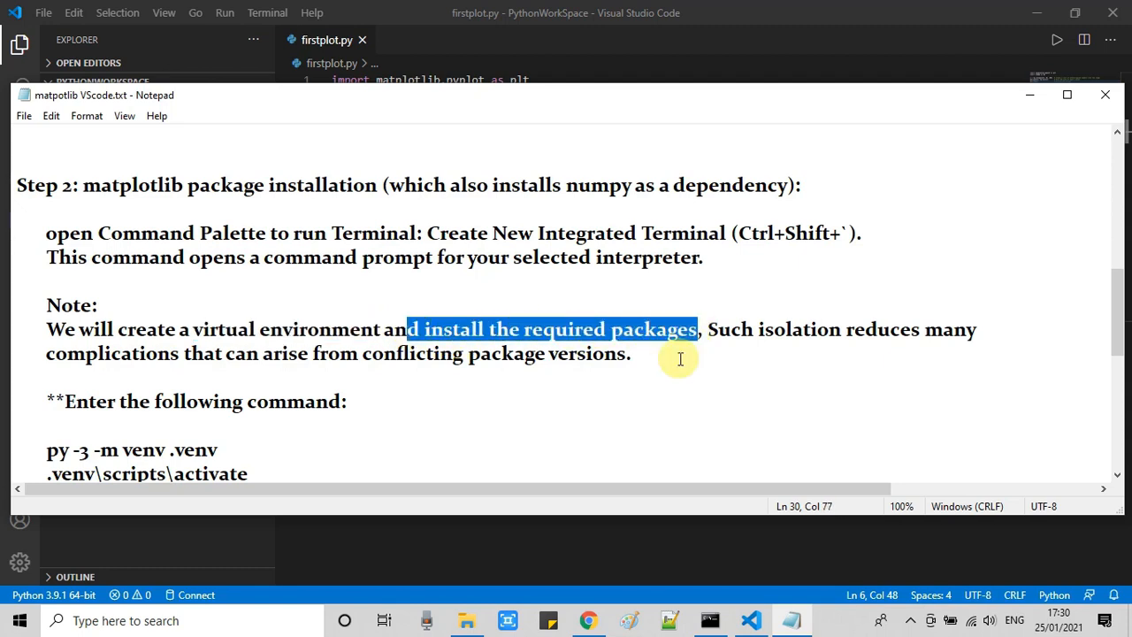
pyautogui.moveTo(668, 373)
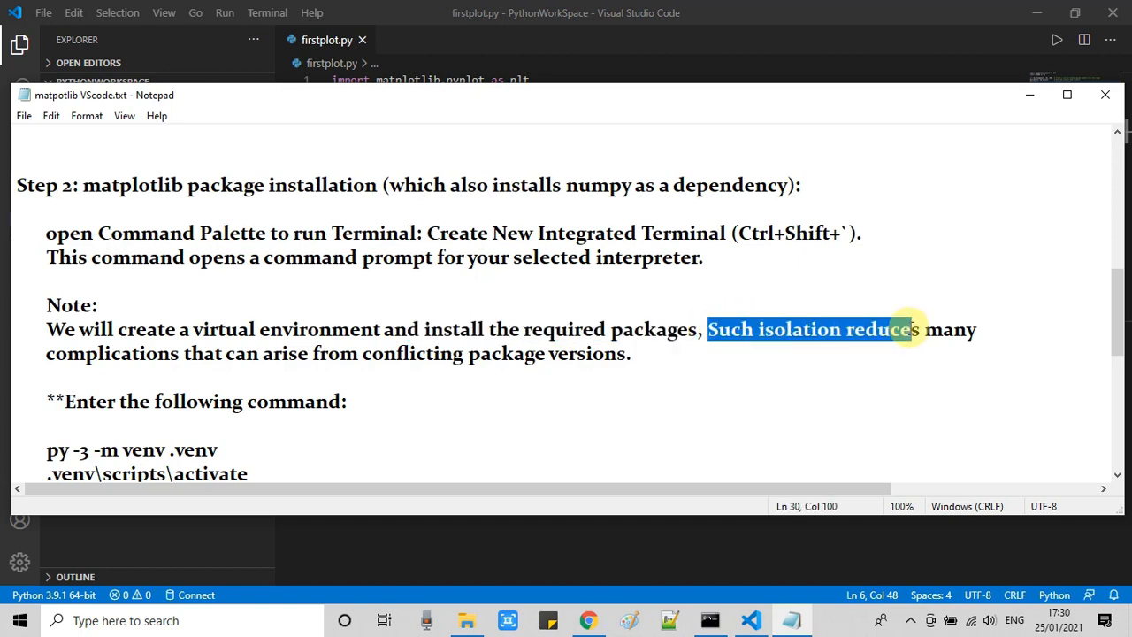
pyautogui.moveTo(905, 329); pyautogui.dragTo(976, 329)
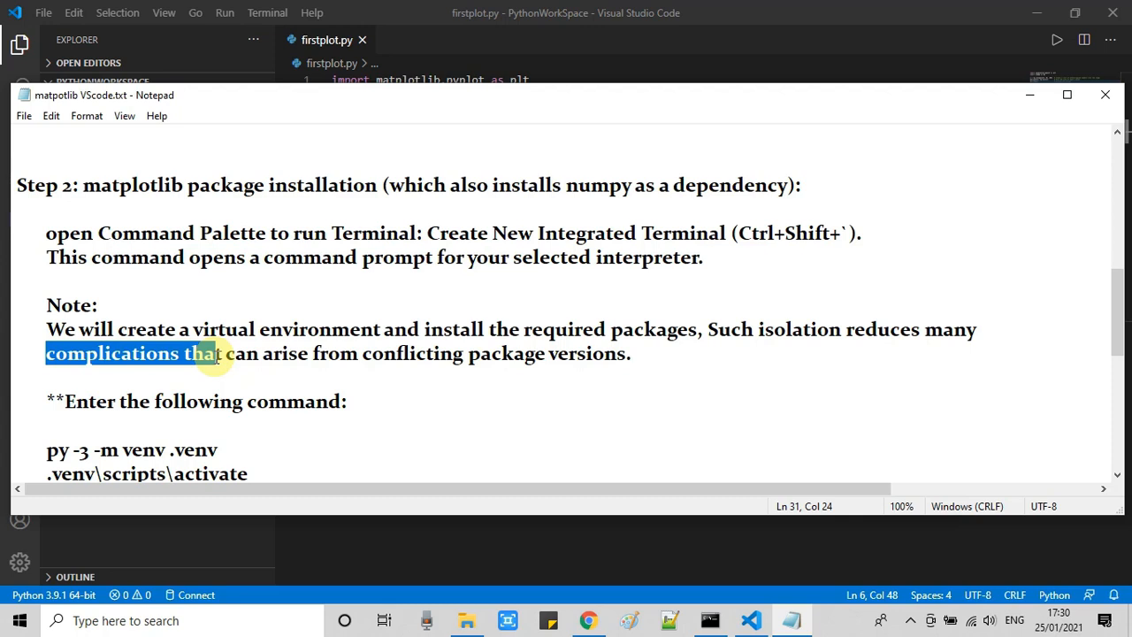
pyautogui.moveTo(212, 353); pyautogui.dragTo(599, 354)
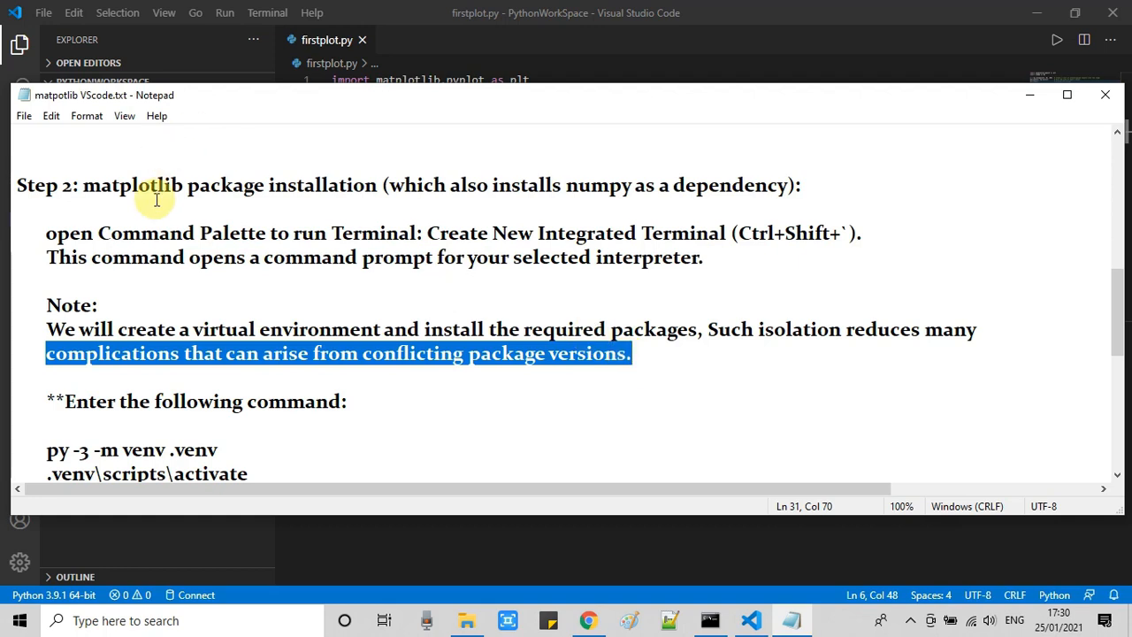
pyautogui.doubleClick(141, 186)
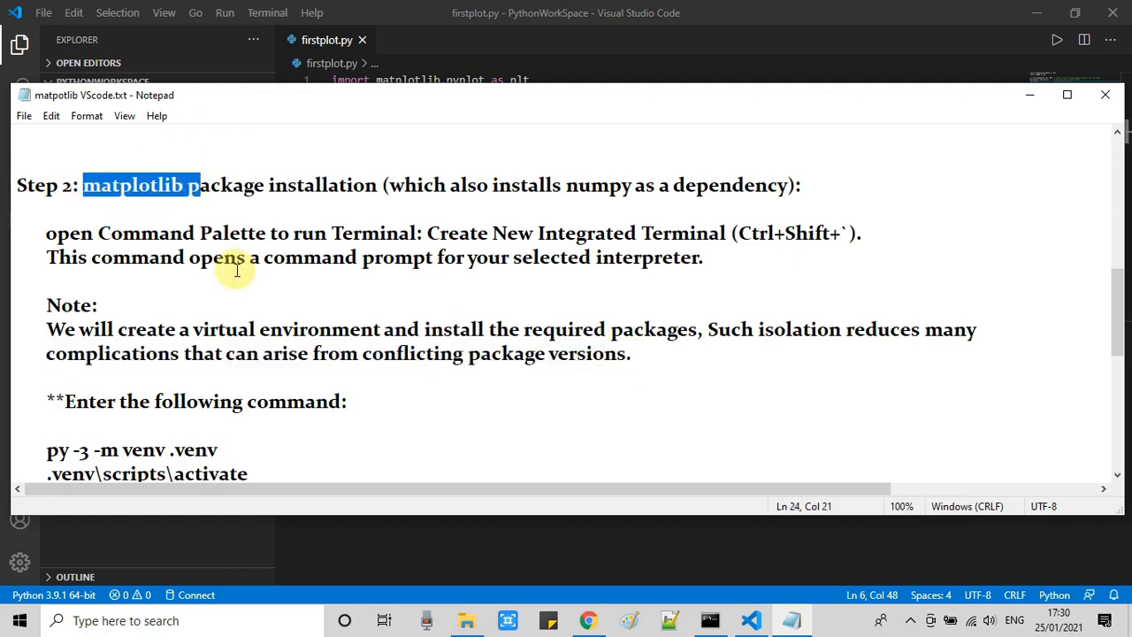
pyautogui.scroll(-3)
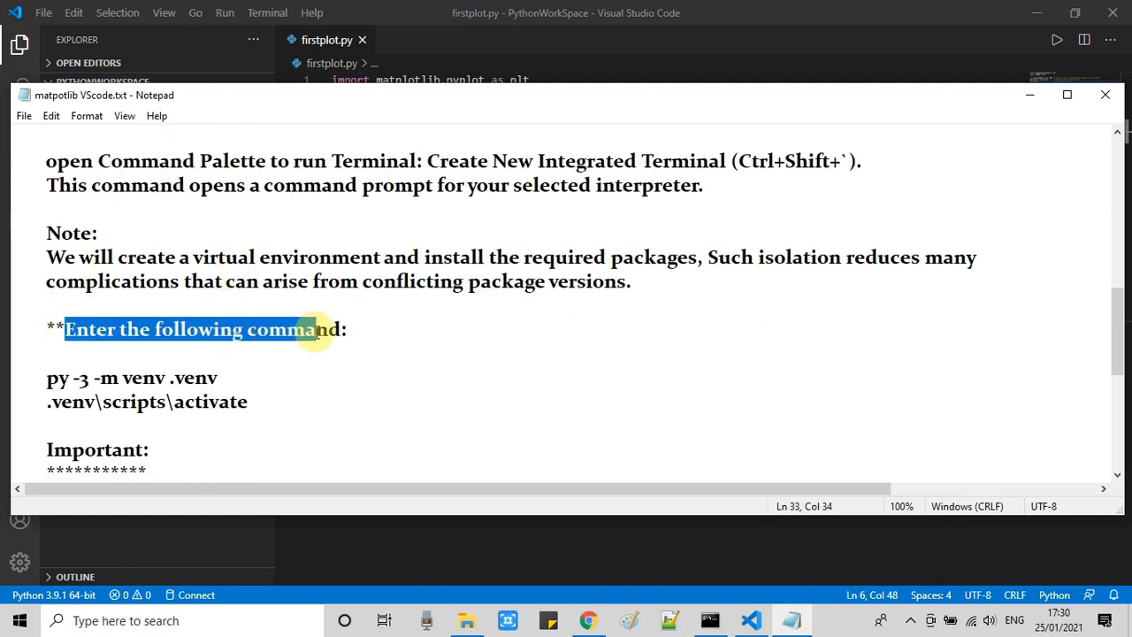
pyautogui.scroll(-3)
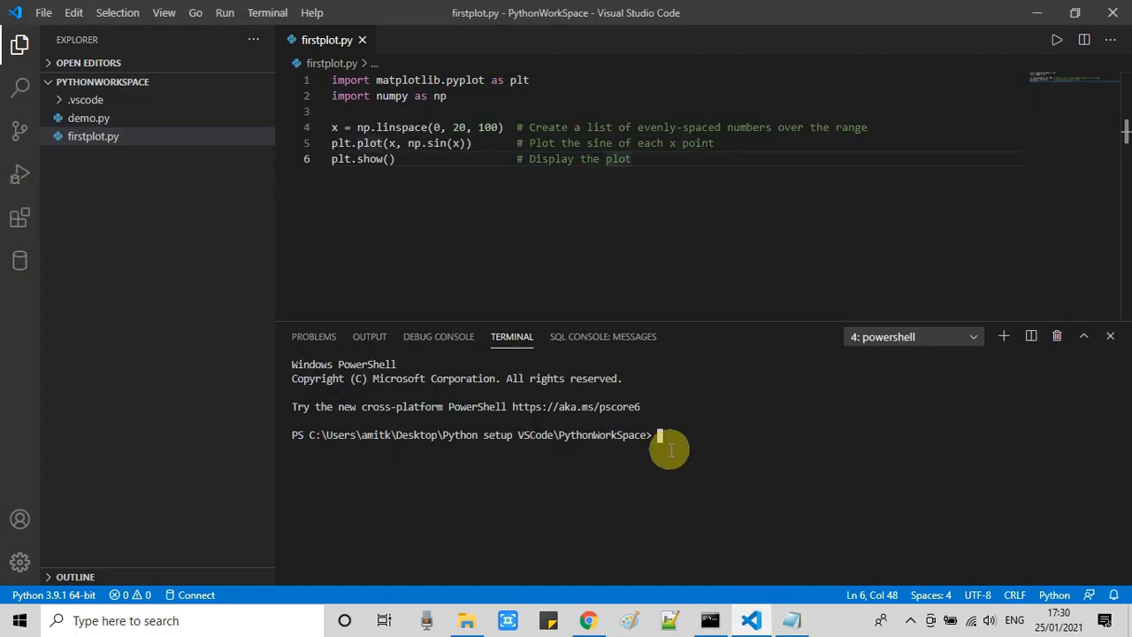
# Run py -3 -m venv .venv in the terminal, creating the .venv folder in PythonWorkSpace.
pyautogui.write('py -3 -m venv .venv')
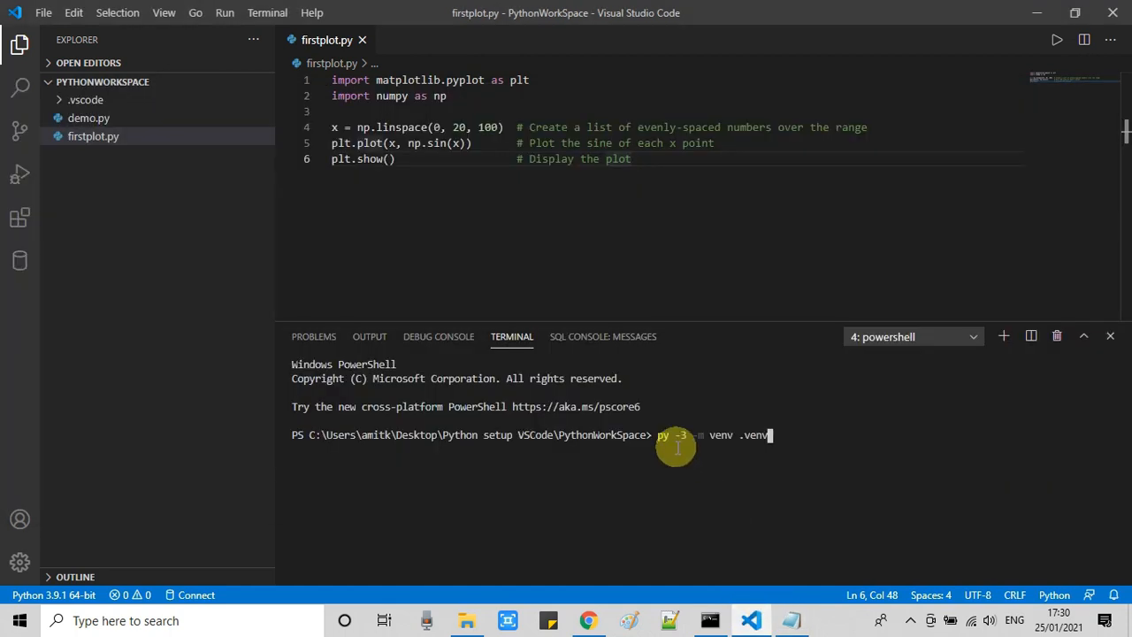
pyautogui.press('Return')
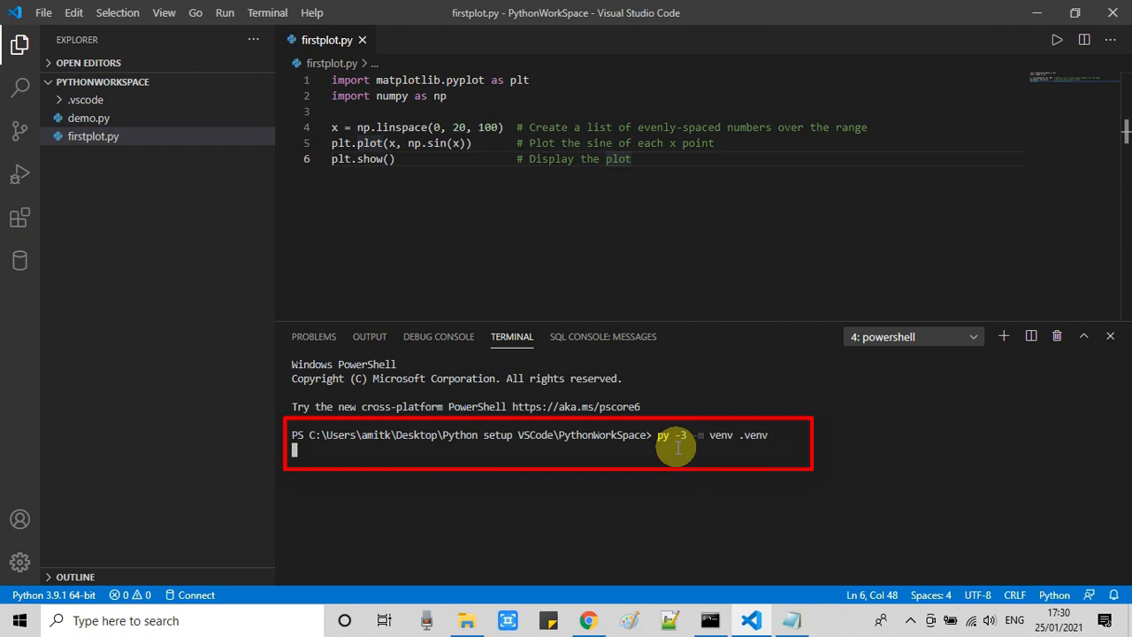
pyautogui.press('Return')
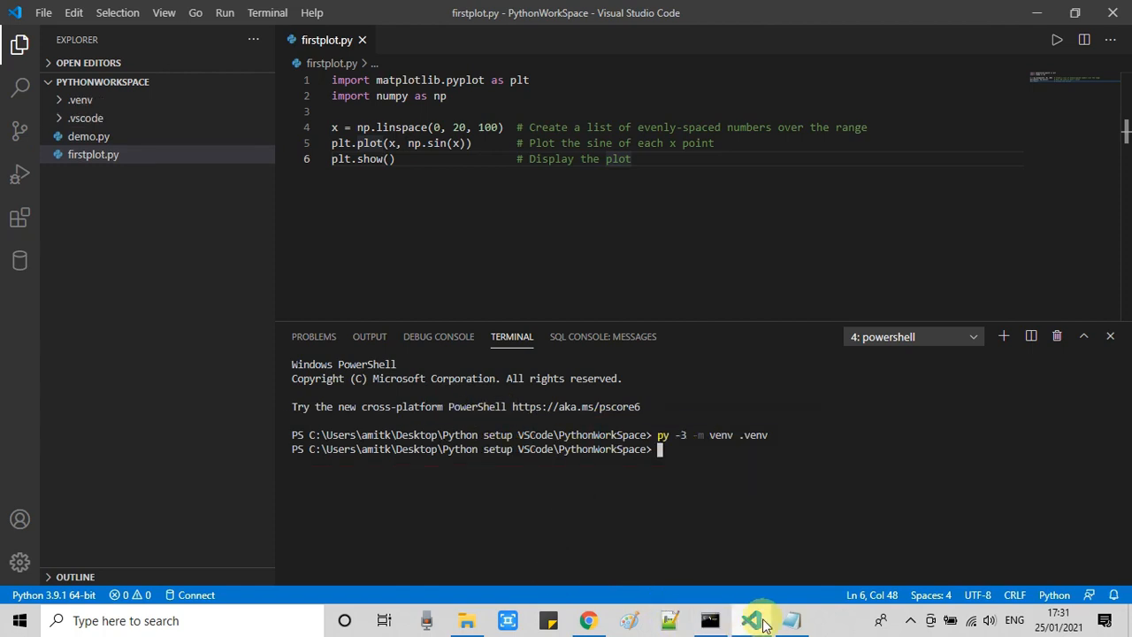
# Select the activate command line in the Notepad guide and put the guide away.
pyautogui.click(789, 619)
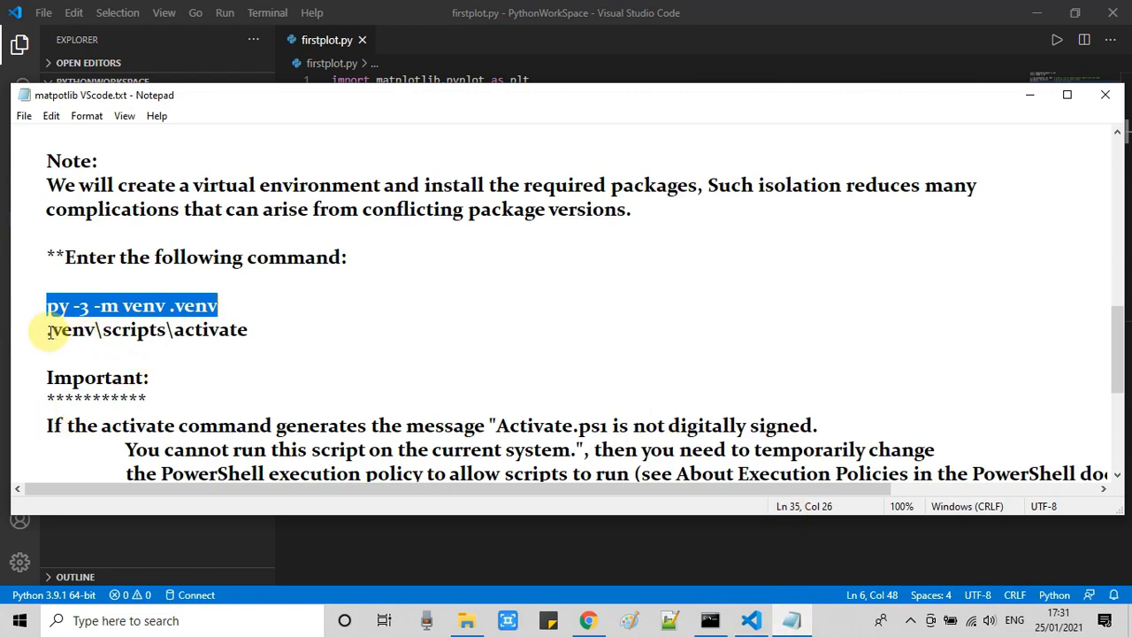
pyautogui.tripleClick(146, 329)
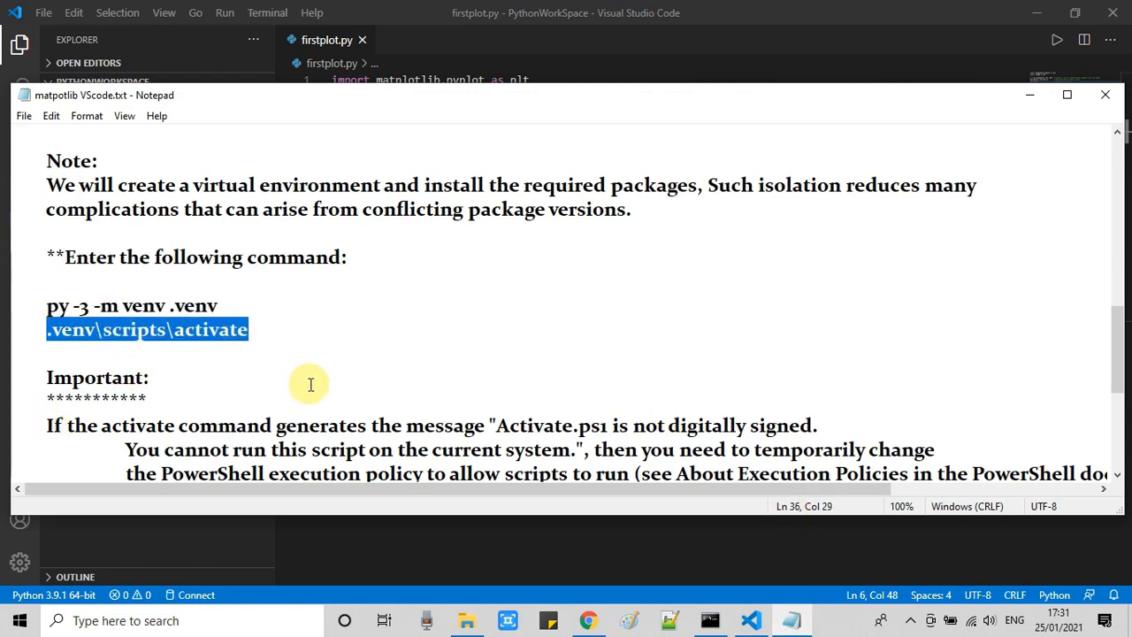
pyautogui.moveTo(1030, 101)
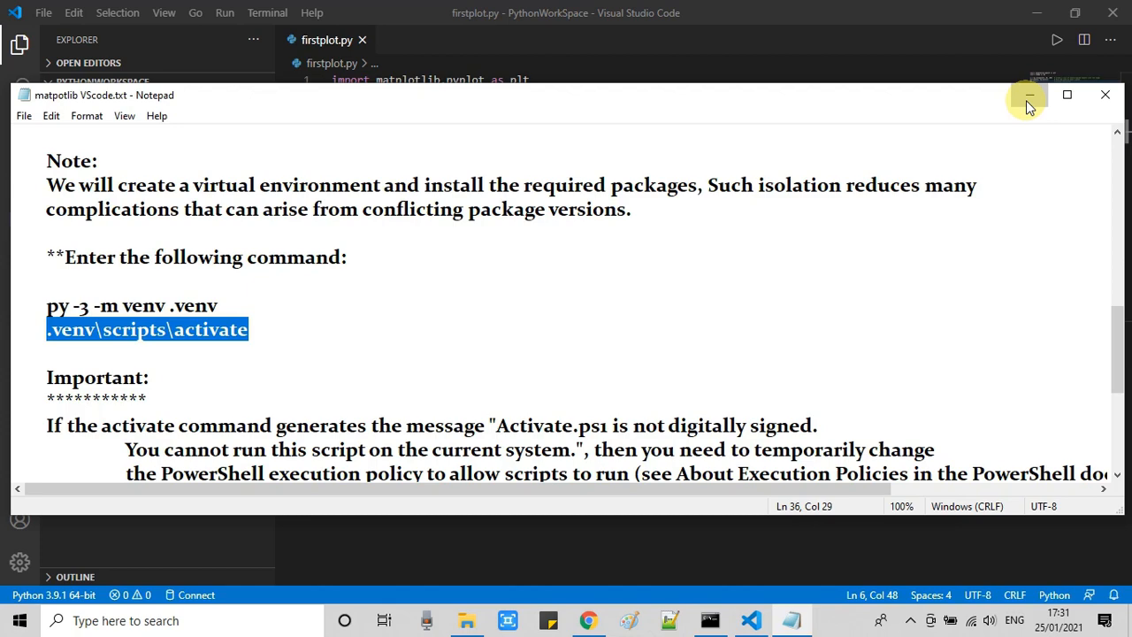
pyautogui.click(1029, 95)
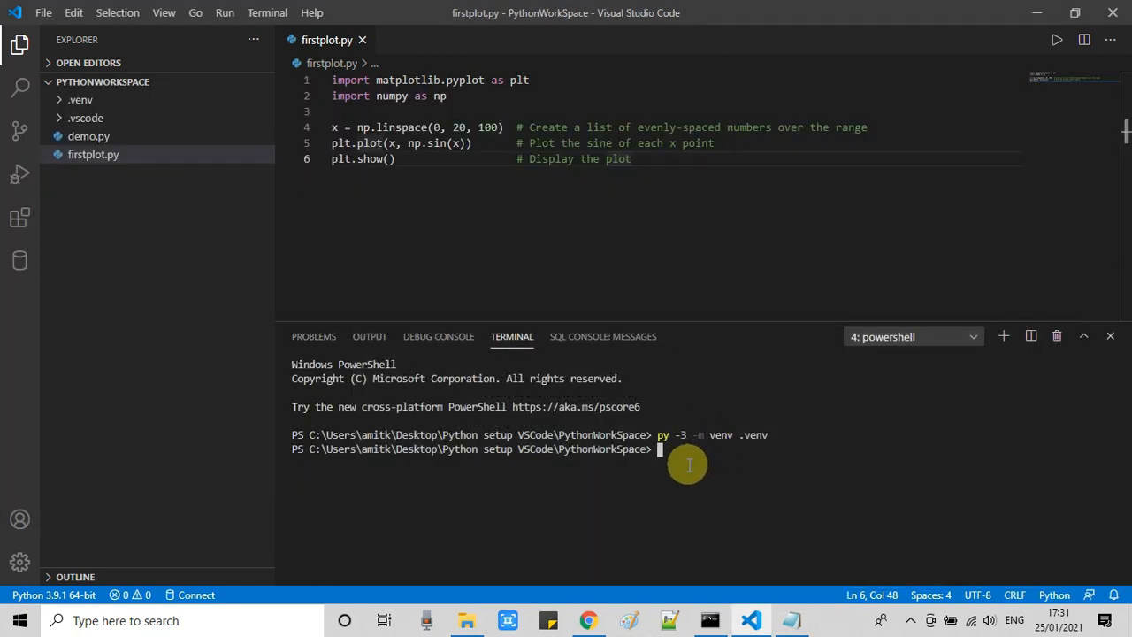
# Run .venv\scripts\activate in the terminal to activate the virtual environment.
pyautogui.write('.venv\\scripts\\activate')
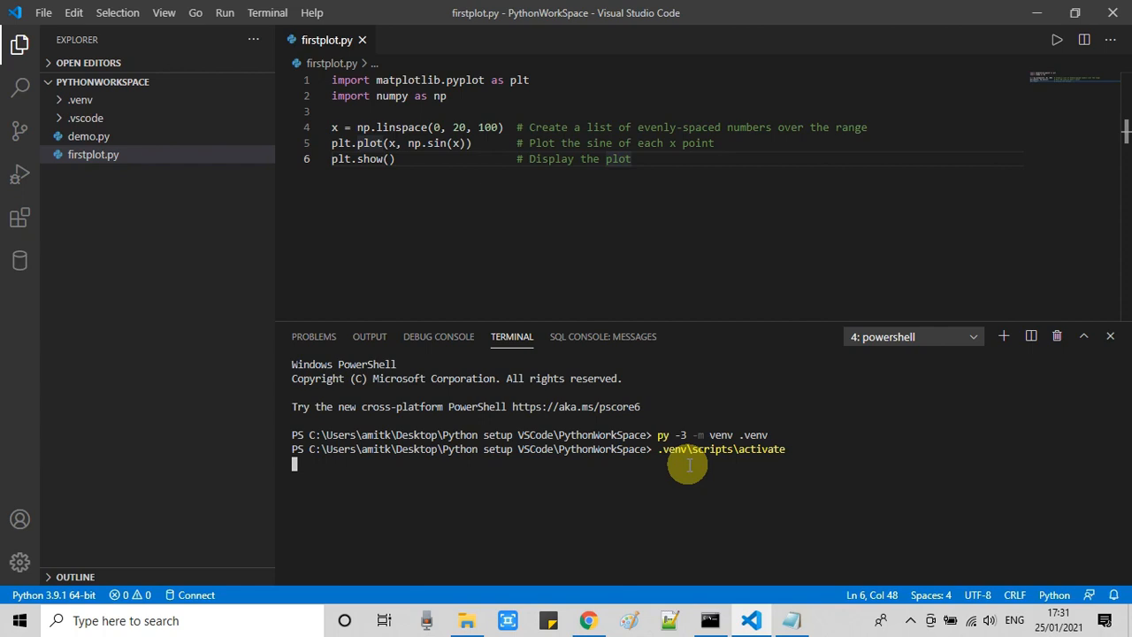
pyautogui.press('Return')
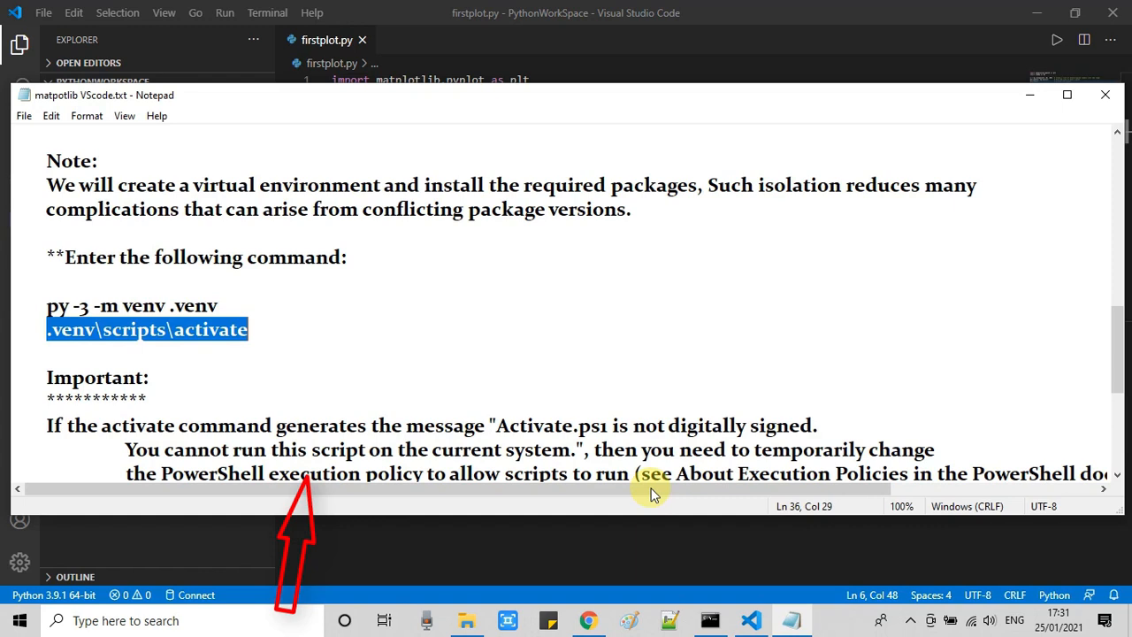
pyautogui.scroll(-3)
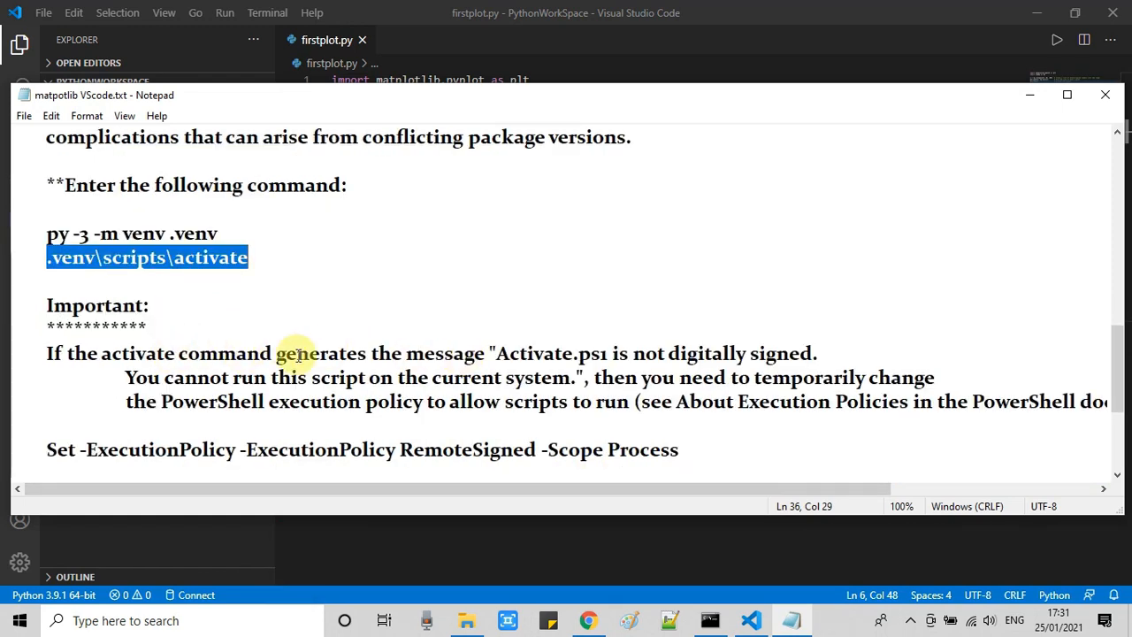
pyautogui.moveTo(409, 357)
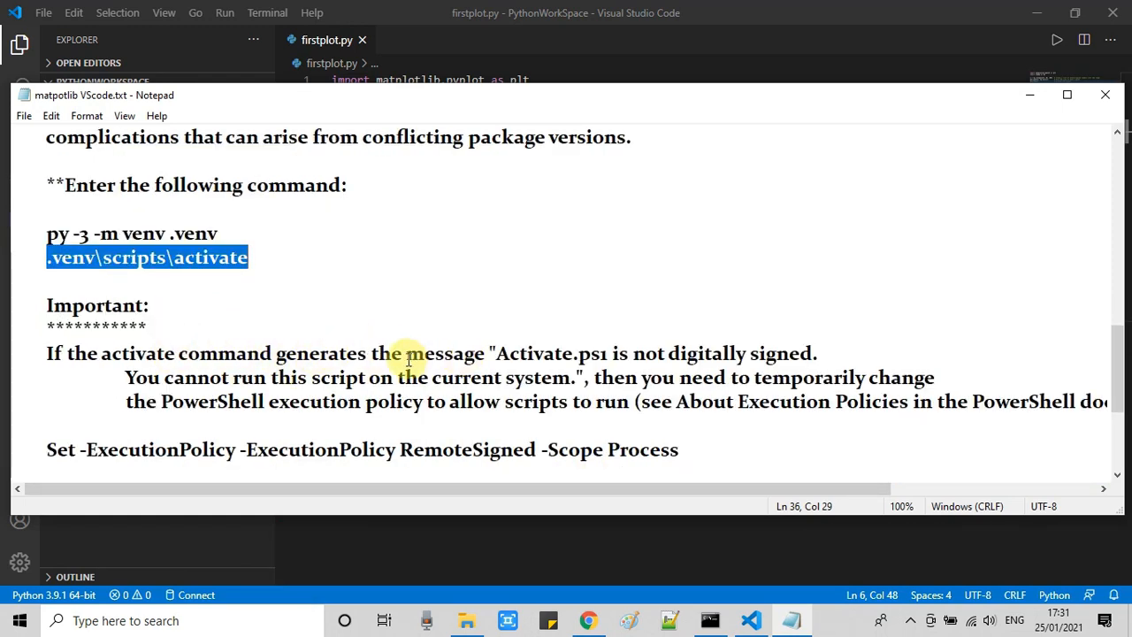
pyautogui.doubleClick(534, 353)
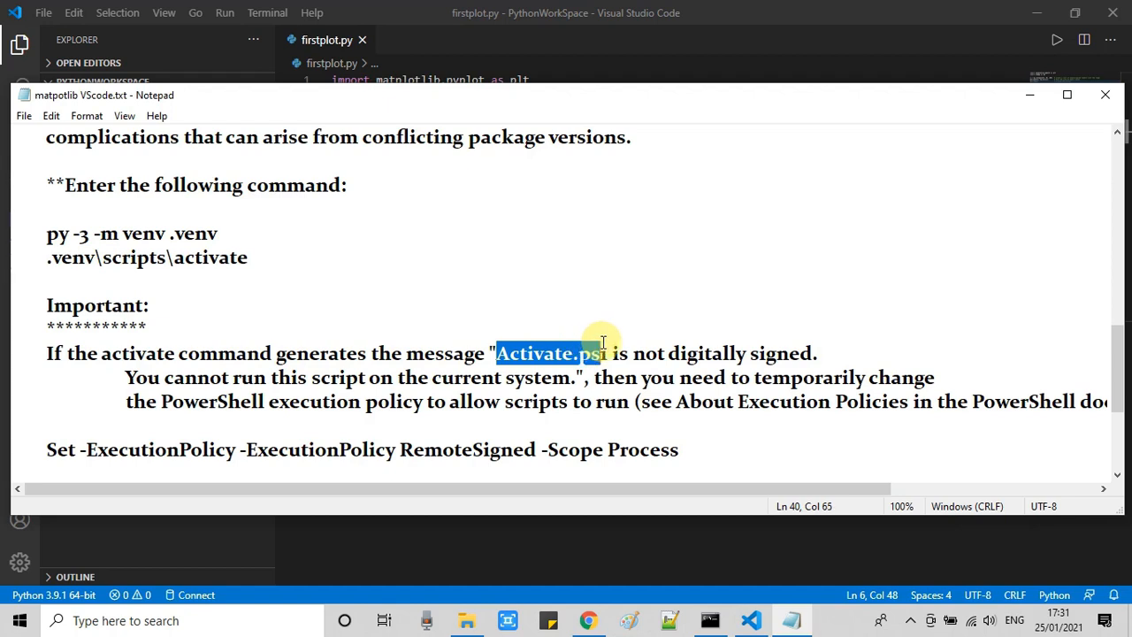
pyautogui.moveTo(601, 353); pyautogui.dragTo(814, 354)
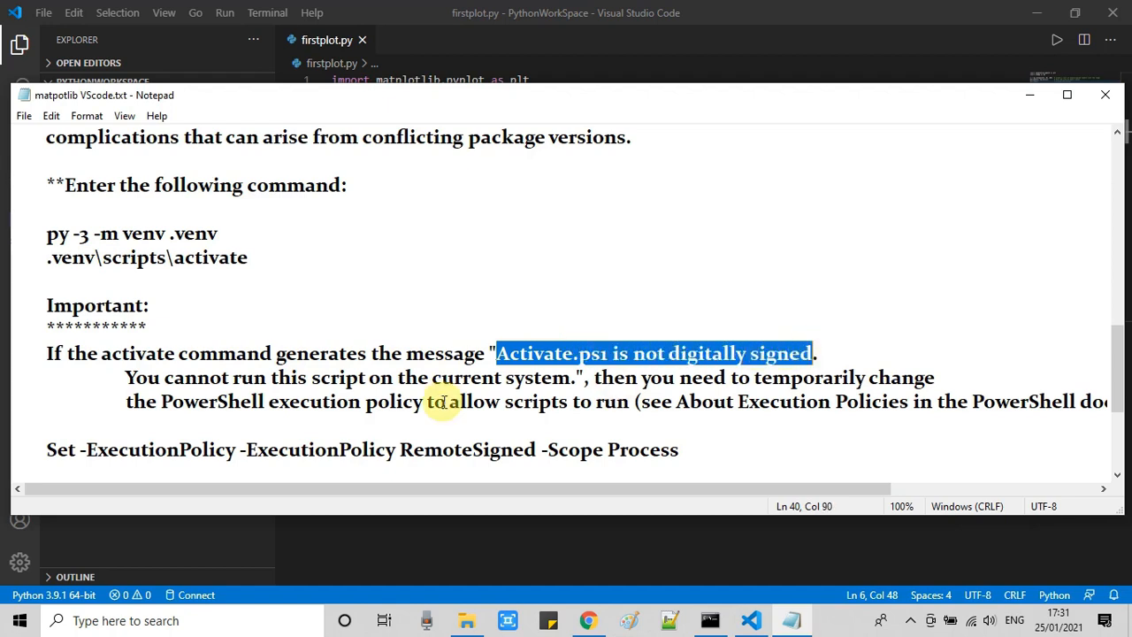
pyautogui.moveTo(339, 399)
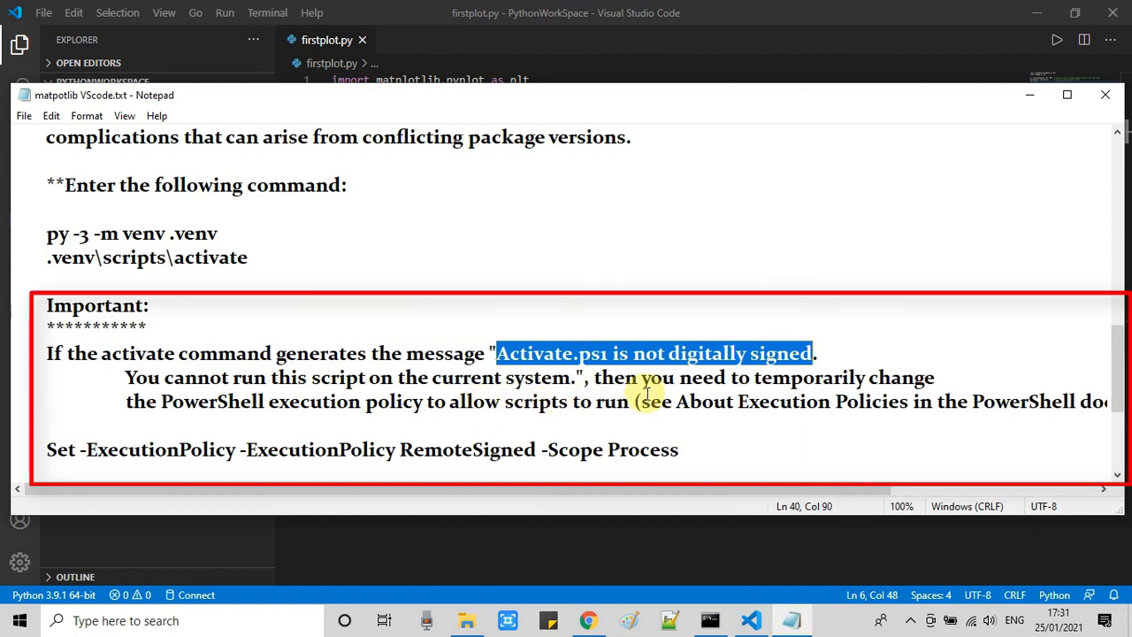
pyautogui.moveTo(654, 379)
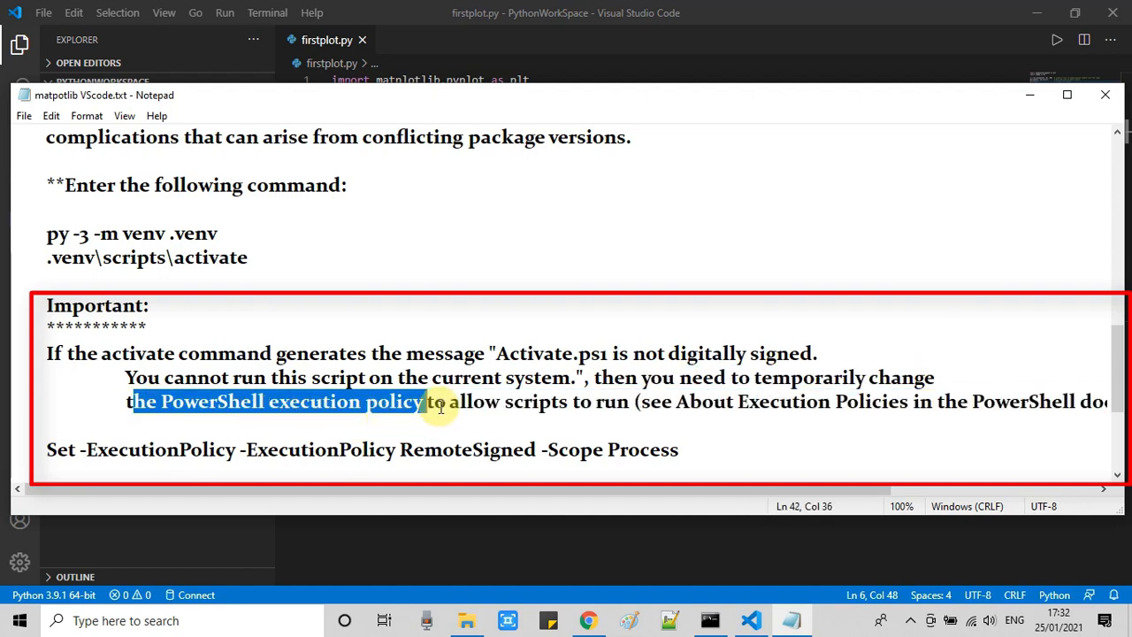
pyautogui.moveTo(424, 401); pyautogui.dragTo(634, 402)
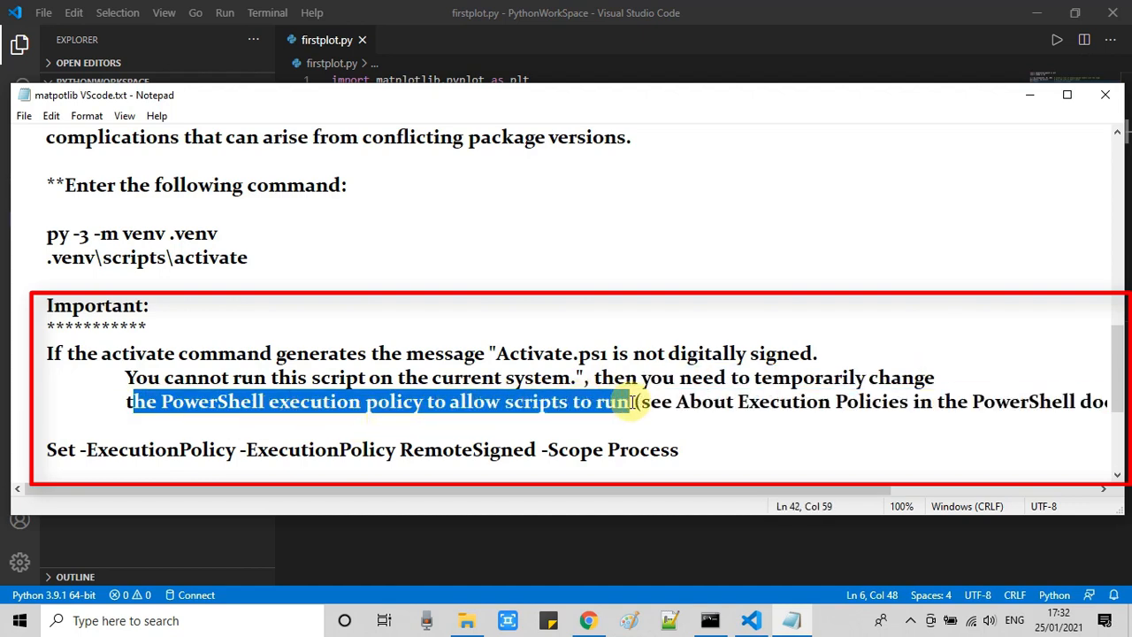
pyautogui.scroll(-3)
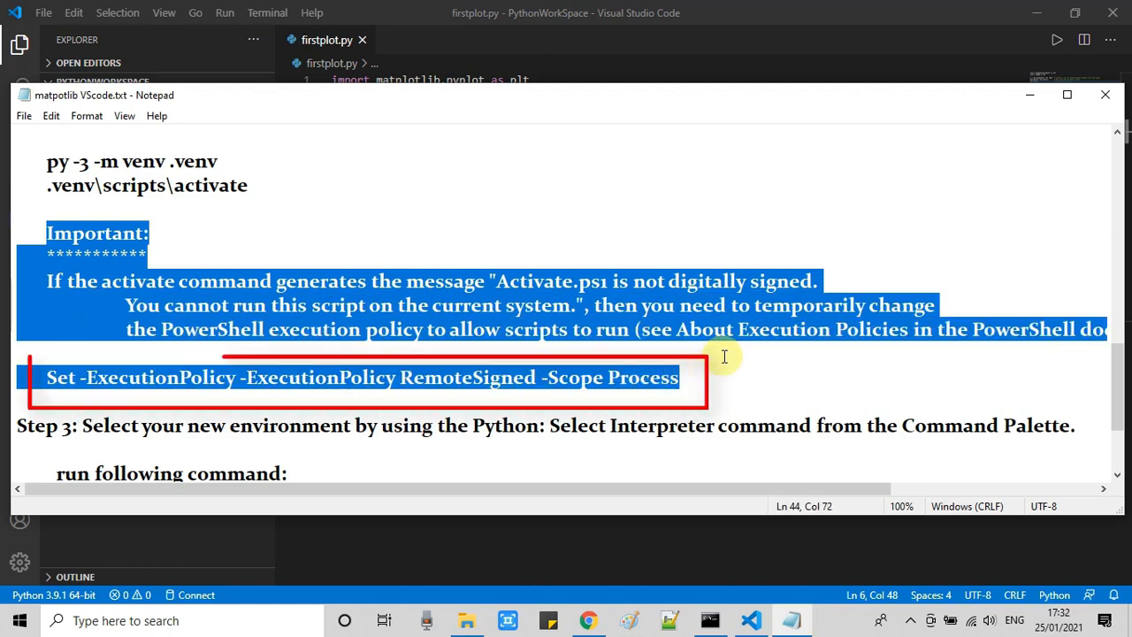
pyautogui.click(18, 354)
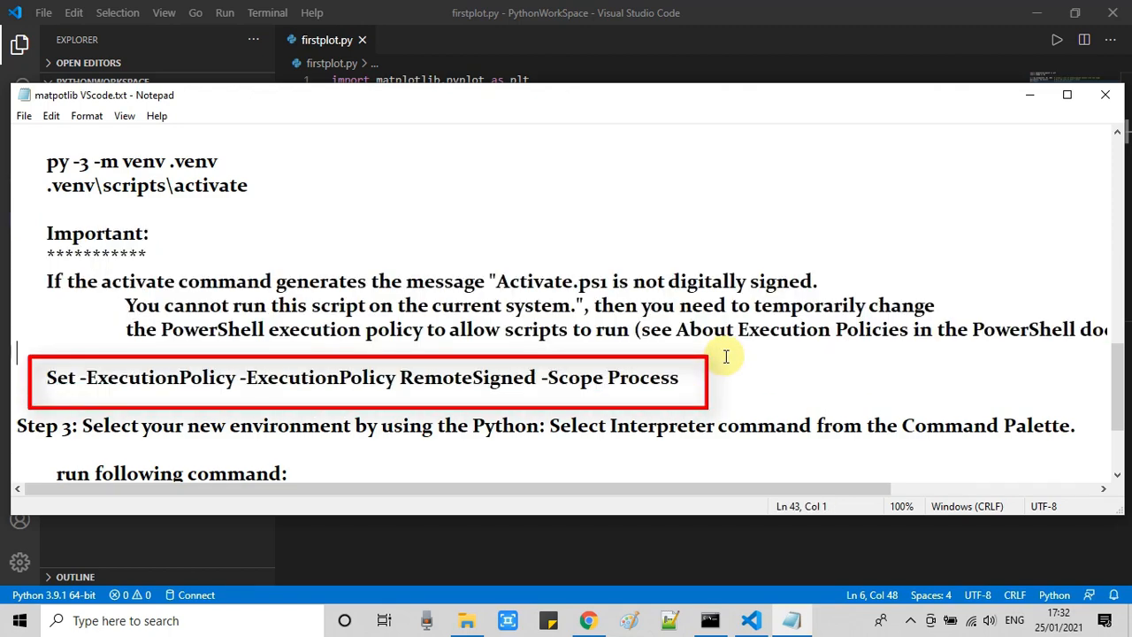
pyautogui.moveTo(654, 377)
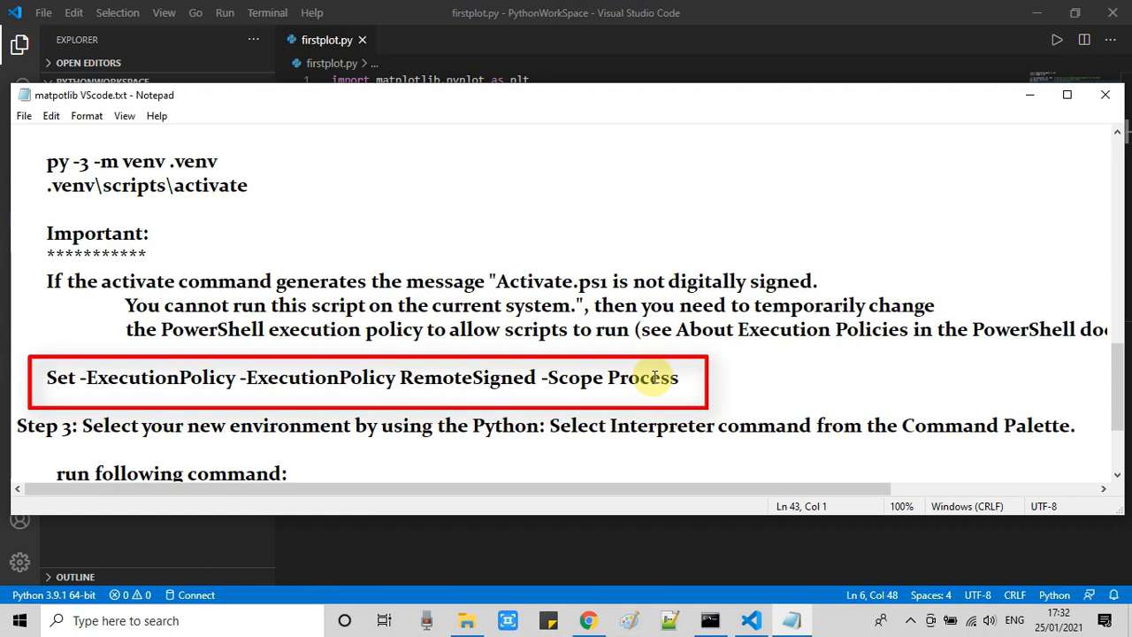
pyautogui.scroll(-3)
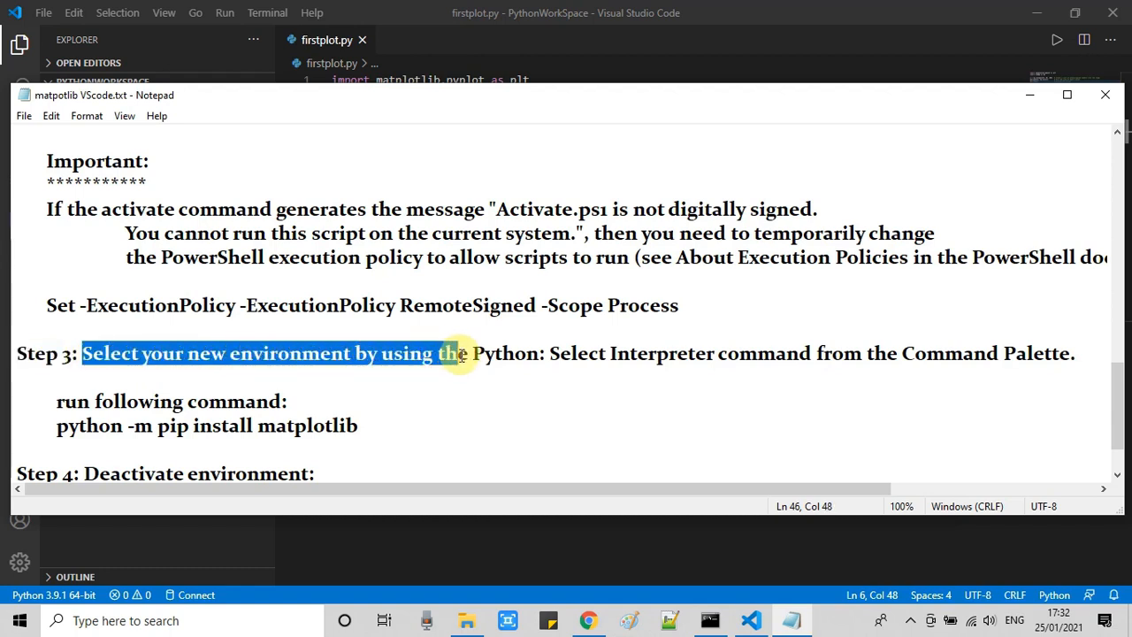
pyautogui.click(227, 354)
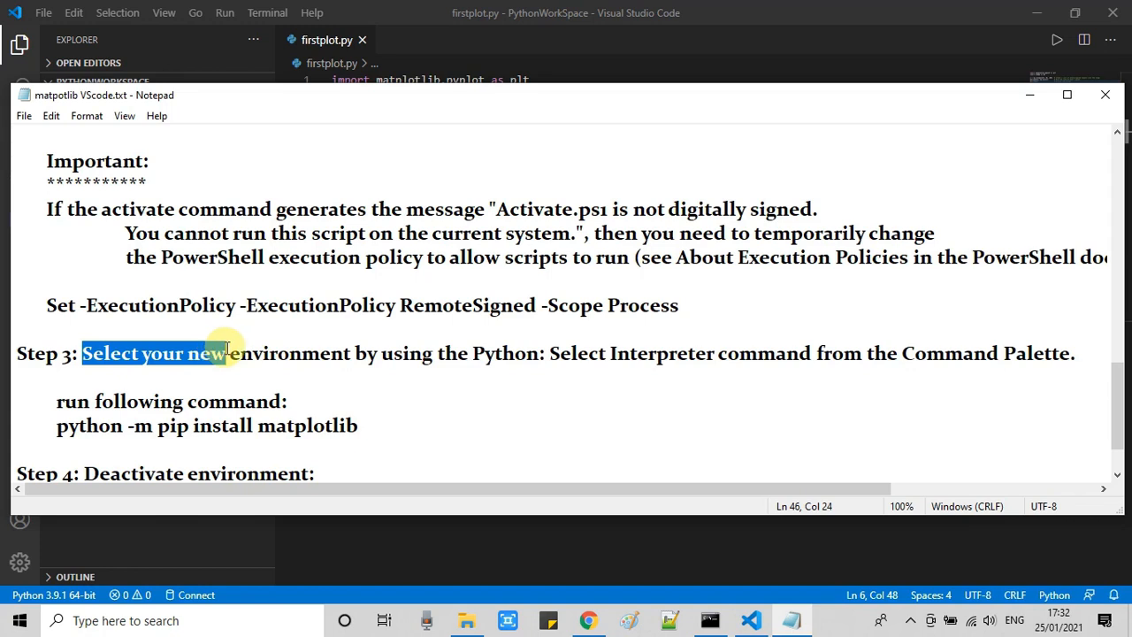
pyautogui.moveTo(228, 354); pyautogui.dragTo(431, 354)
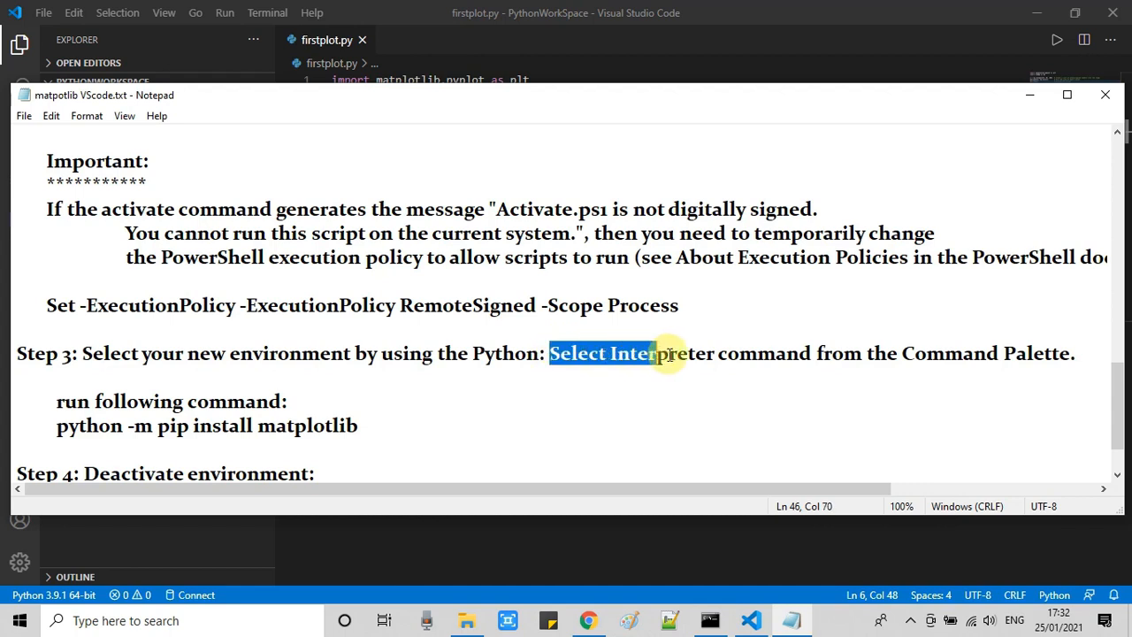
pyautogui.moveTo(672, 354); pyautogui.dragTo(835, 354)
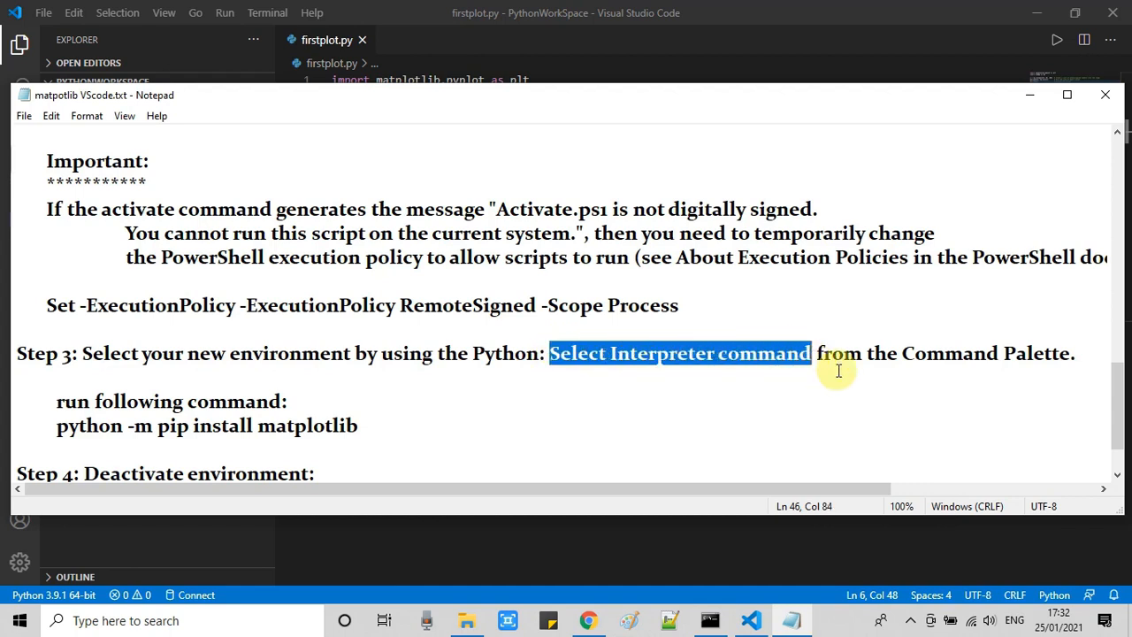
pyautogui.moveTo(874, 413)
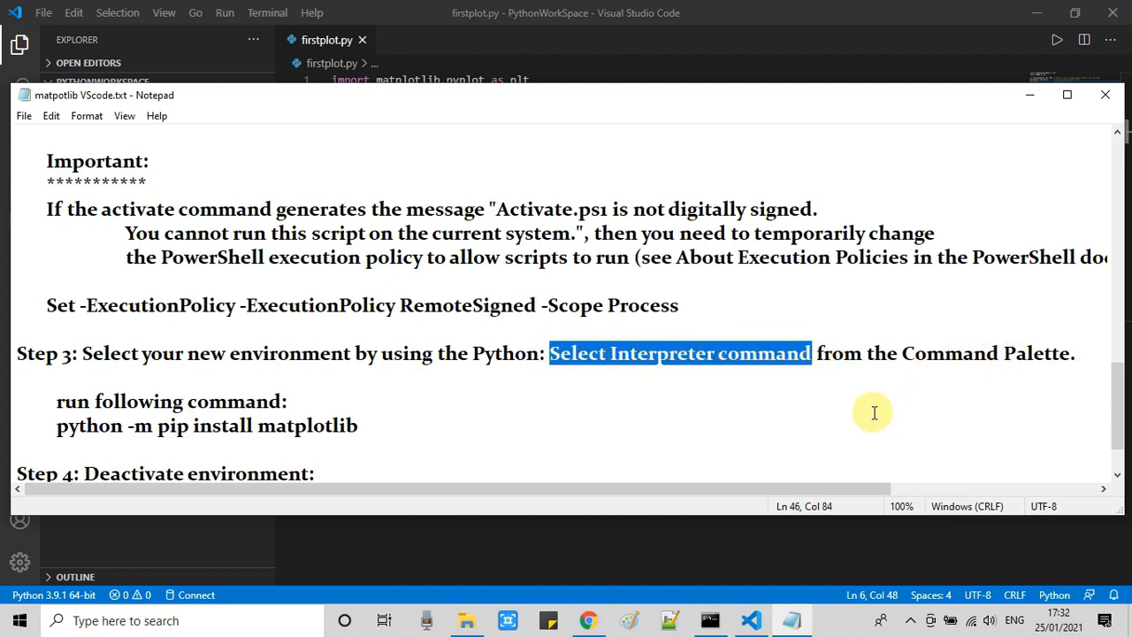
pyautogui.moveTo(863, 410)
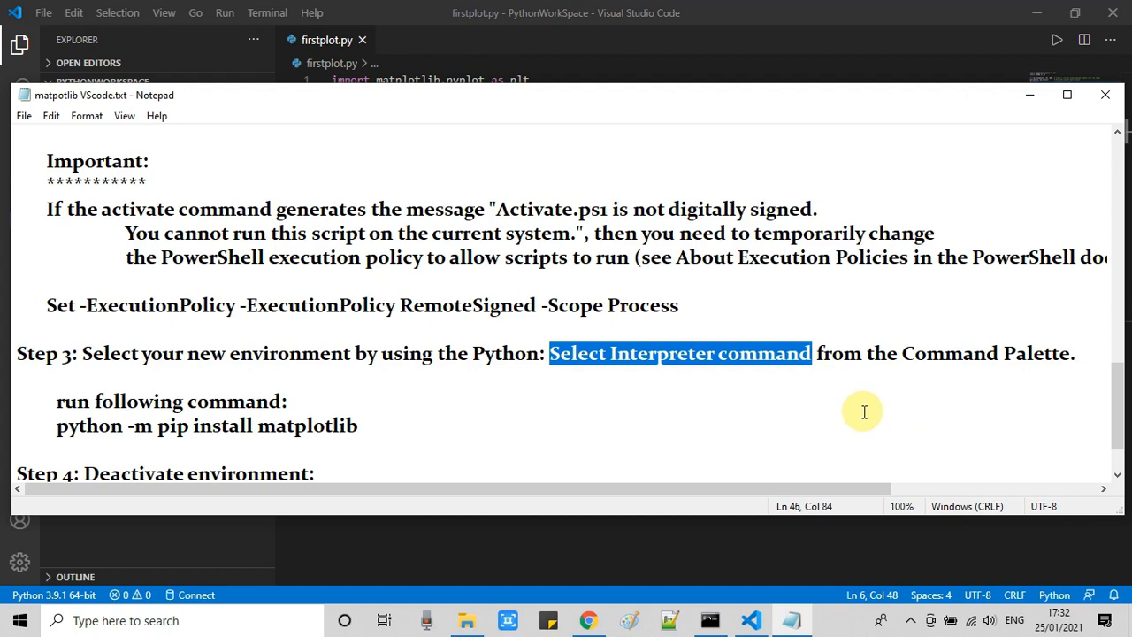
pyautogui.moveTo(771, 430)
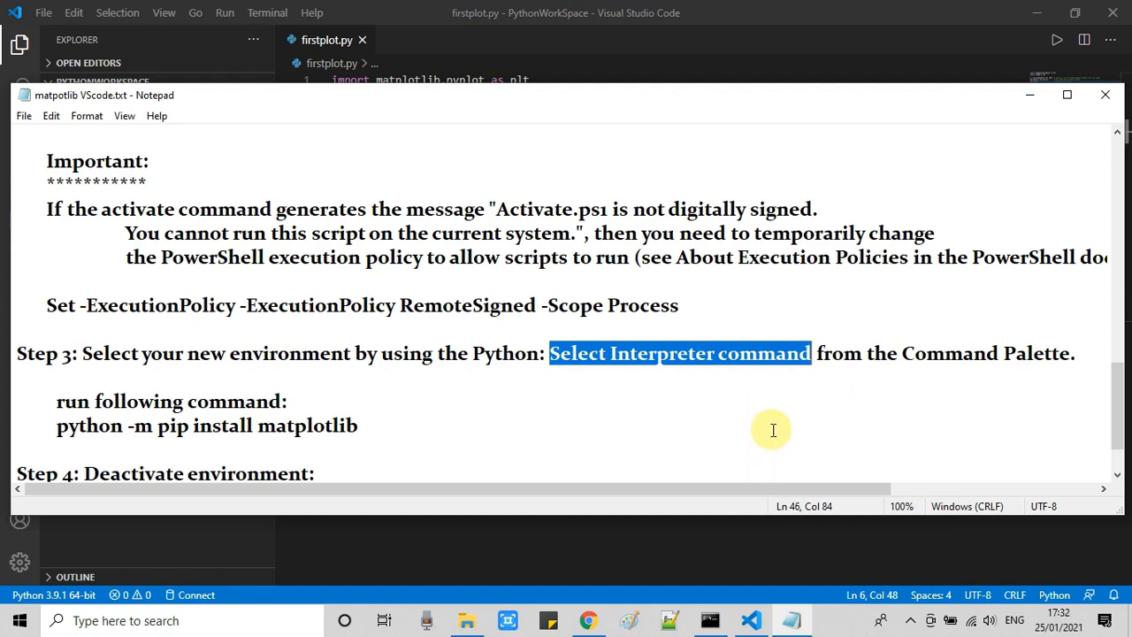
pyautogui.moveTo(727, 559)
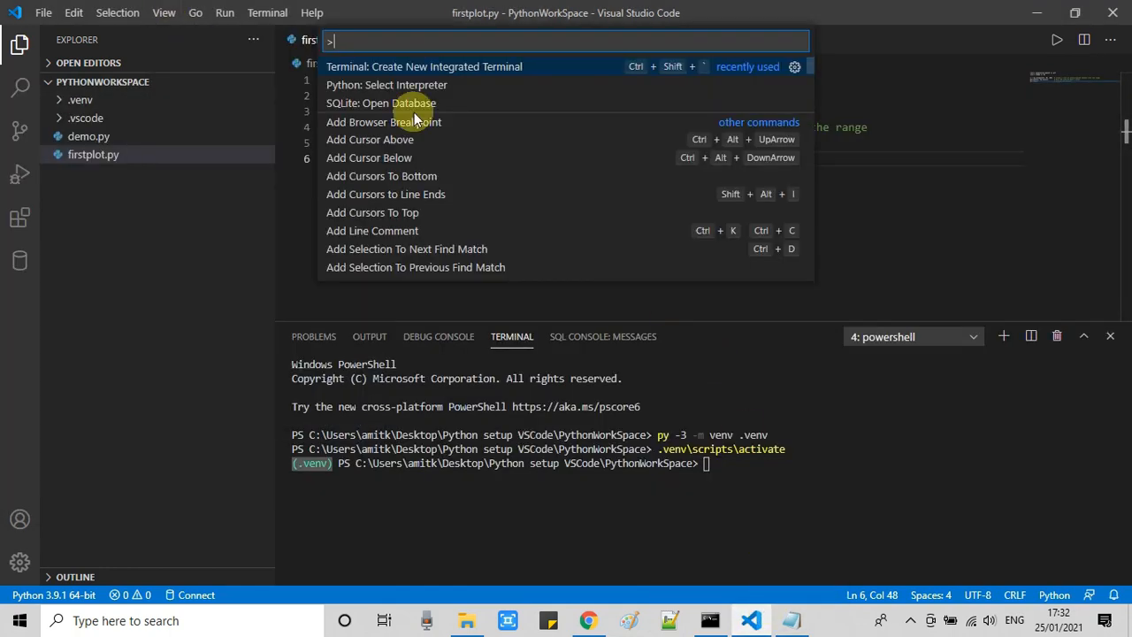
# Find 'Python: Select Interpreter' in the Command Palette to list the Python 3.9.1 interpreters.
pyautogui.write('p')
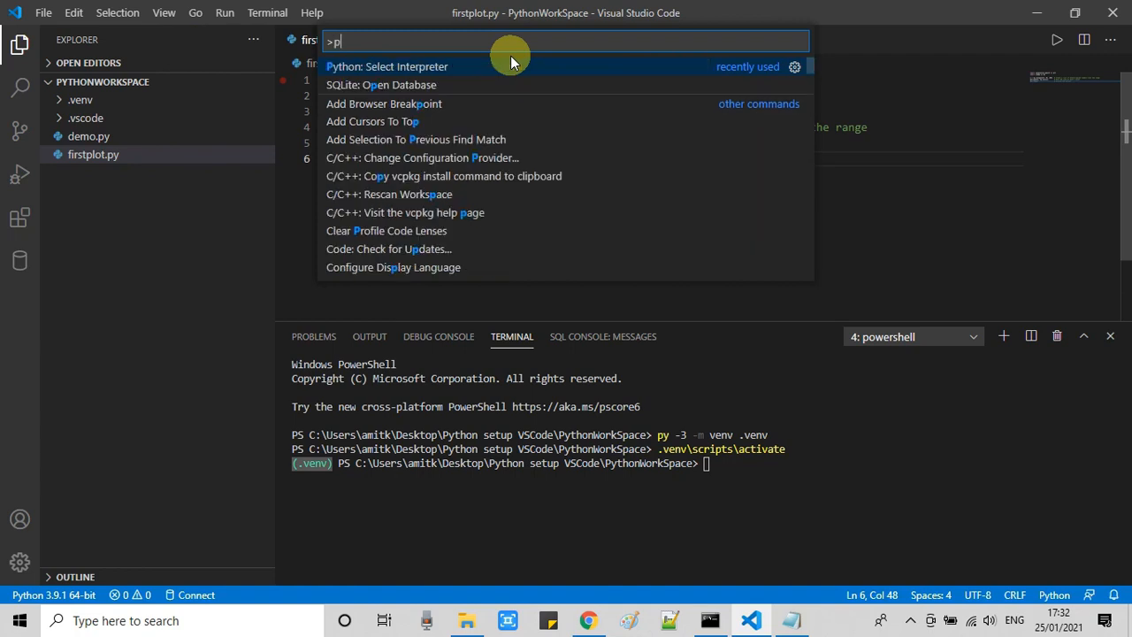
pyautogui.write('ython')
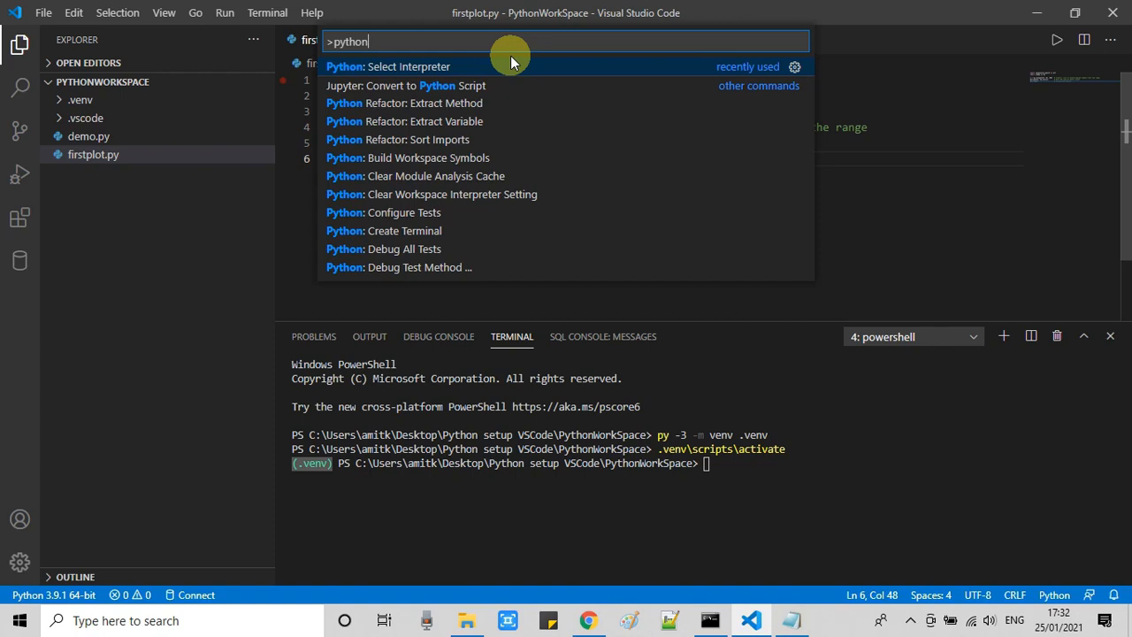
pyautogui.write('se')
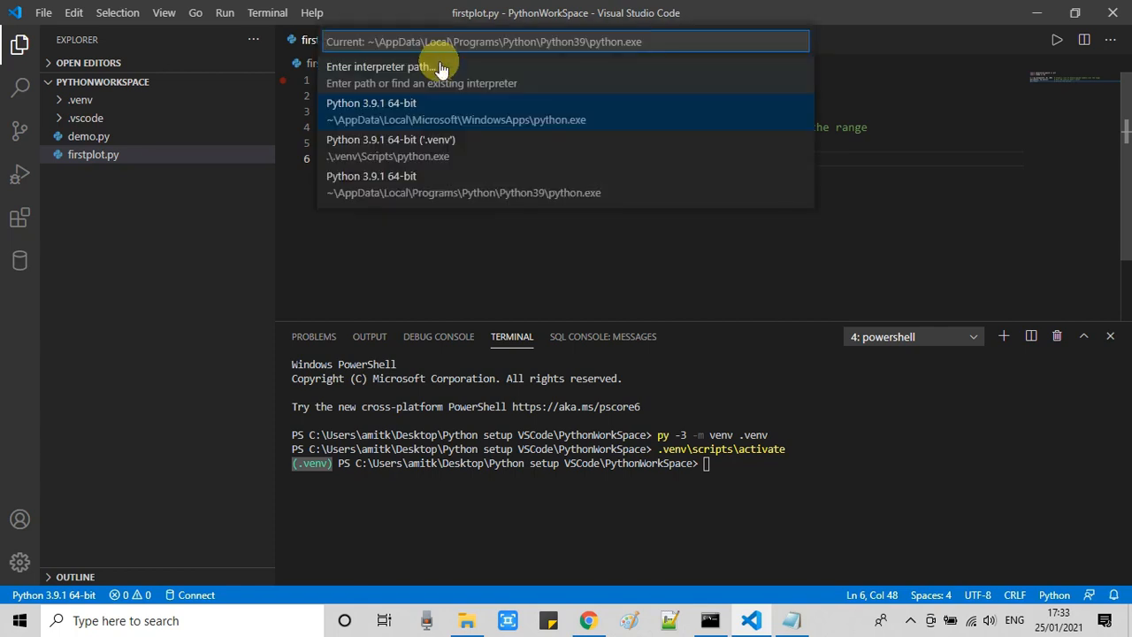
pyautogui.moveTo(497, 72)
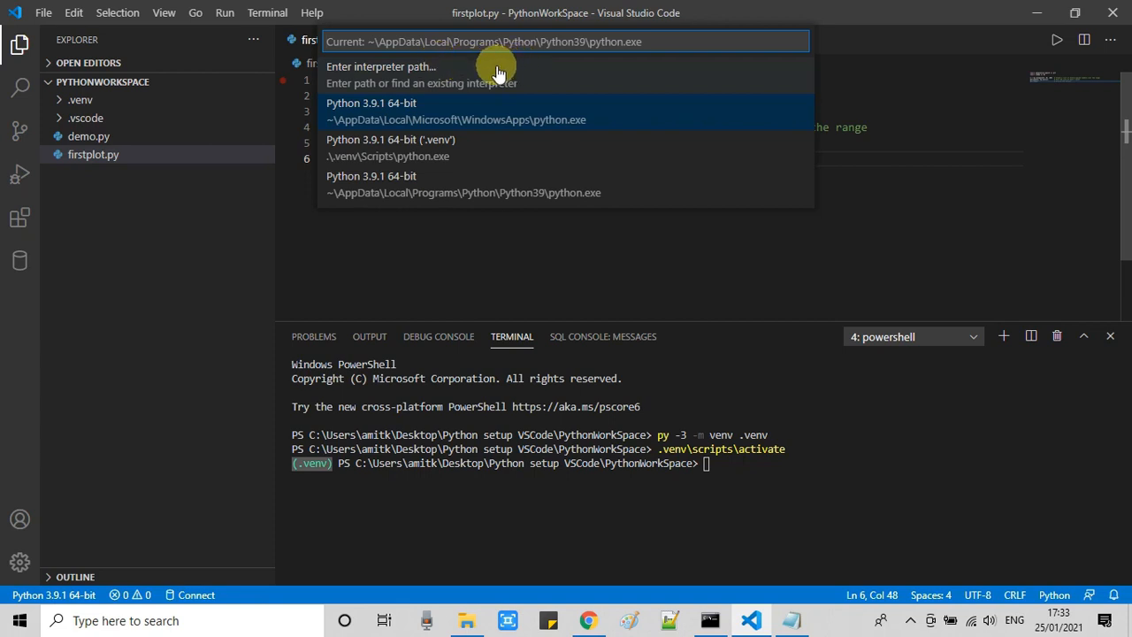
pyautogui.moveTo(439, 148)
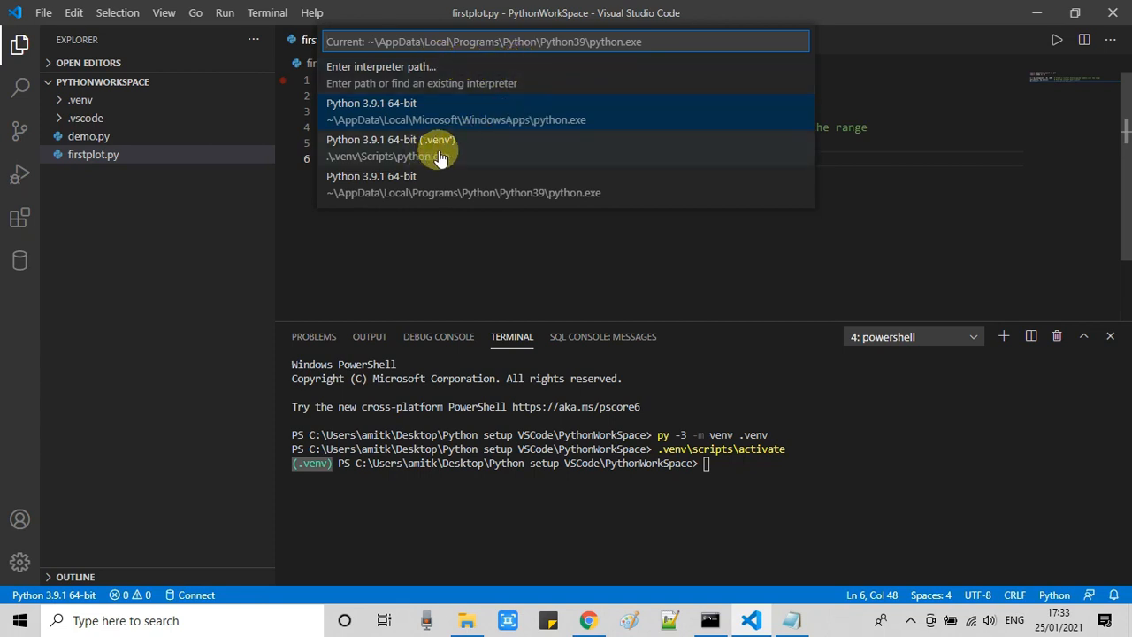
pyautogui.moveTo(451, 151)
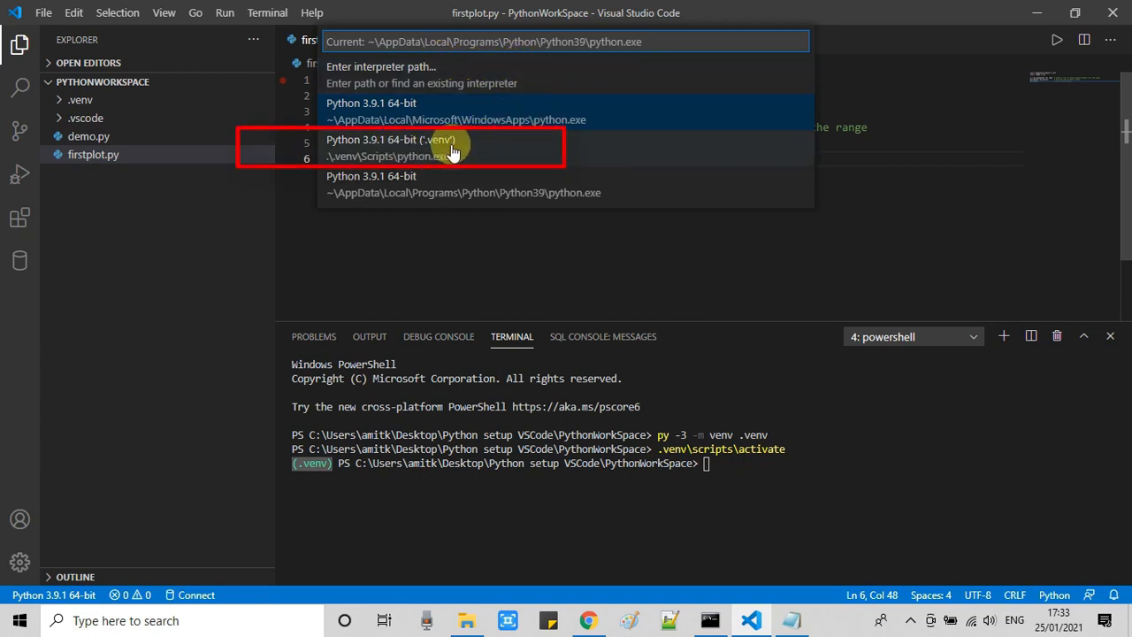
pyautogui.moveTo(428, 155)
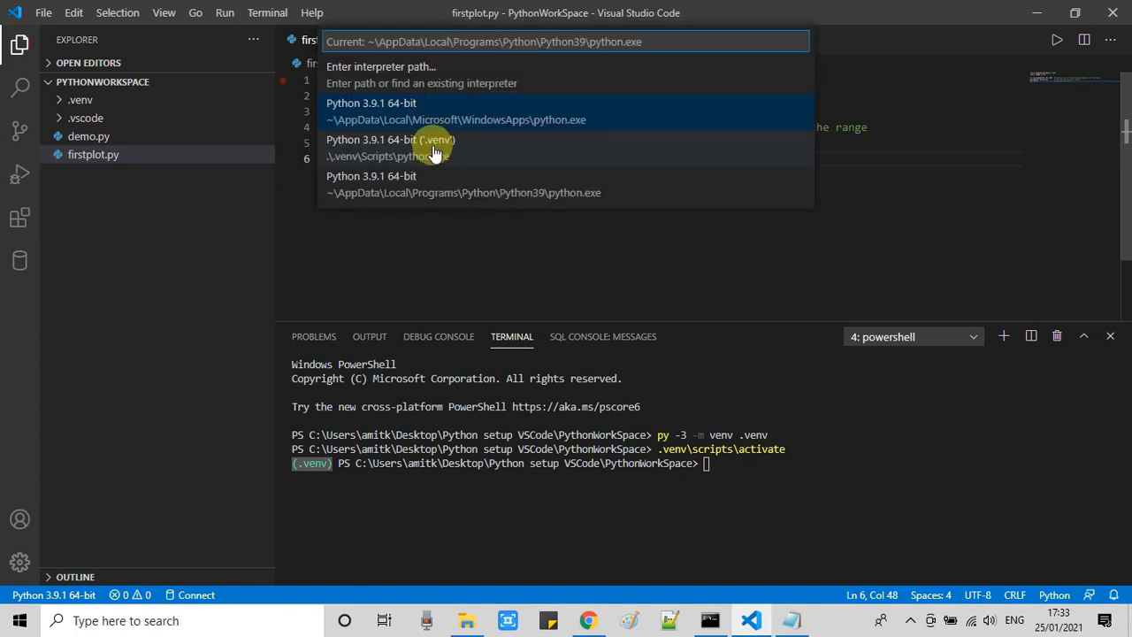
pyautogui.moveTo(428, 149)
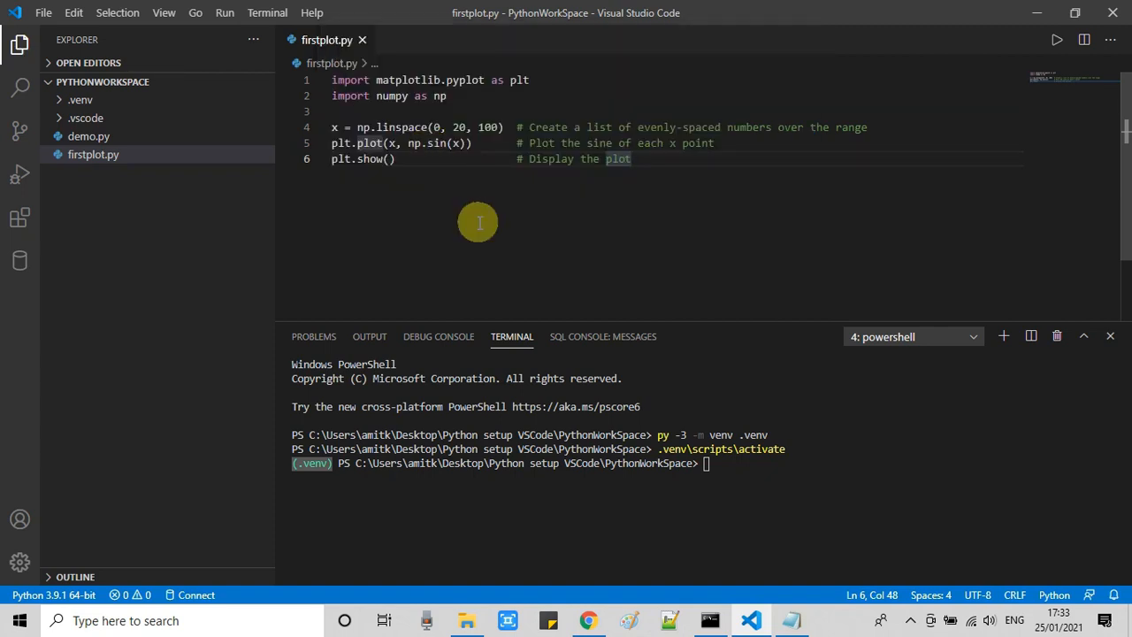
pyautogui.moveTo(357, 79)
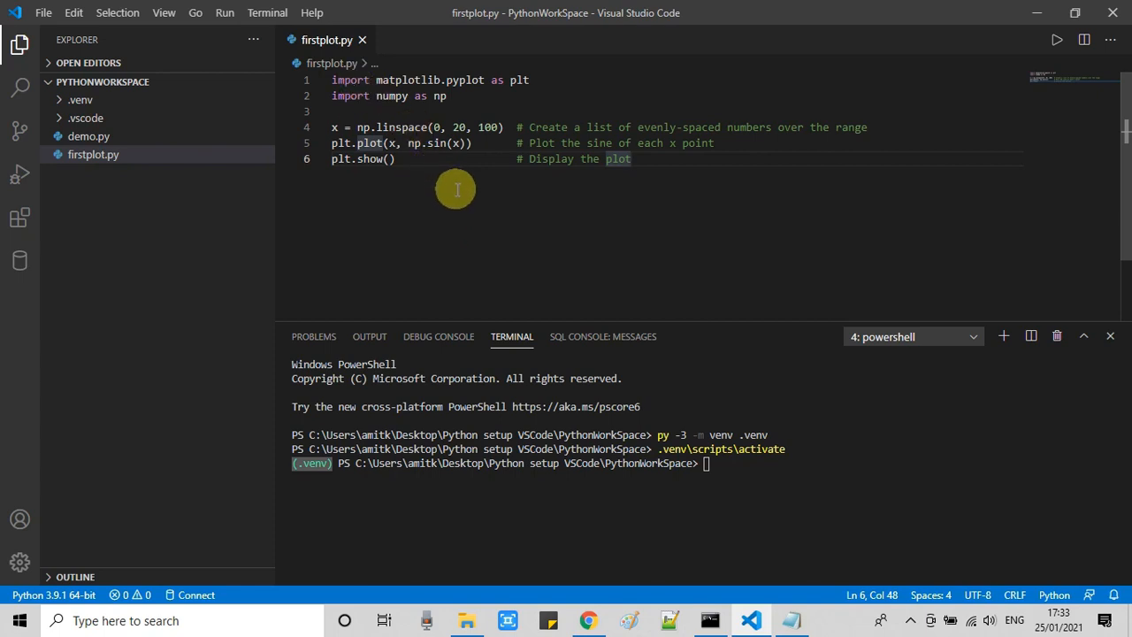
pyautogui.moveTo(164, 12)
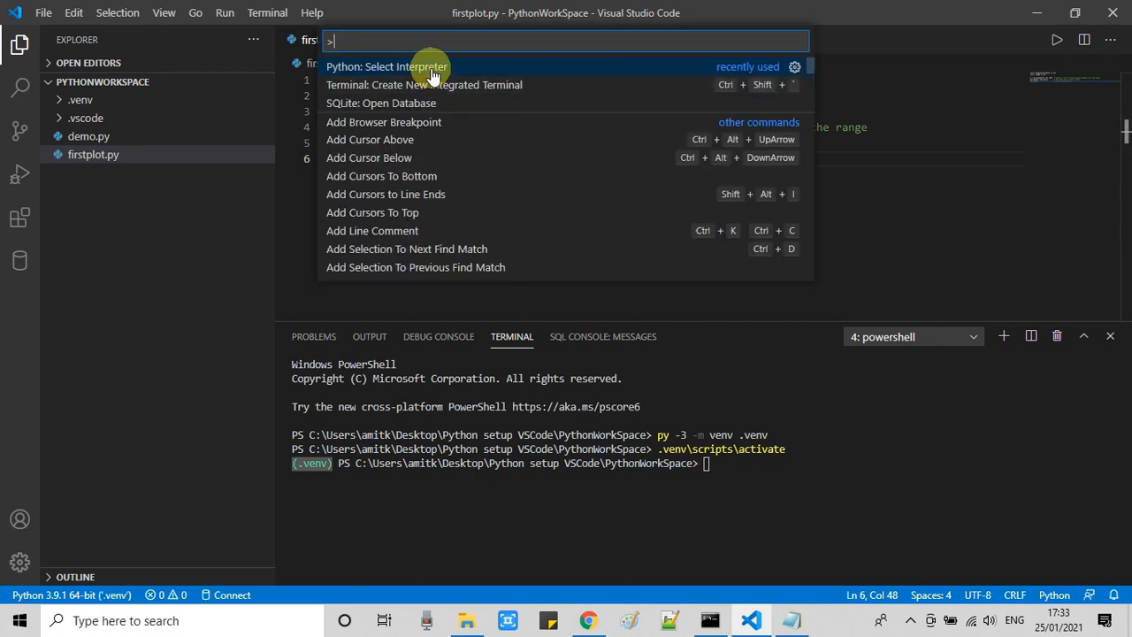
# Dismiss the Command Palette, leaving Python 3.9.1 64-bit ('.venv') active in the status bar.
pyautogui.press('Escape')
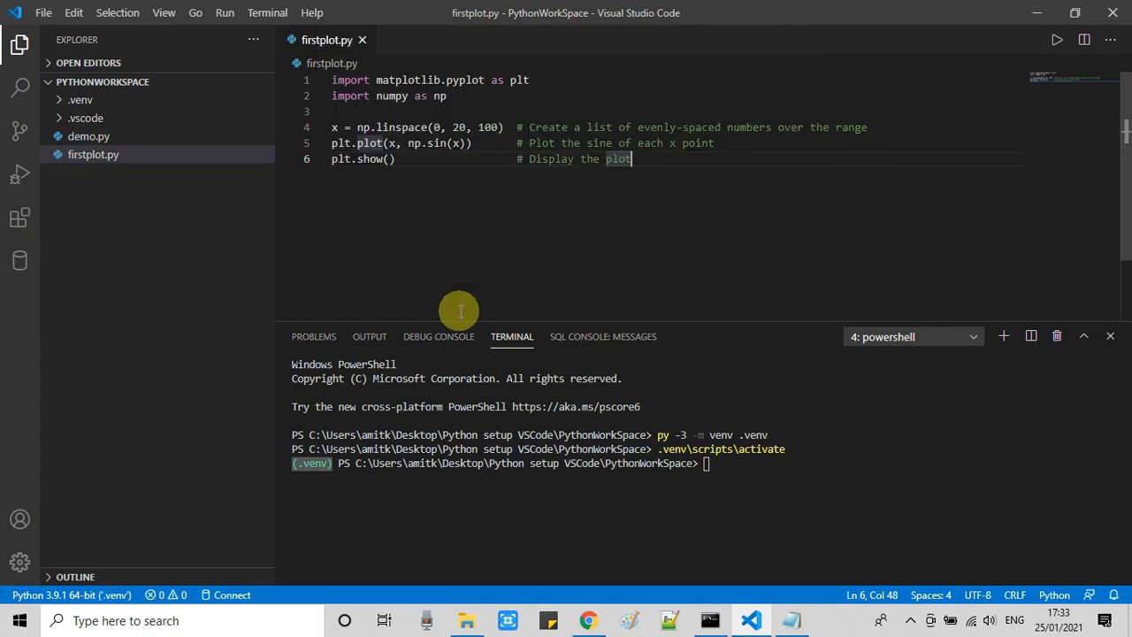
pyautogui.moveTo(163, 594)
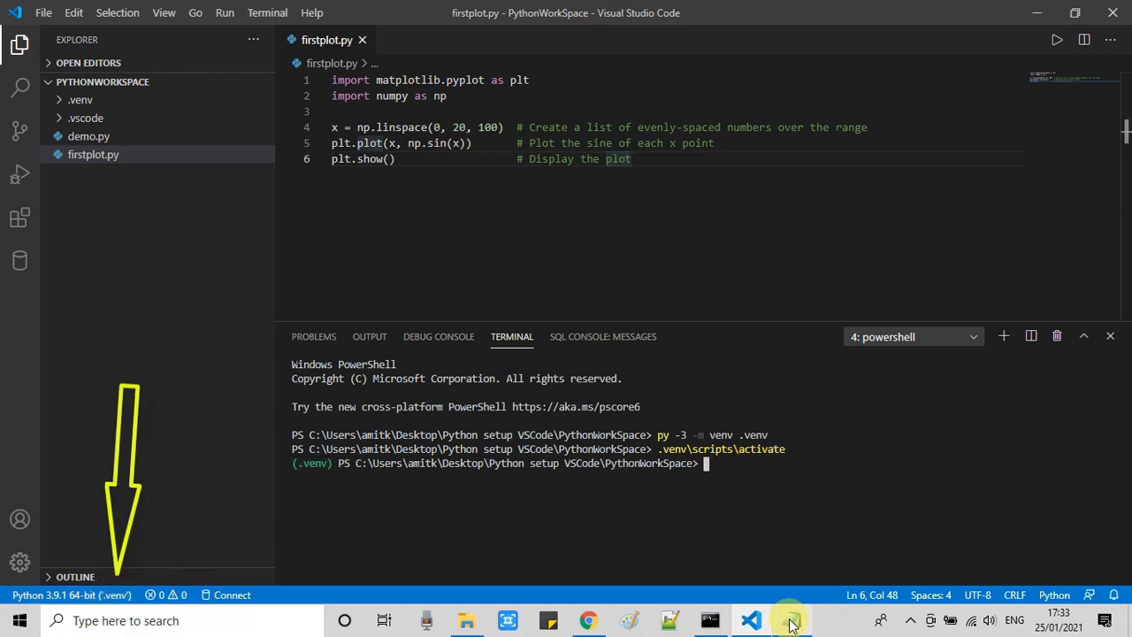
# Run 'python -m pip install matplotlib' in the .venv terminal to install numpy, pillow, cycler and the rest.
pyautogui.click(788, 619)
pyautogui.write('python -m pip install matplotlib')
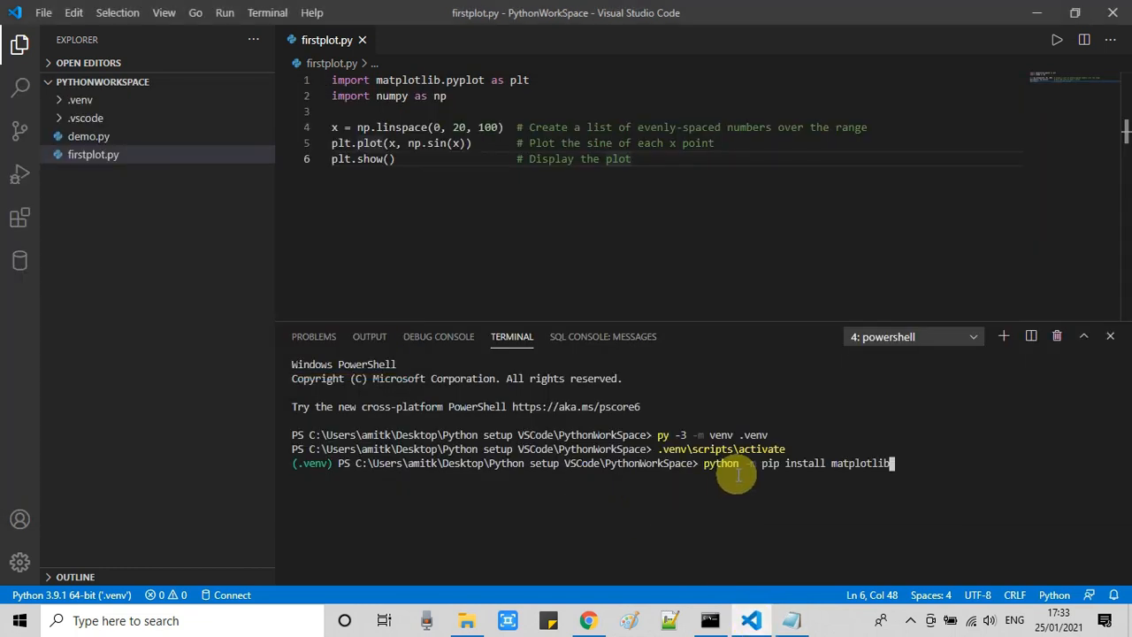
pyautogui.press('Return')
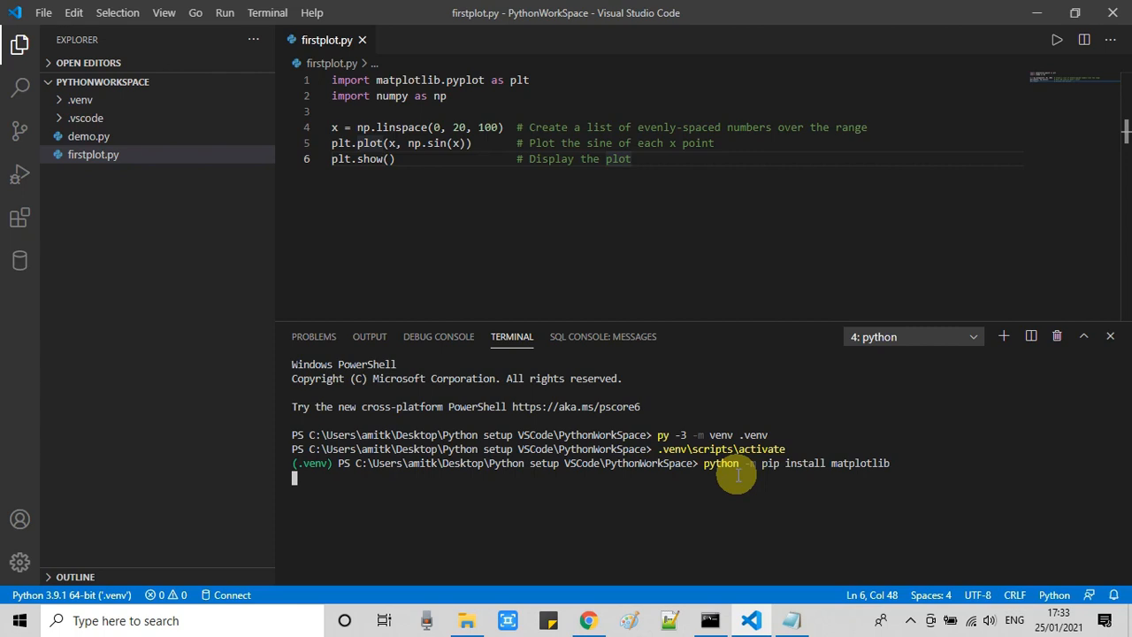
pyautogui.press('Return')
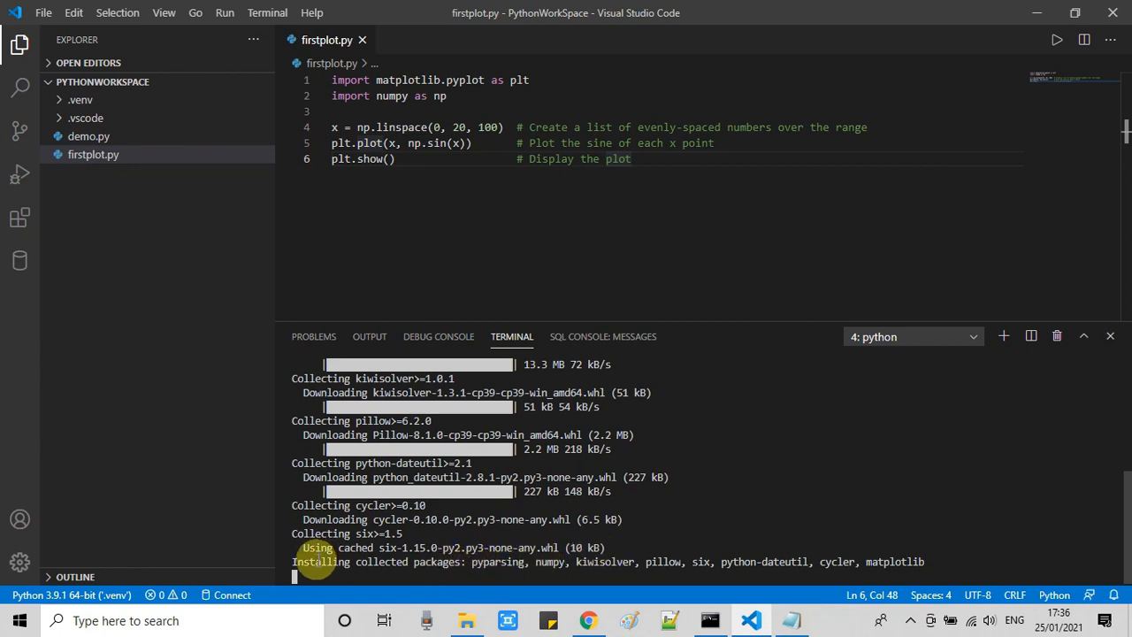
pyautogui.moveTo(866, 542)
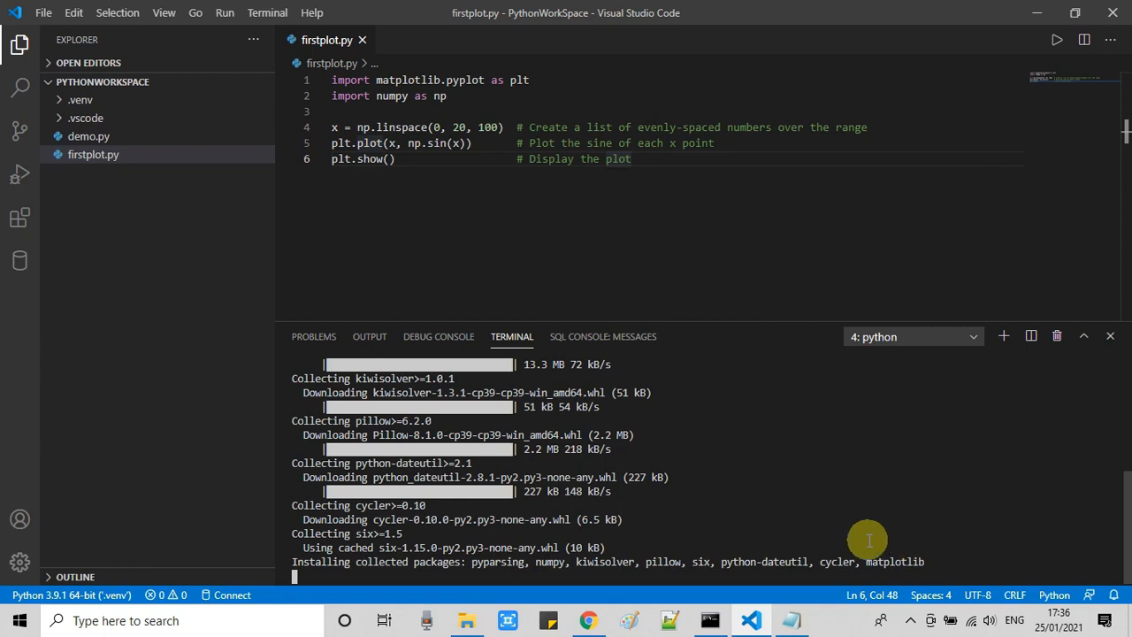
pyautogui.moveTo(543, 569)
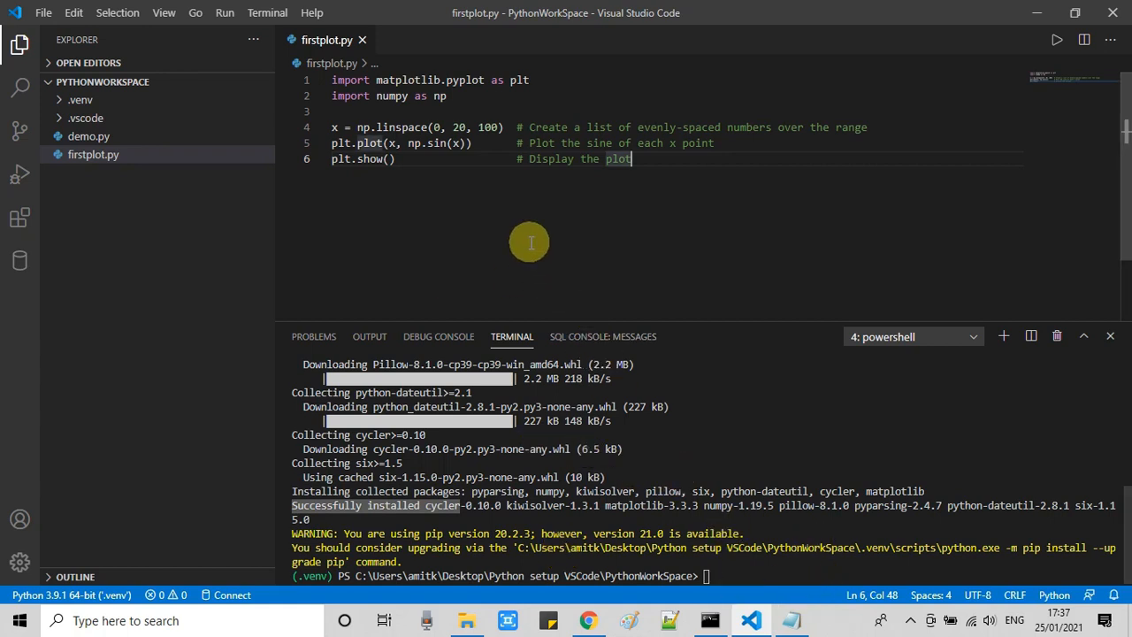
# Run firstplot.py in the terminal and move the resulting Figure 1 sine-wave window aside.
pyautogui.press('ctrl+a')
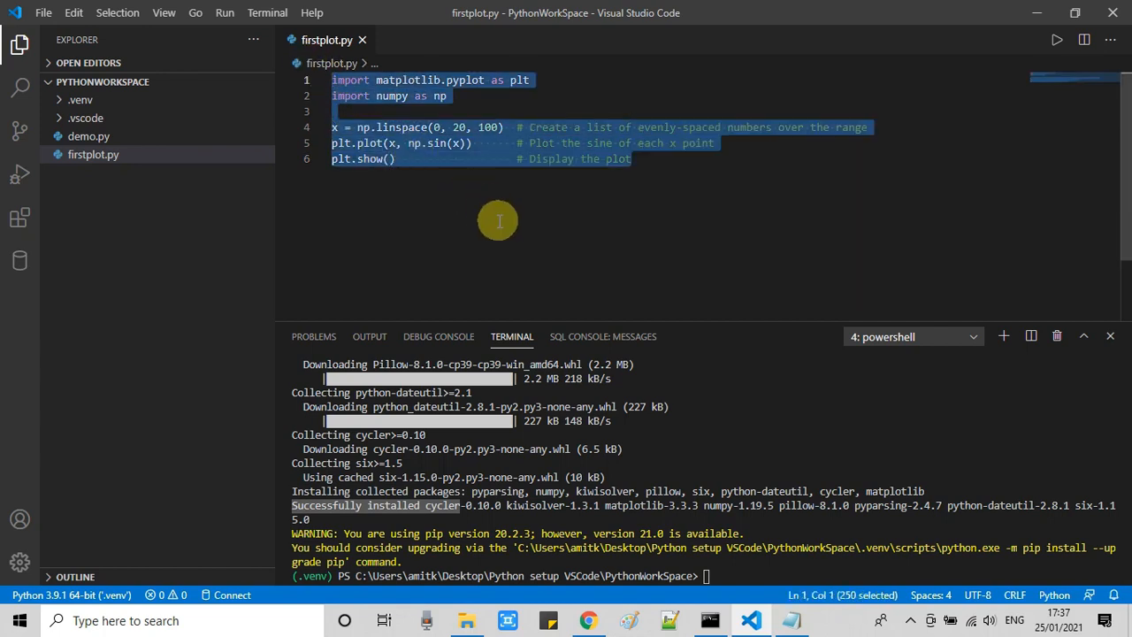
pyautogui.click(629, 159)
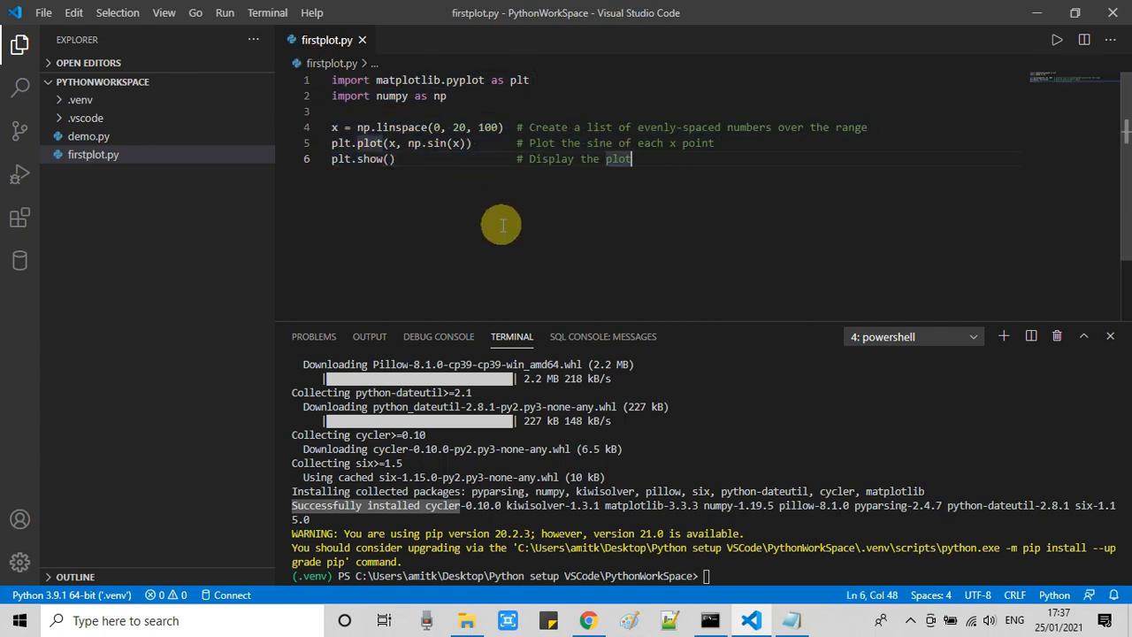
pyautogui.moveTo(516, 211)
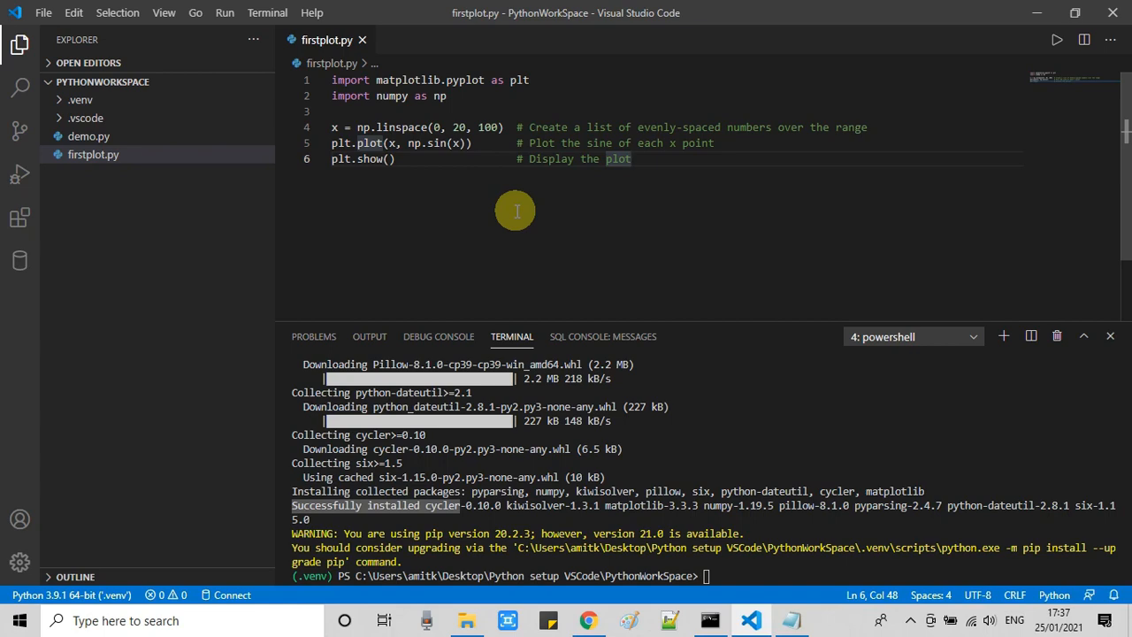
pyautogui.rightClick(517, 210)
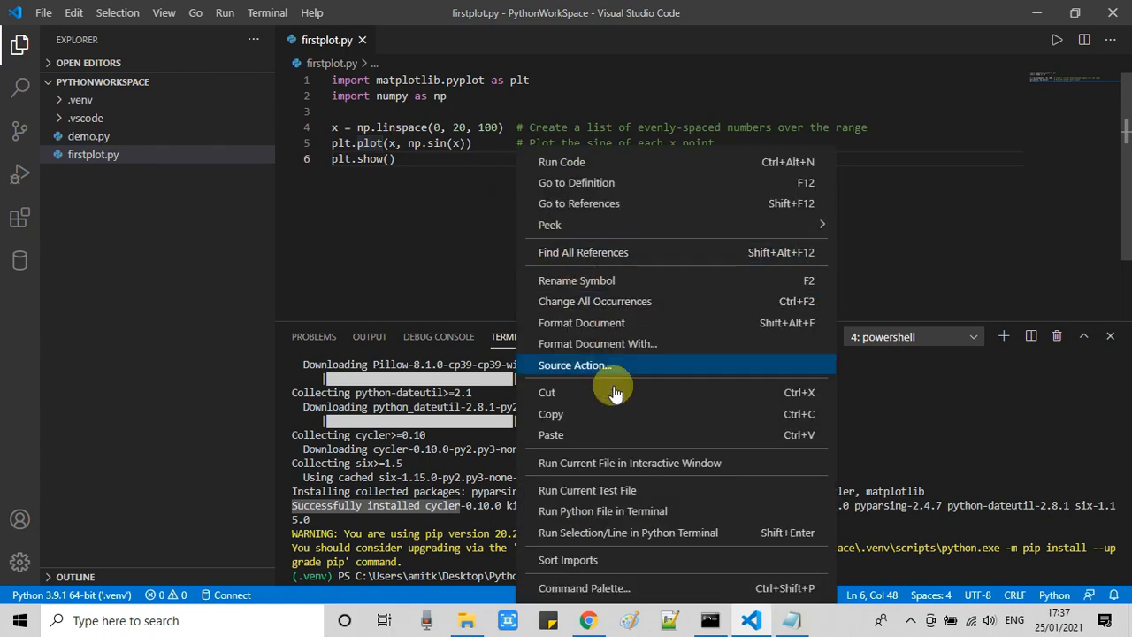
pyautogui.moveTo(635, 509)
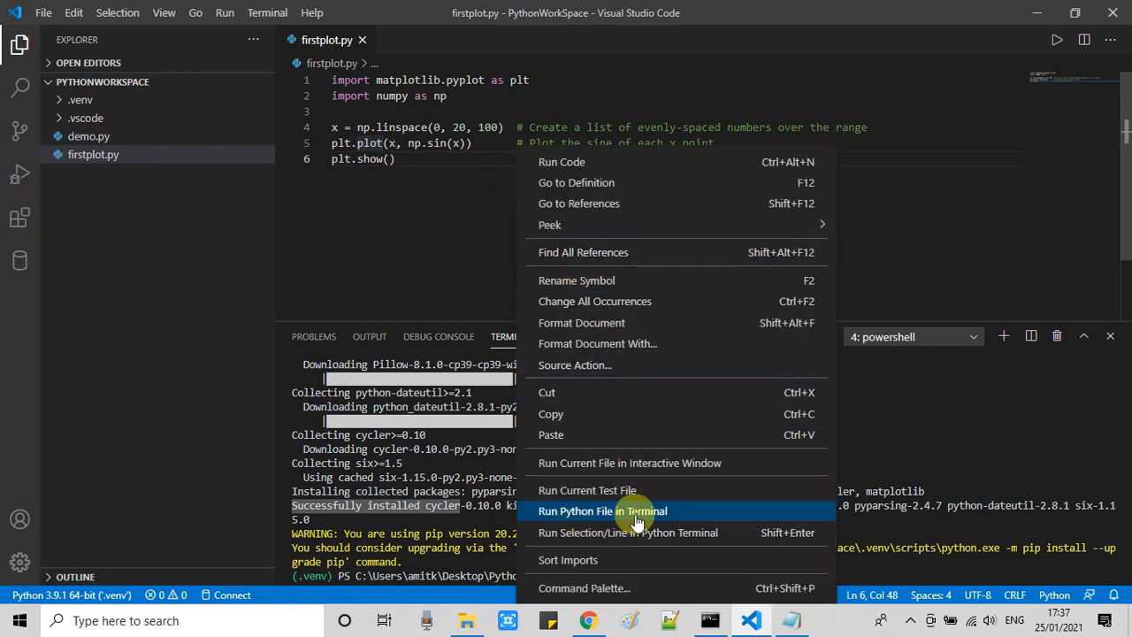
pyautogui.click(601, 509)
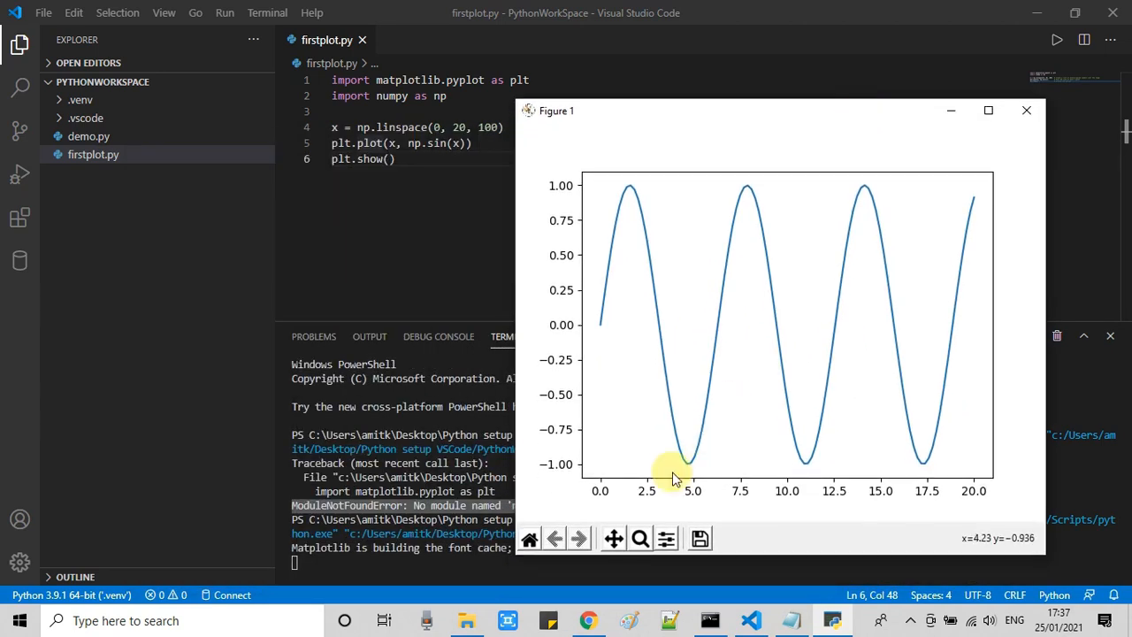
pyautogui.moveTo(746, 332)
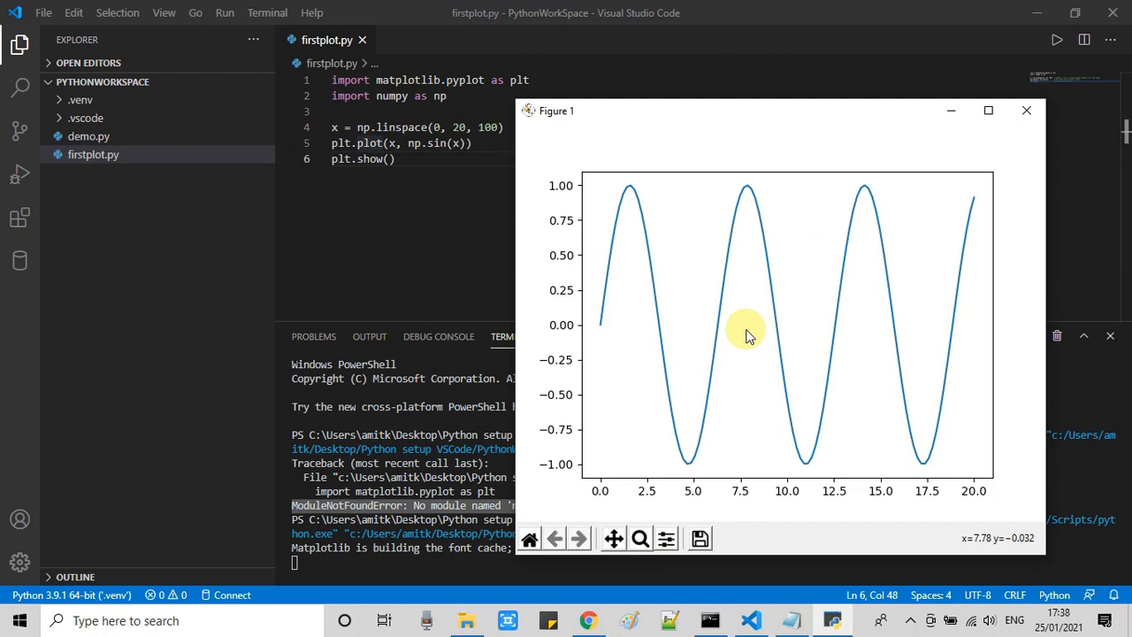
pyautogui.moveTo(796, 193)
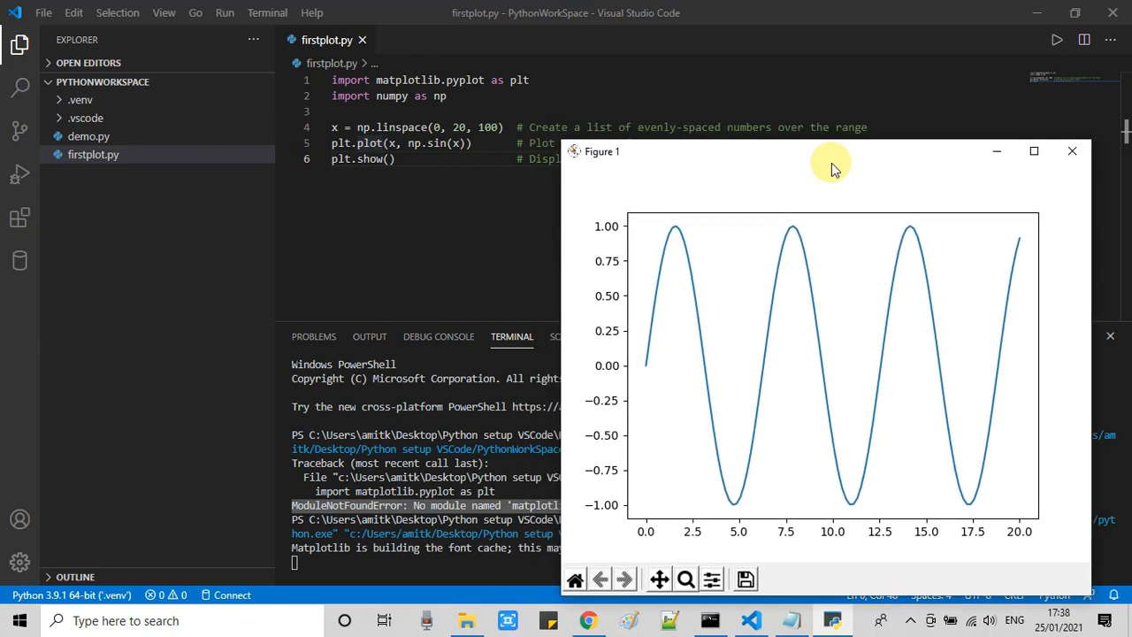
pyautogui.moveTo(831, 162); pyautogui.dragTo(805, 195)
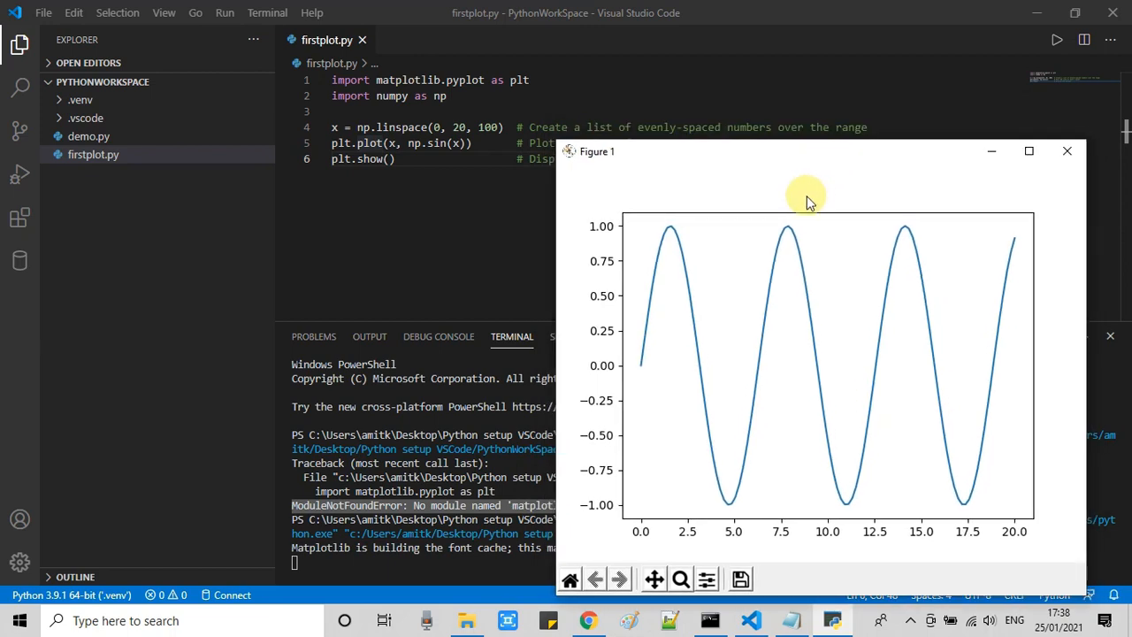